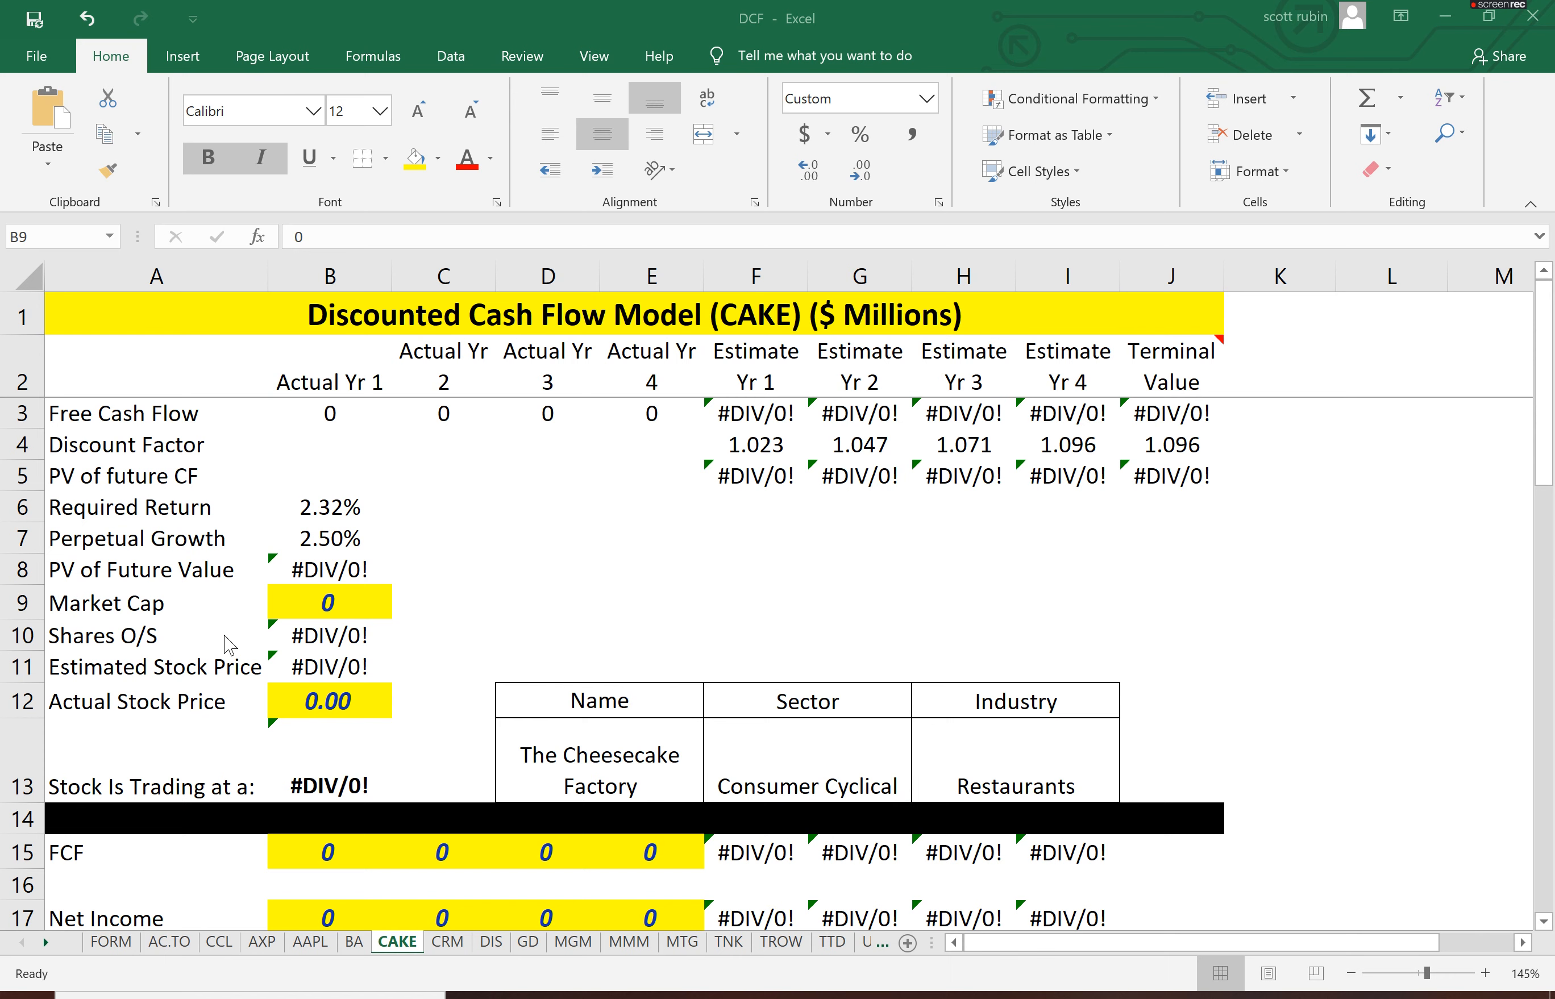
click(328, 602)
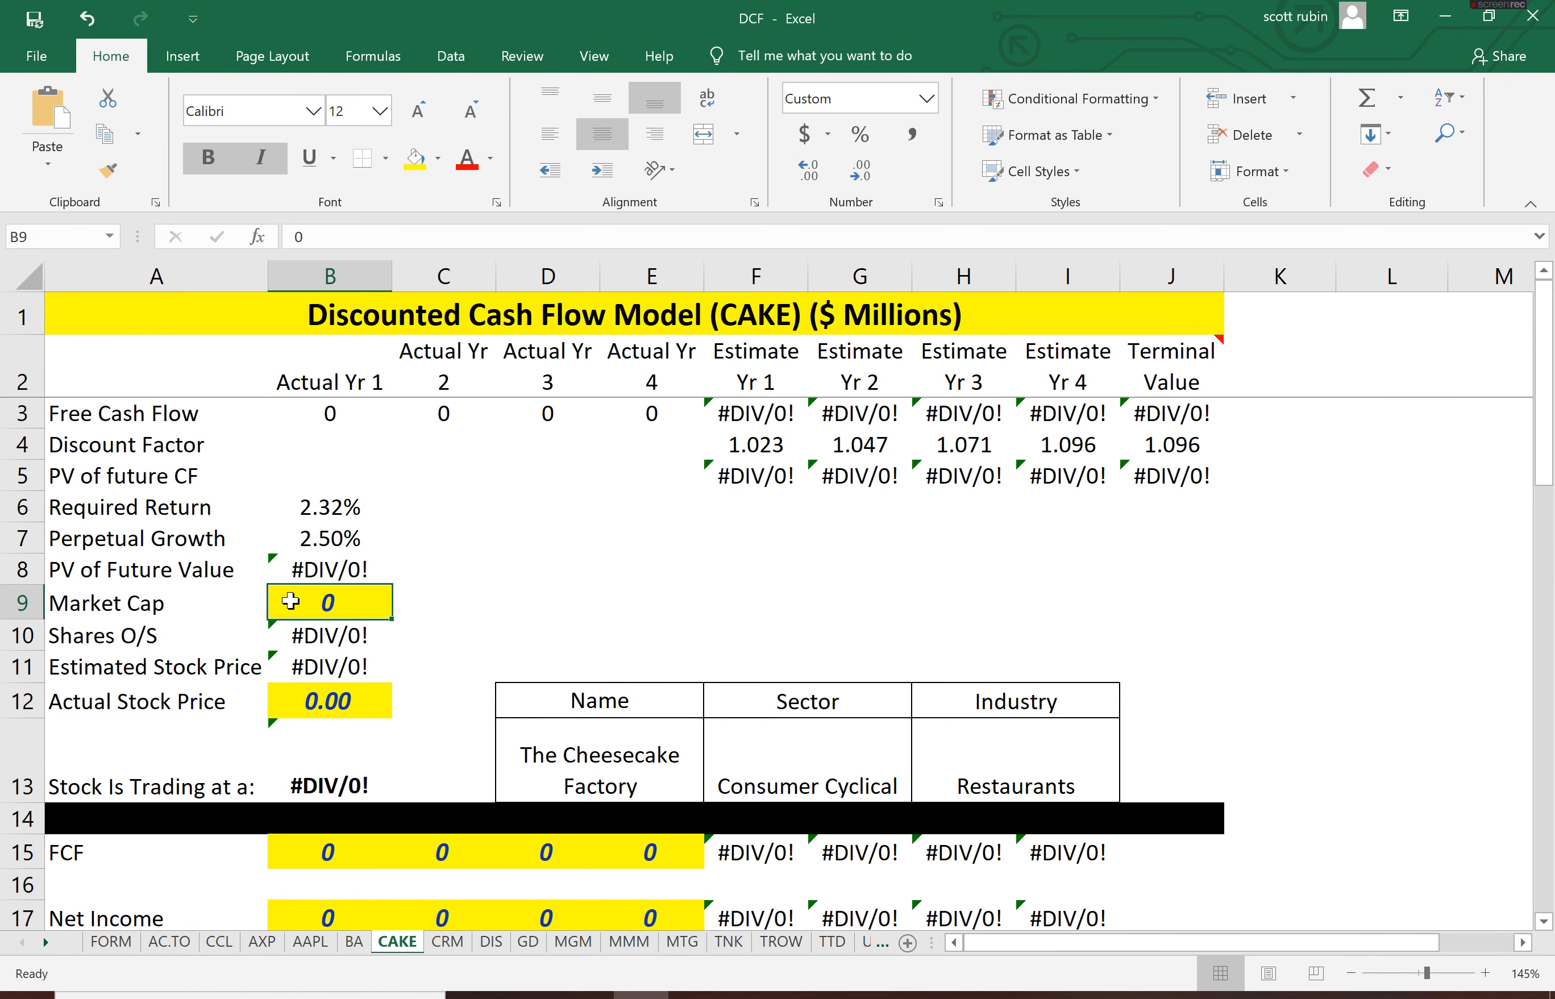
click(416, 18)
text(=)
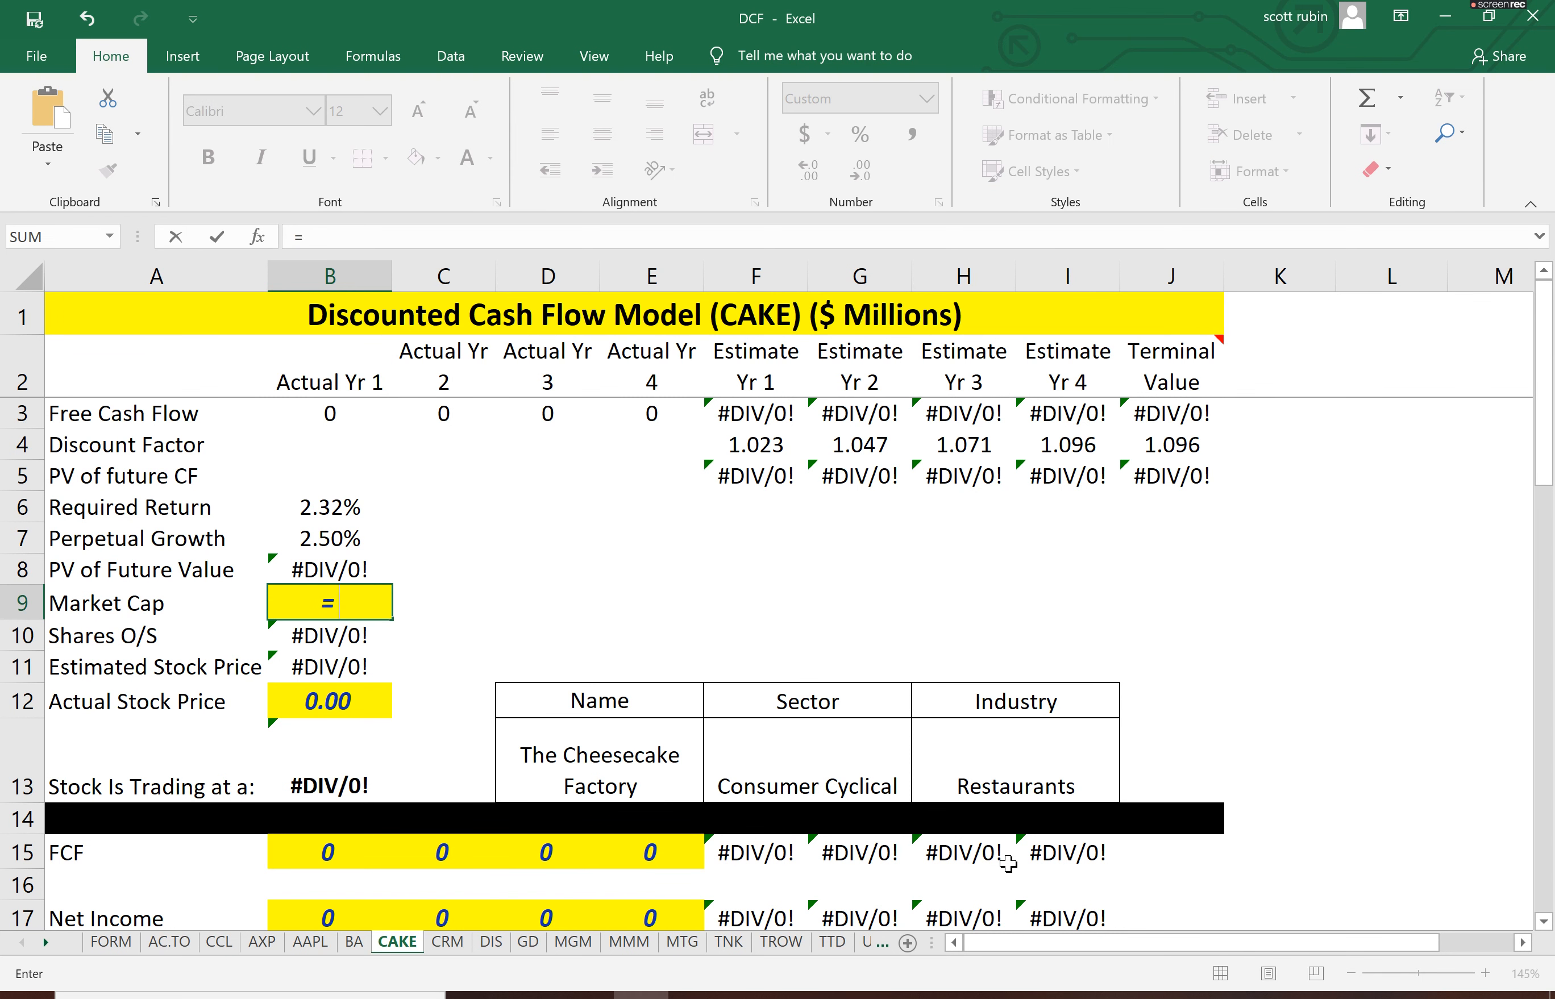
text(902.)
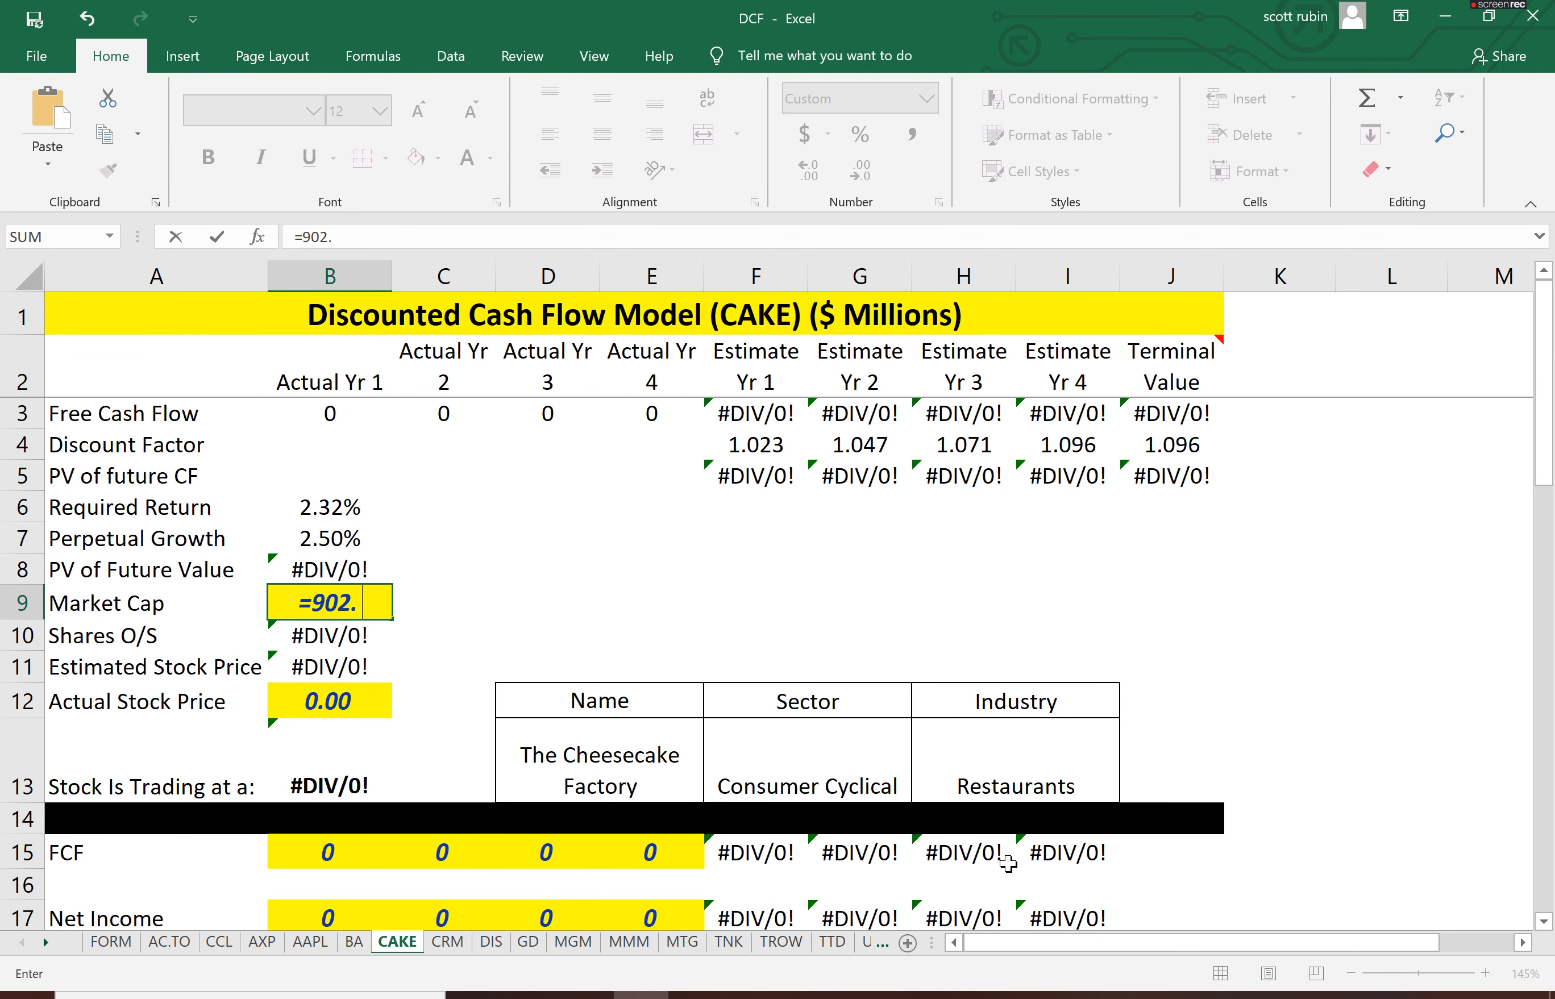
text(5)
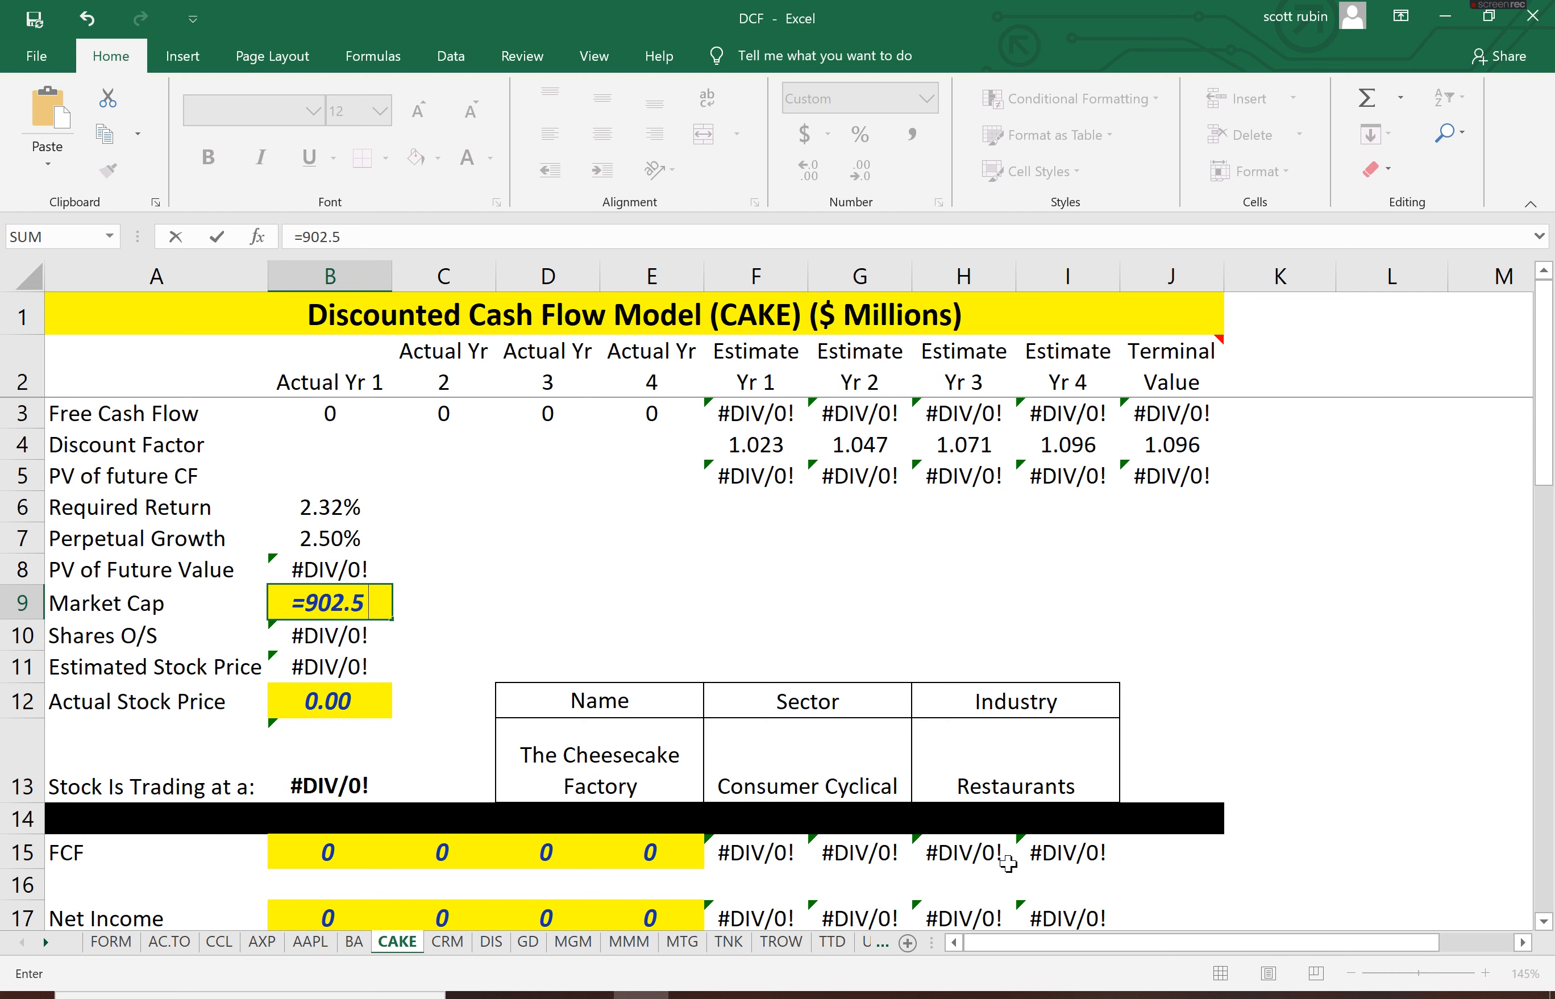
text(*1000)
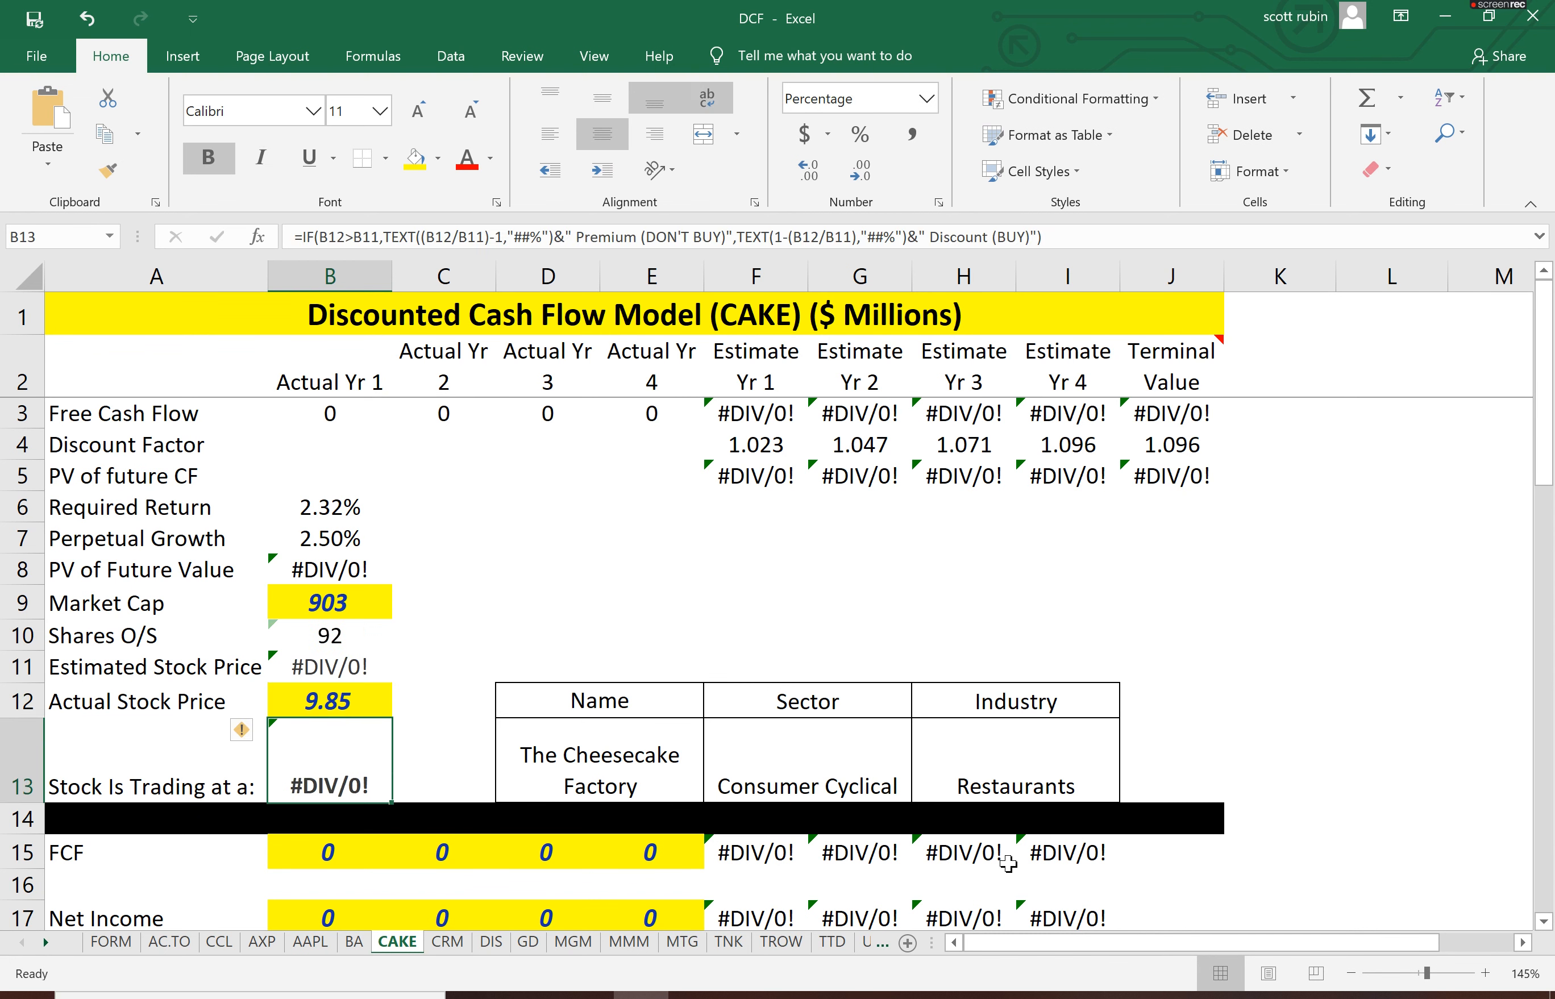
Enter the actual stock price 19.85 in B12 so Shares O/S computes to 45
text(19.)
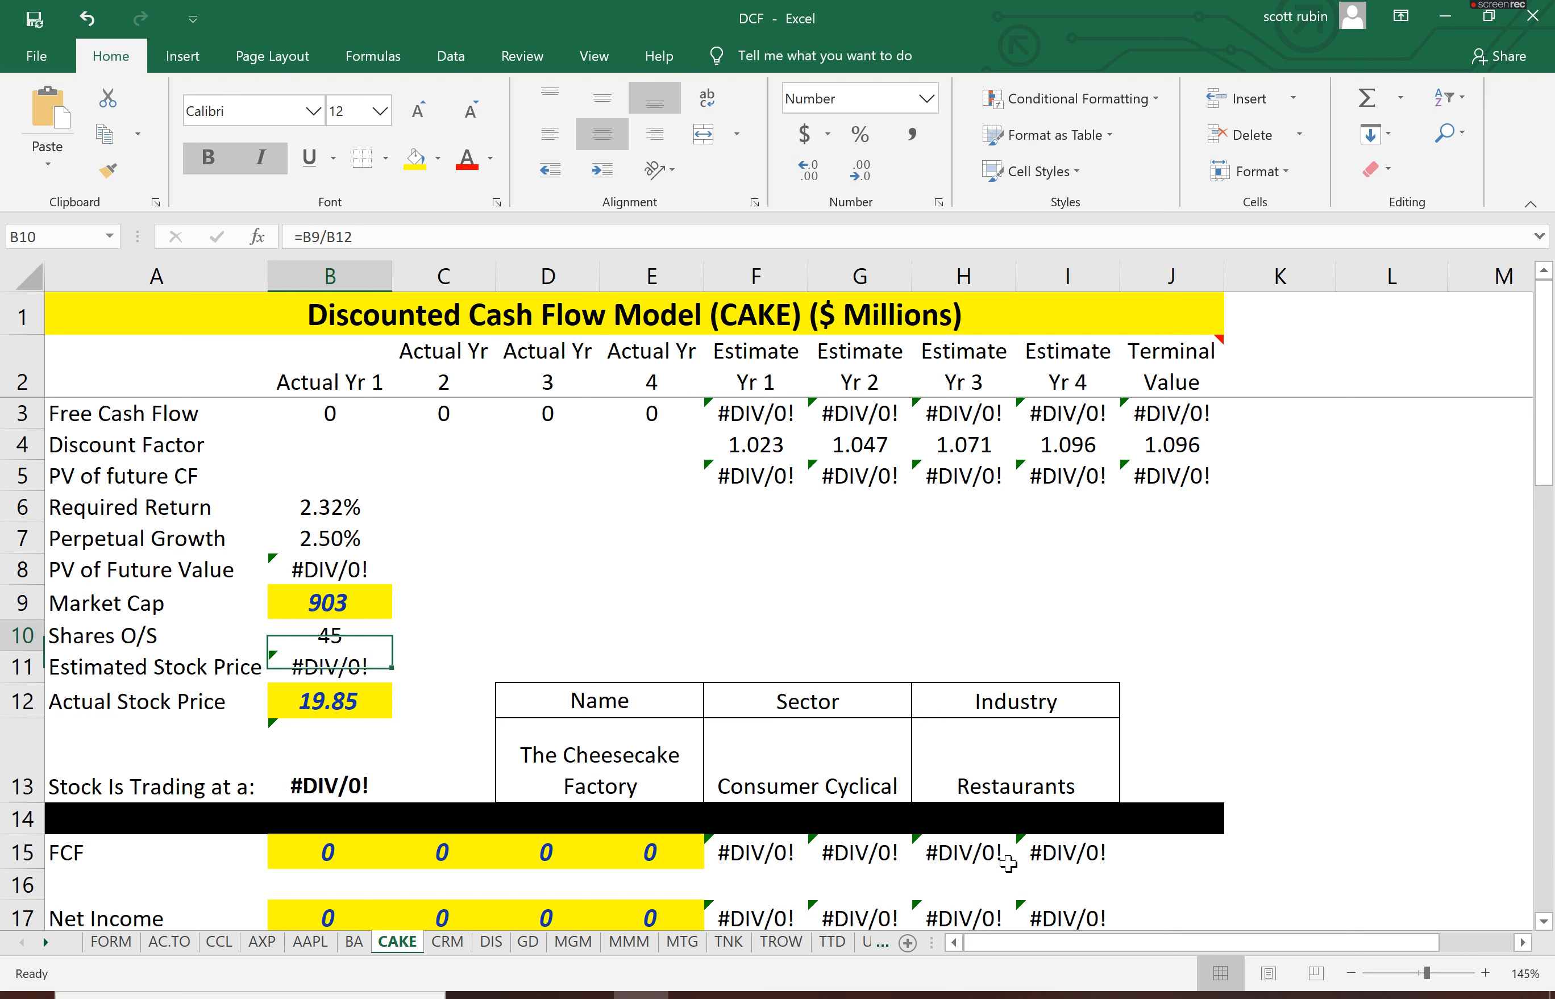
click(330, 601)
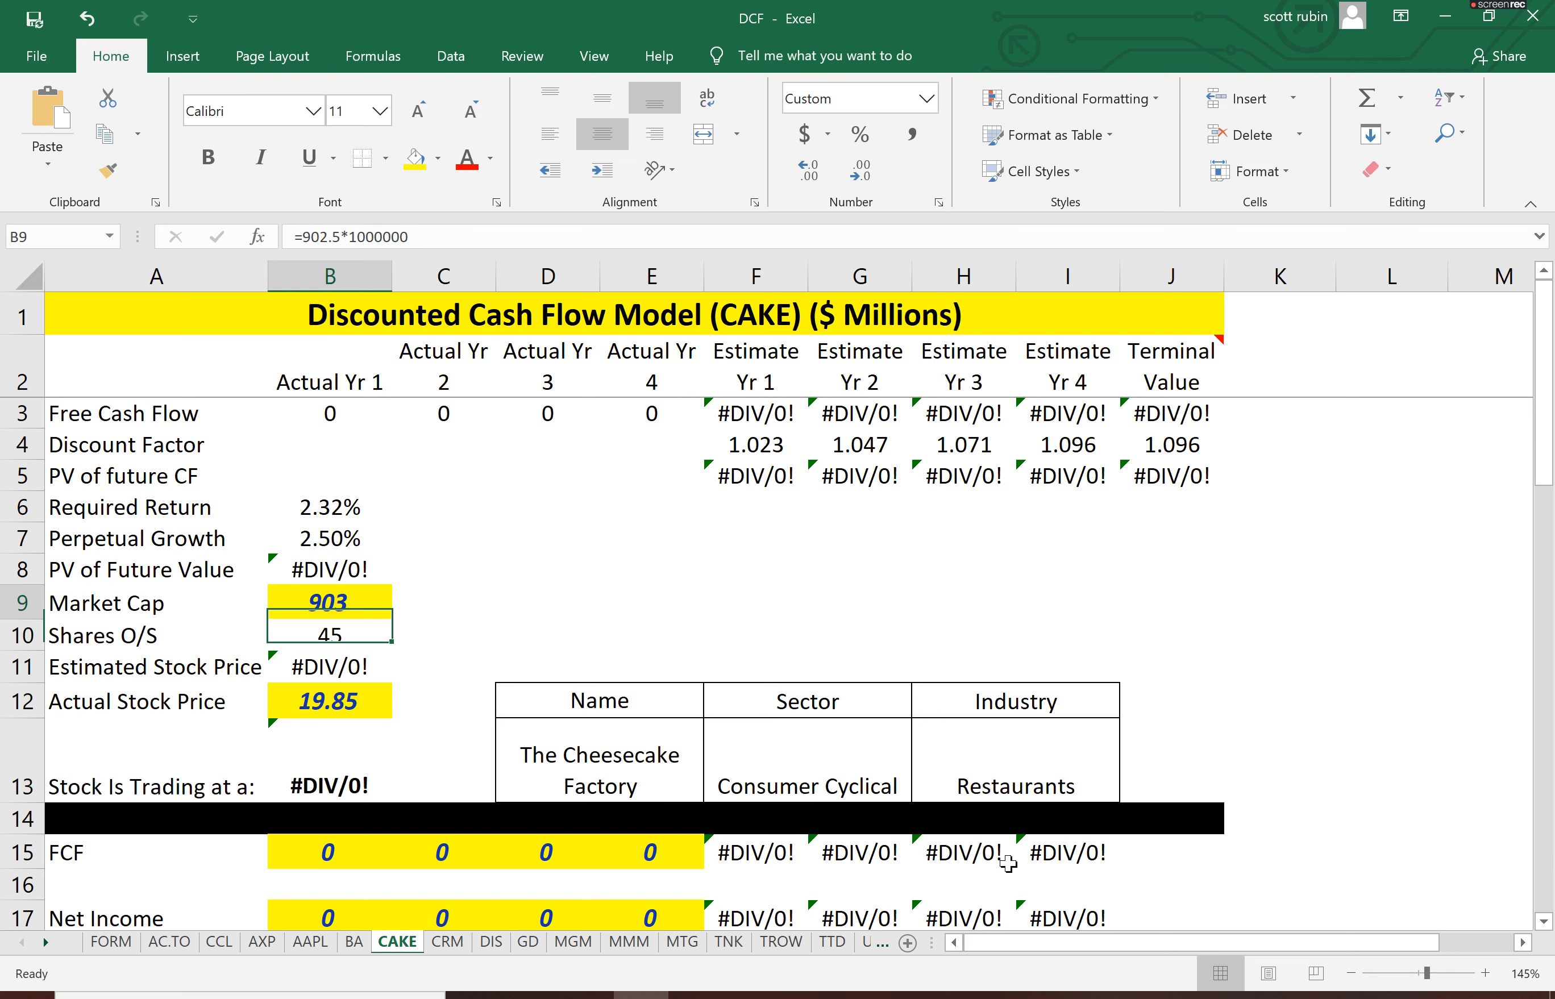
click(330, 634)
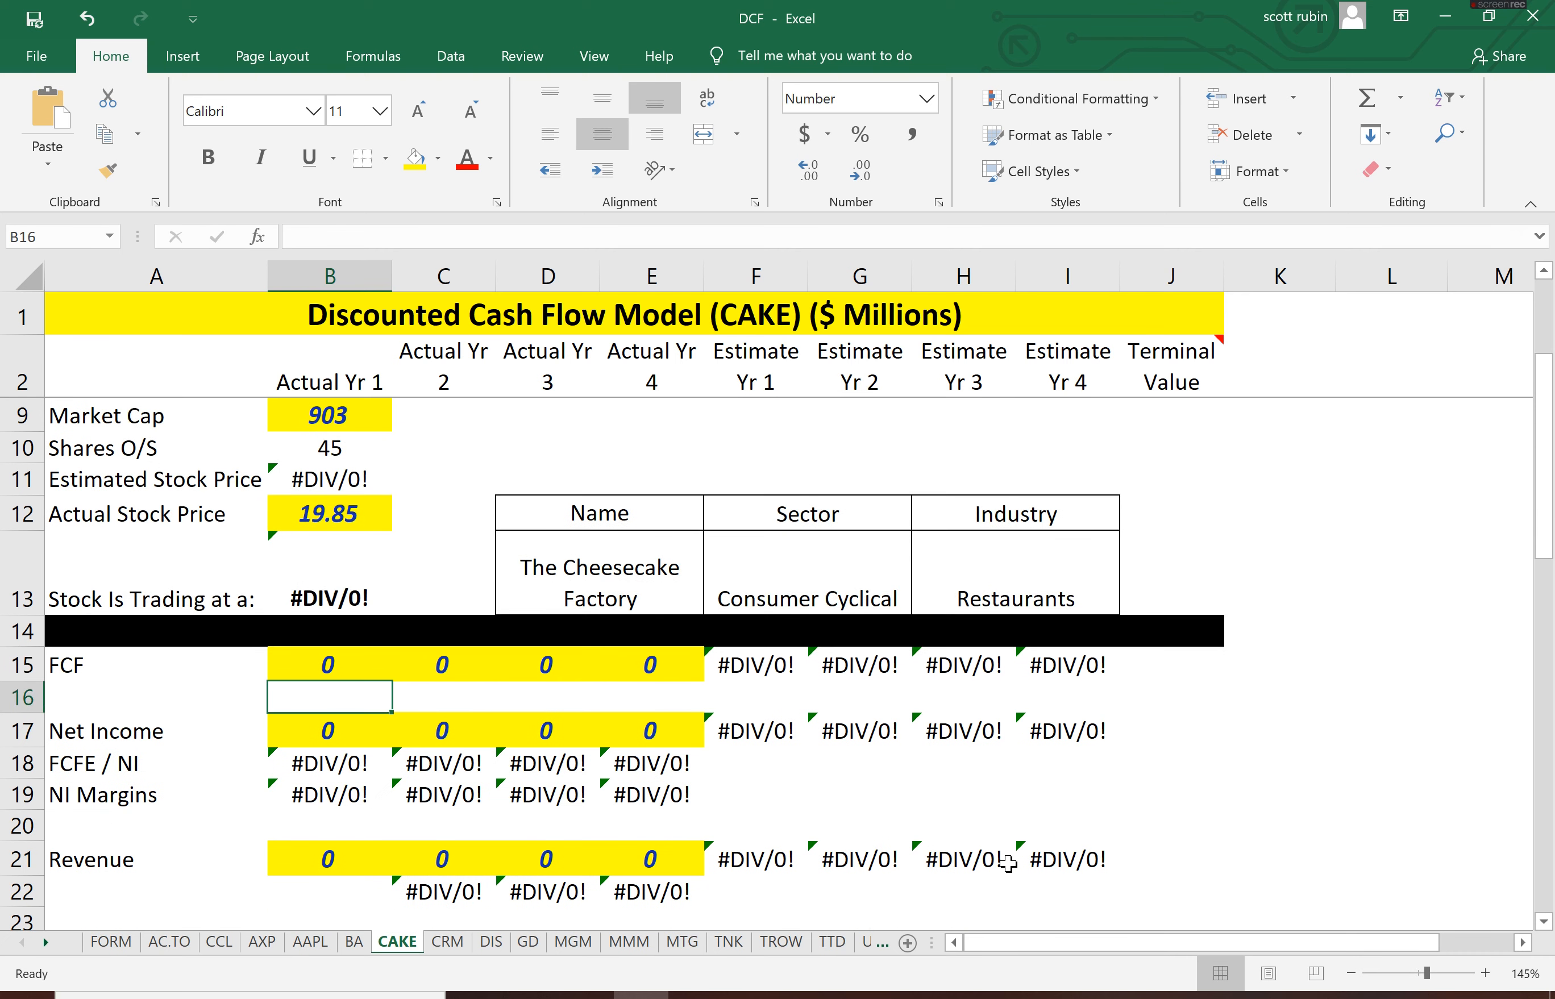
click(415, 20)
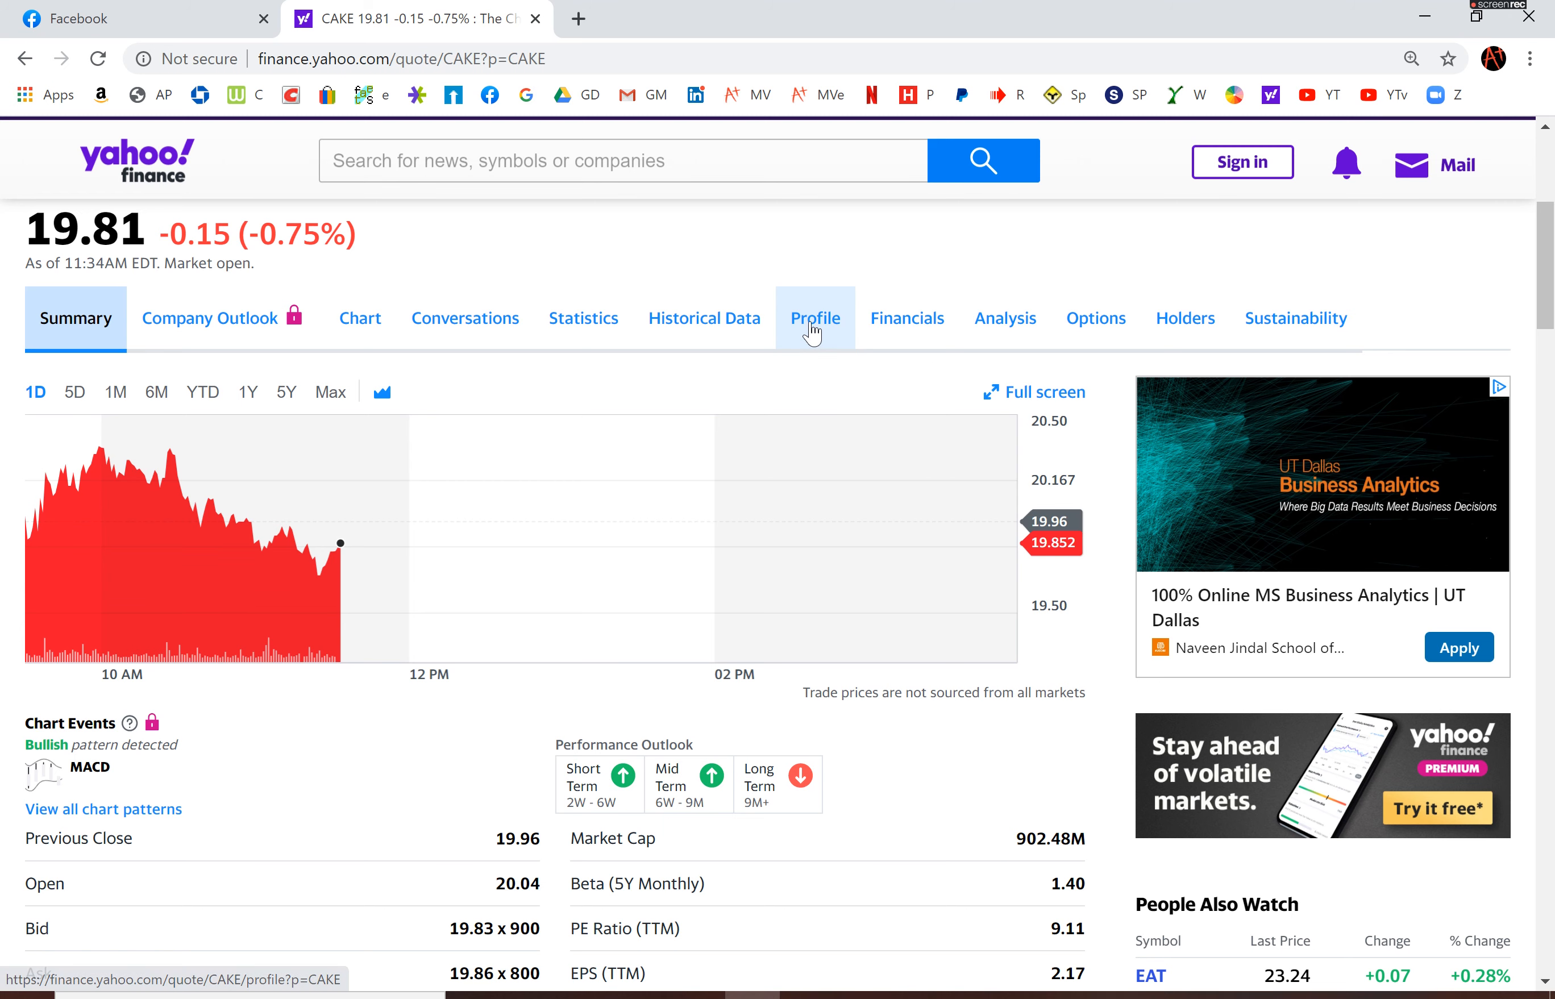
mouse_move(1005, 319)
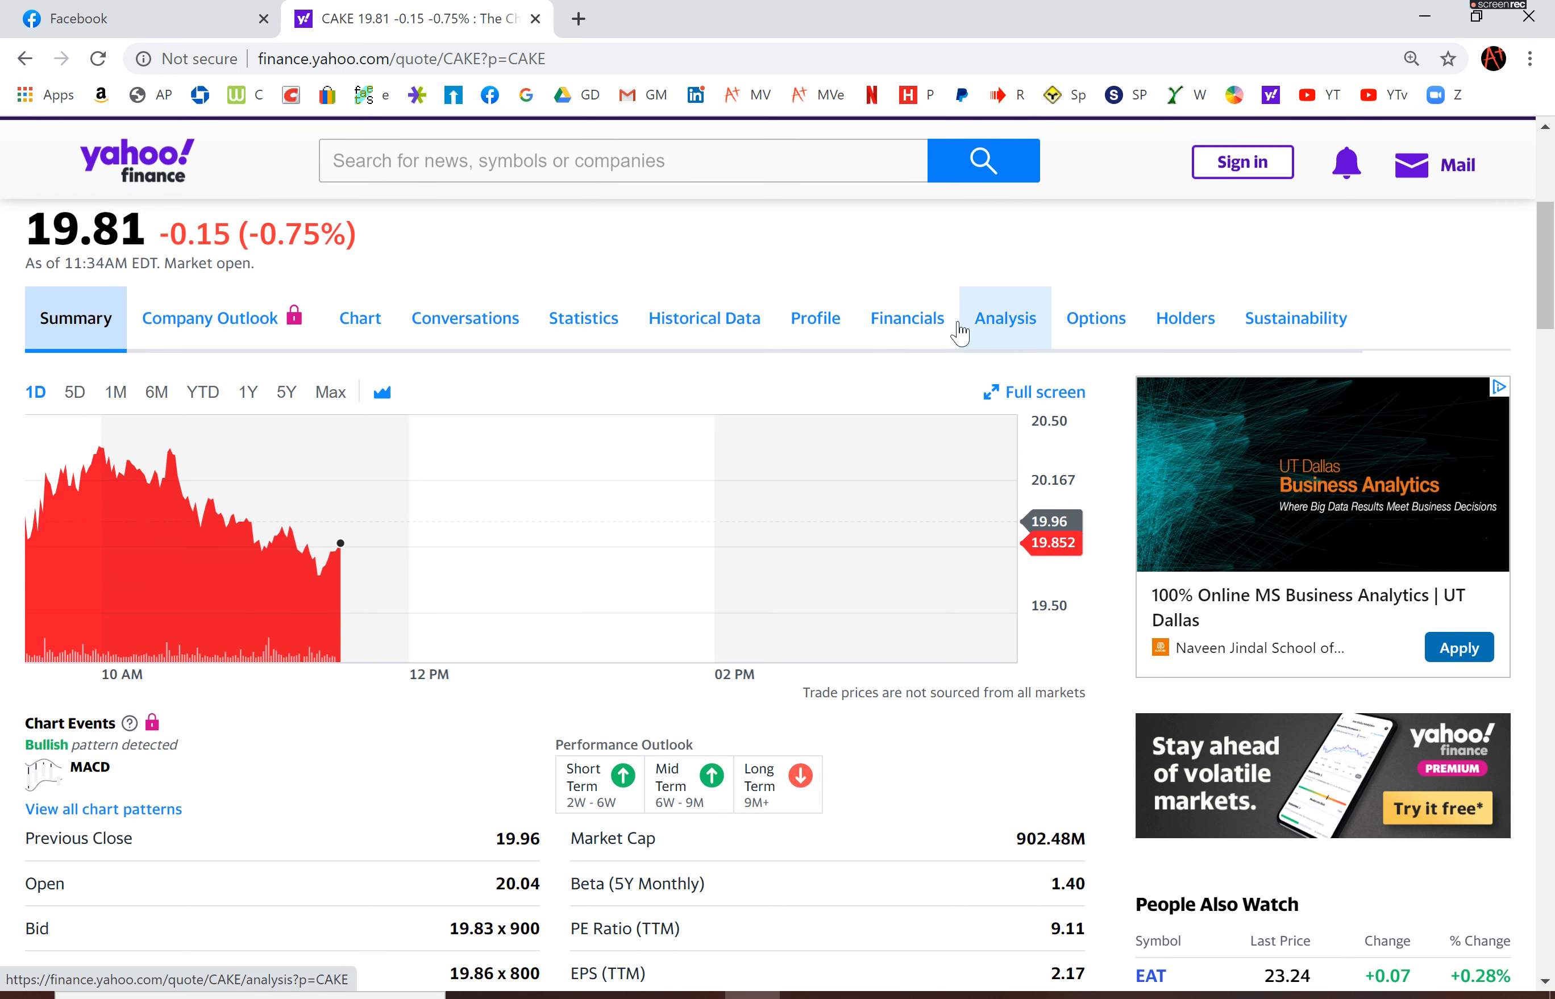
Bring up CAKE's Financials and scroll down to the annual cash flow statement
click(906, 319)
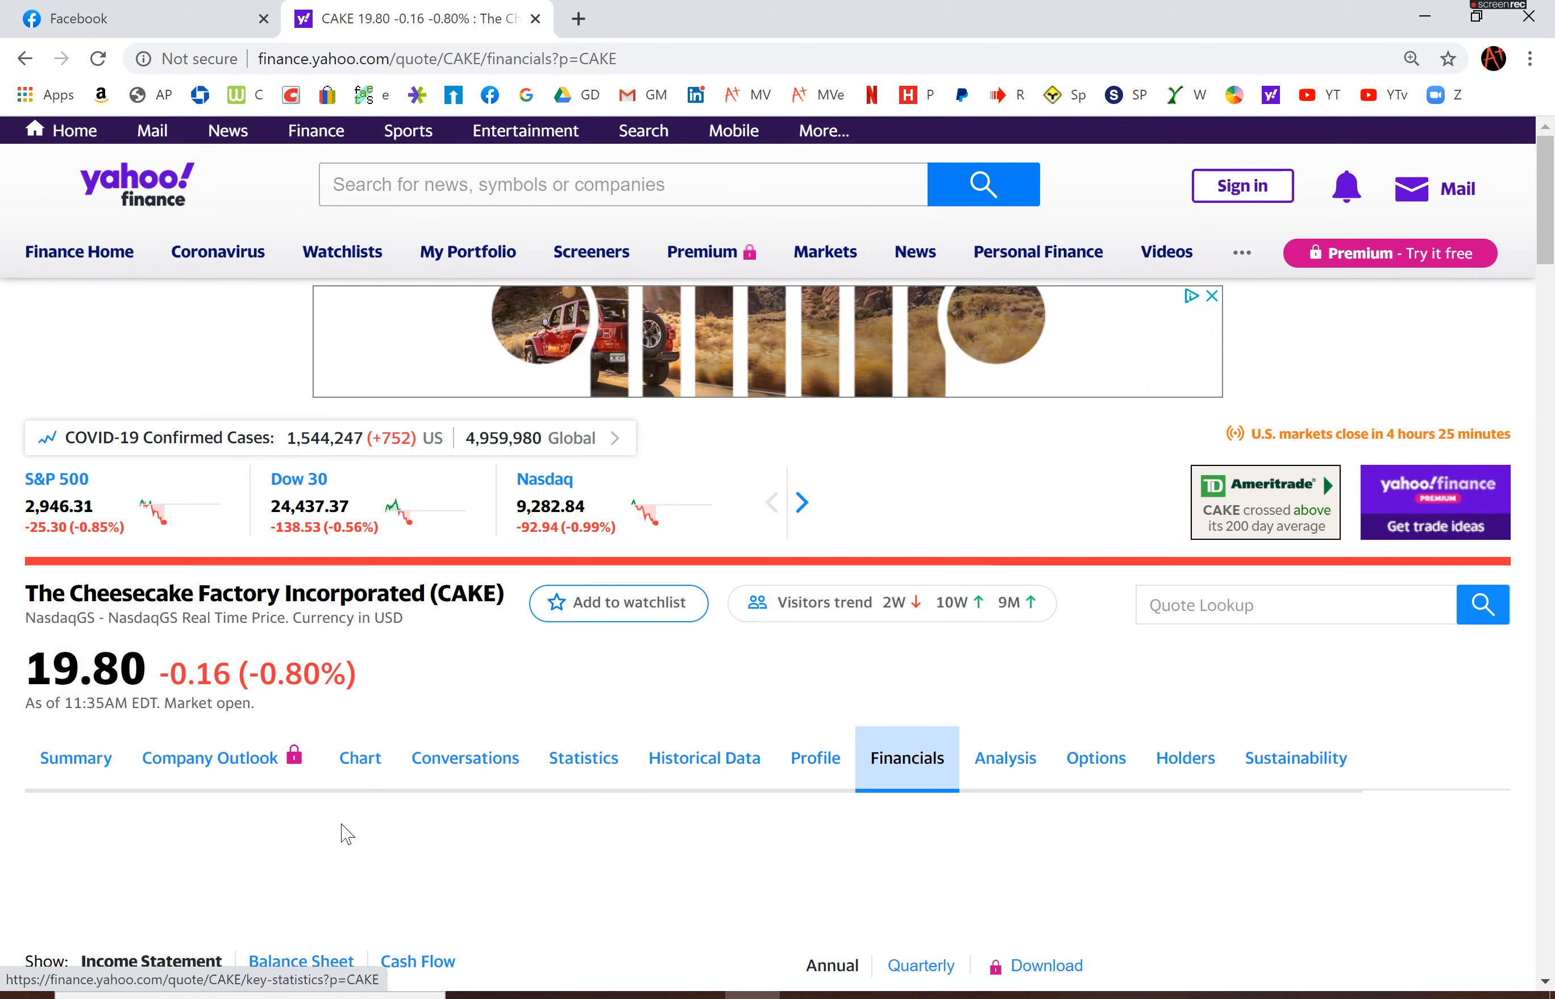
scroll(down, 3)
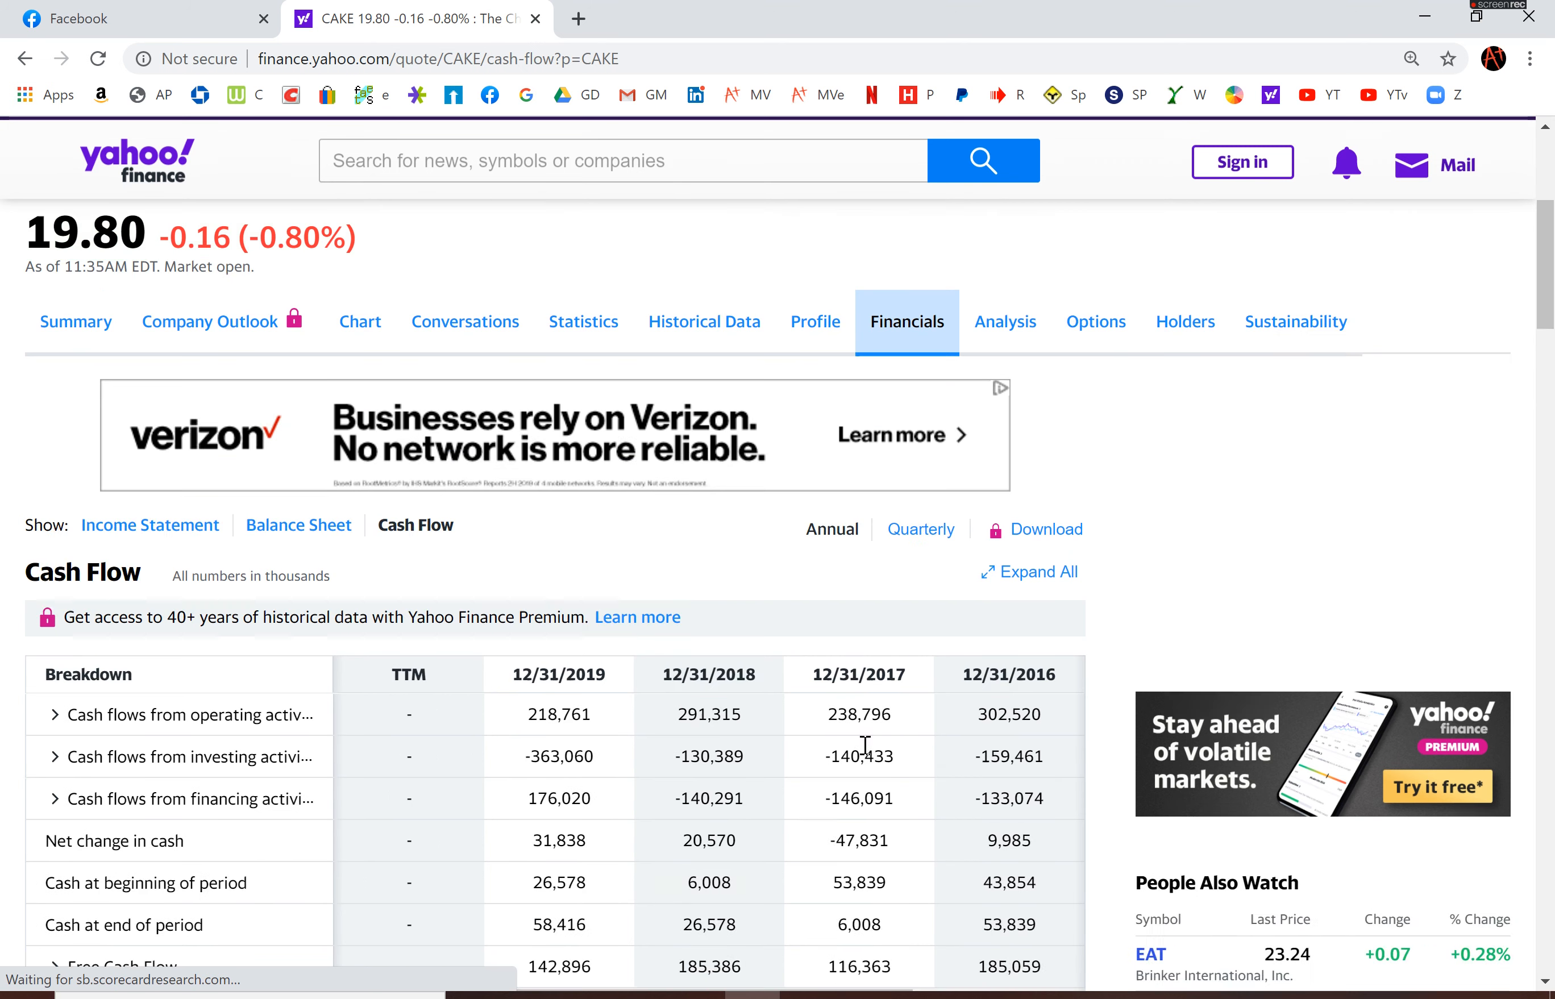
scroll(down, 3)
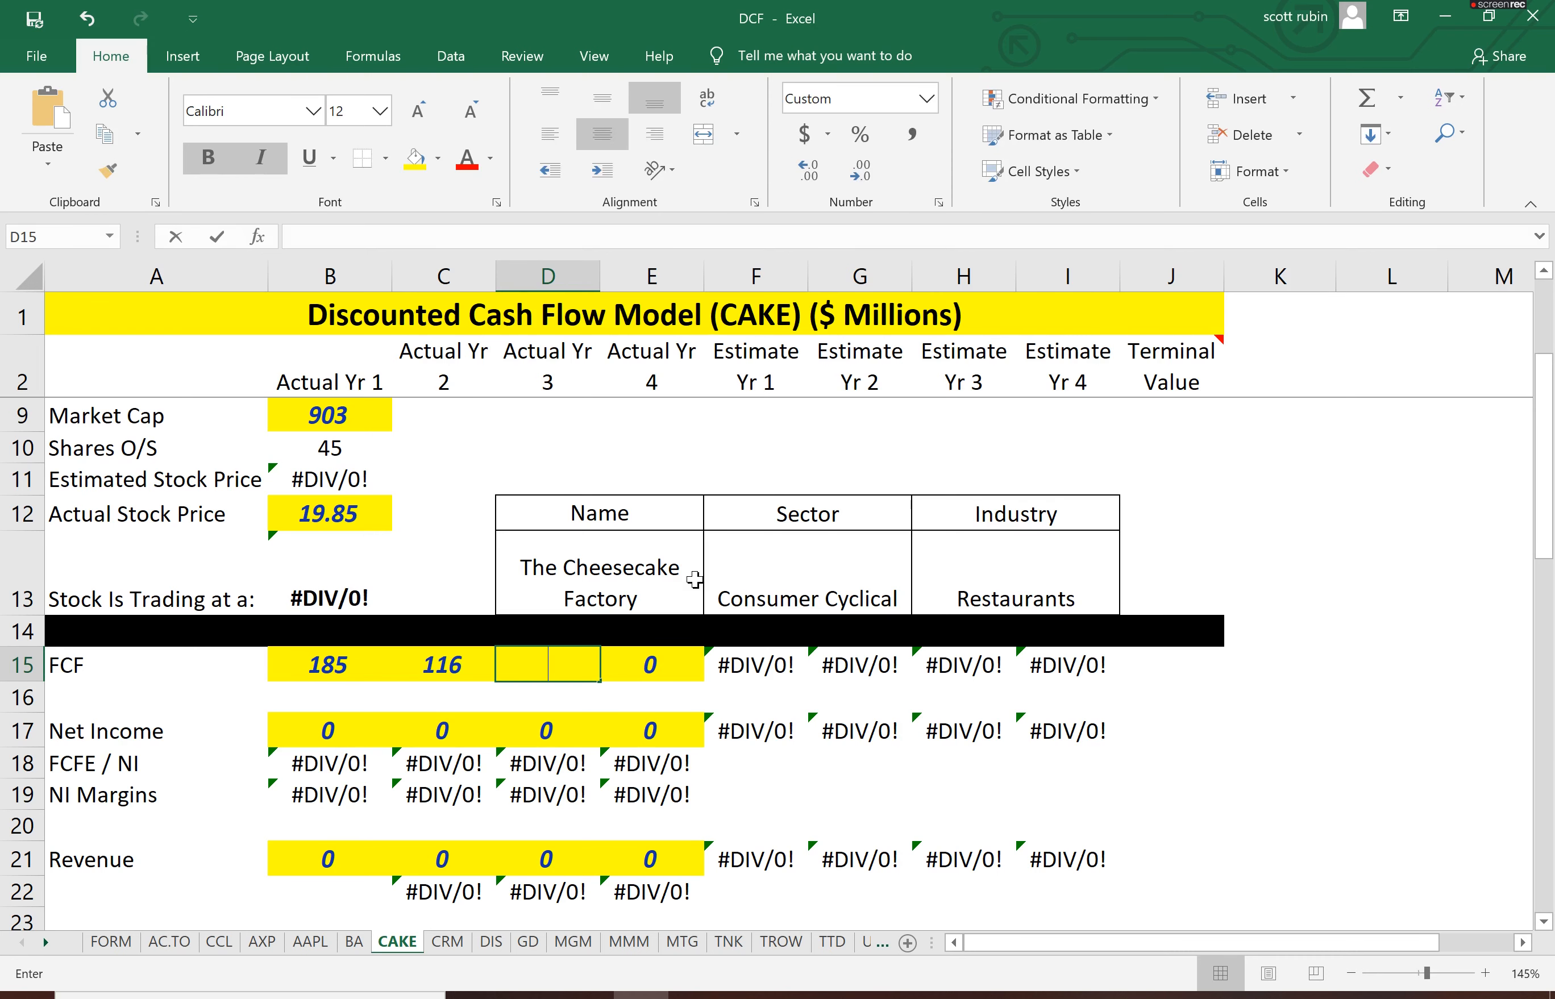
Enter 185 as the first year's free cash flow in B15
text(185)
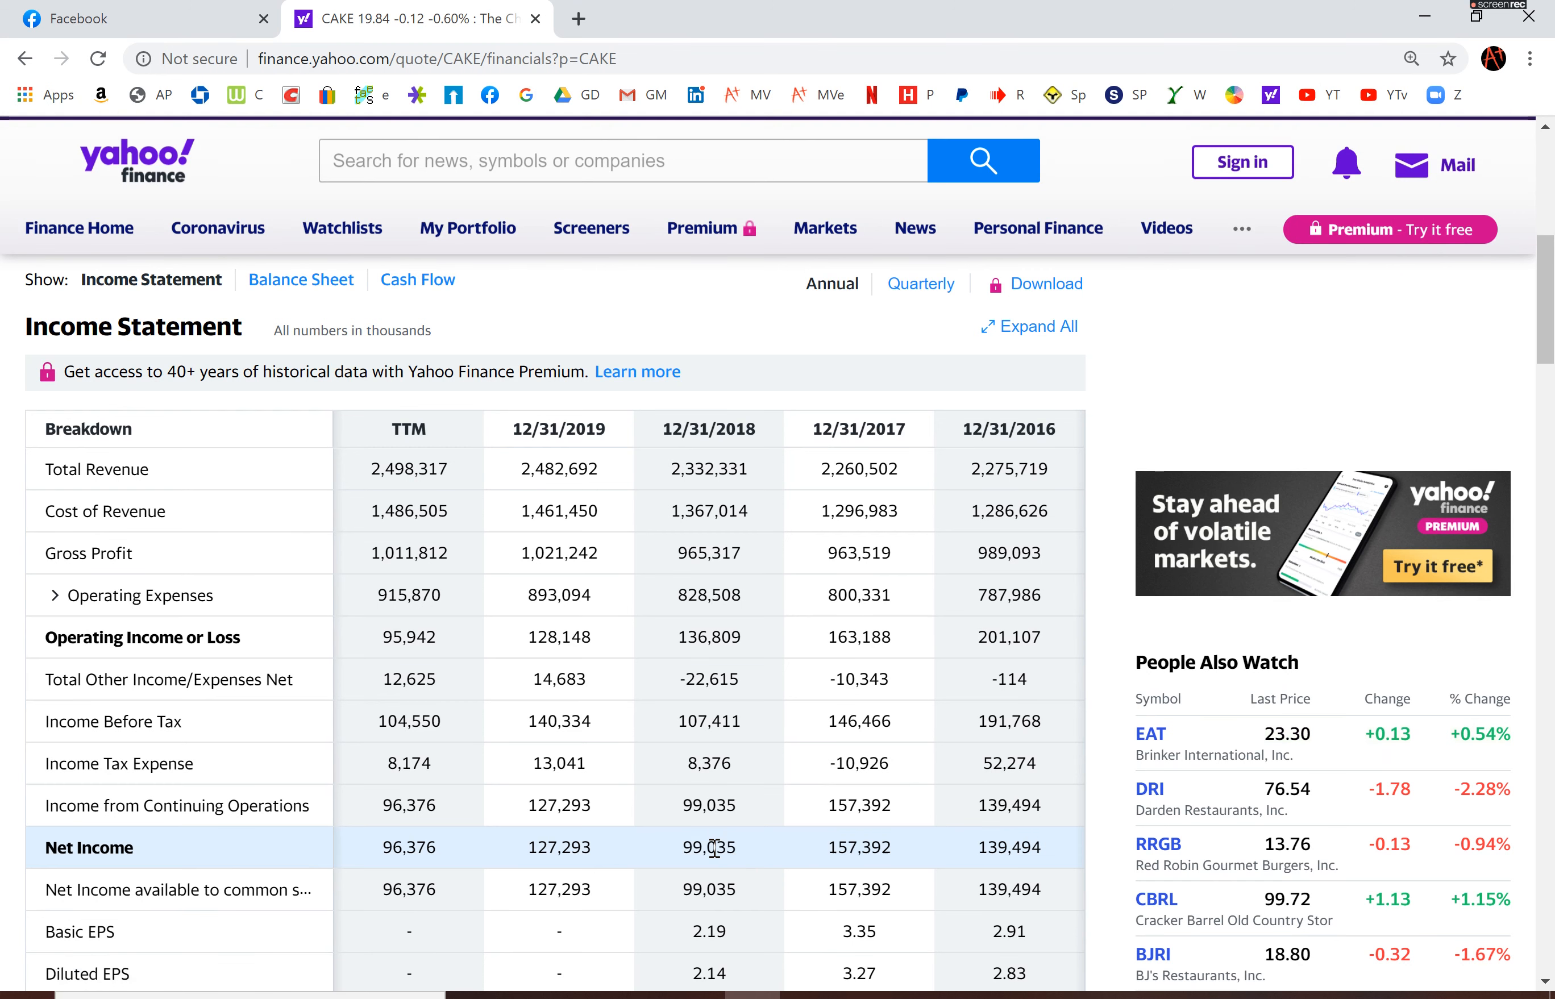
Select a Net Income figure on CAKE's annual income statement to copy it
double_click(708, 847)
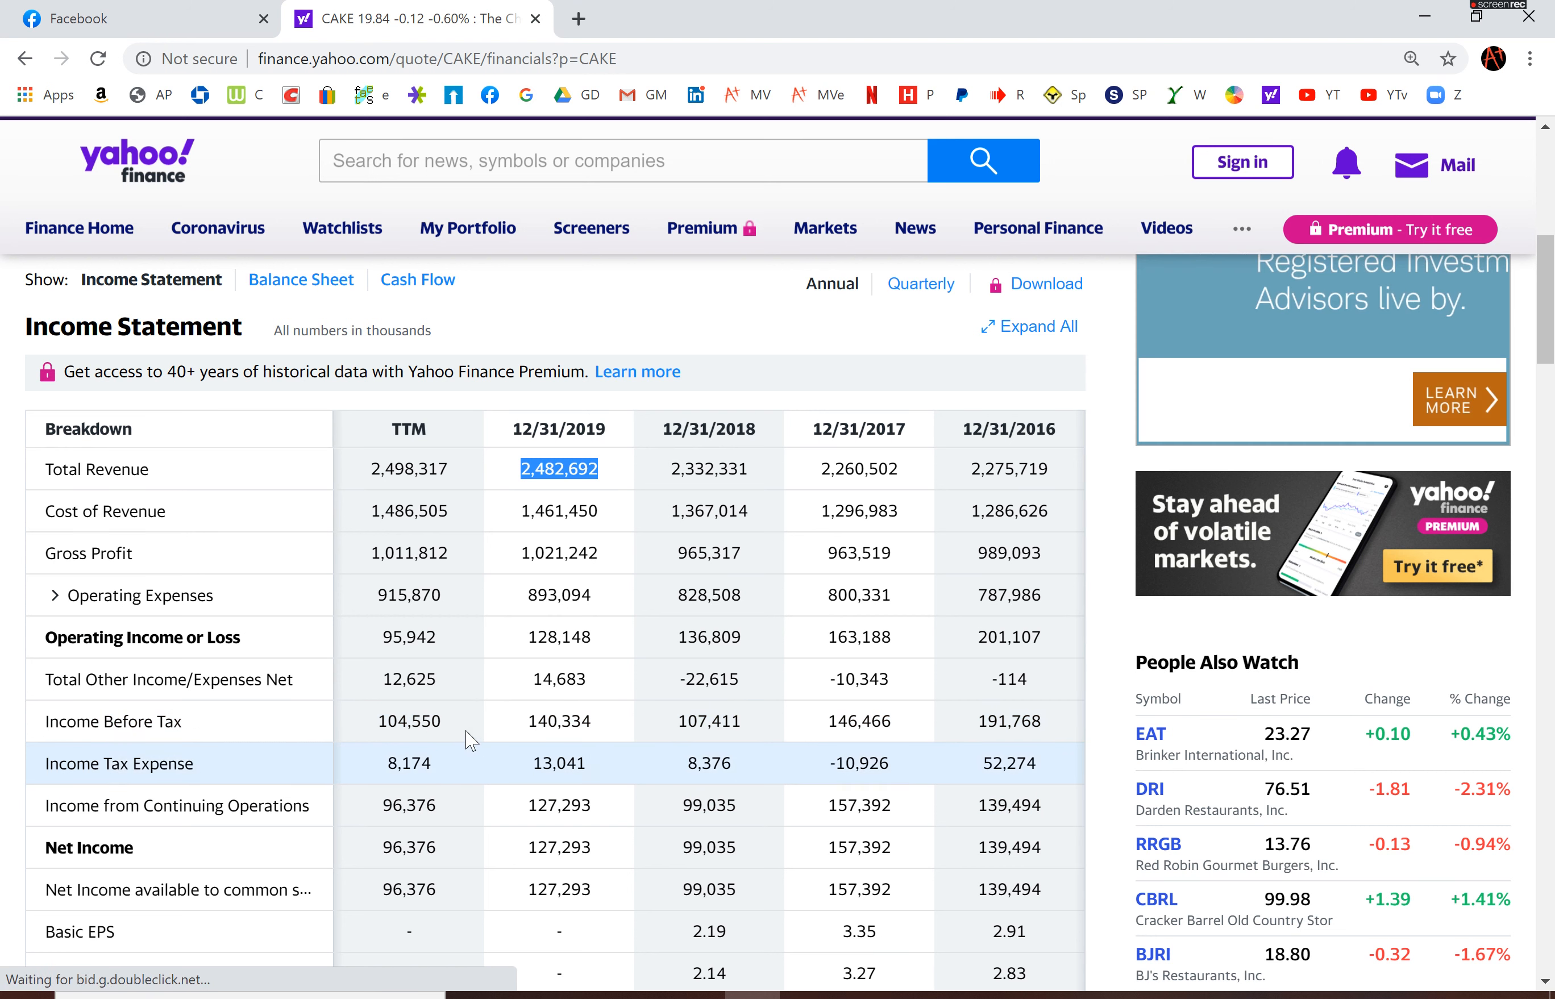
mouse_move(536, 678)
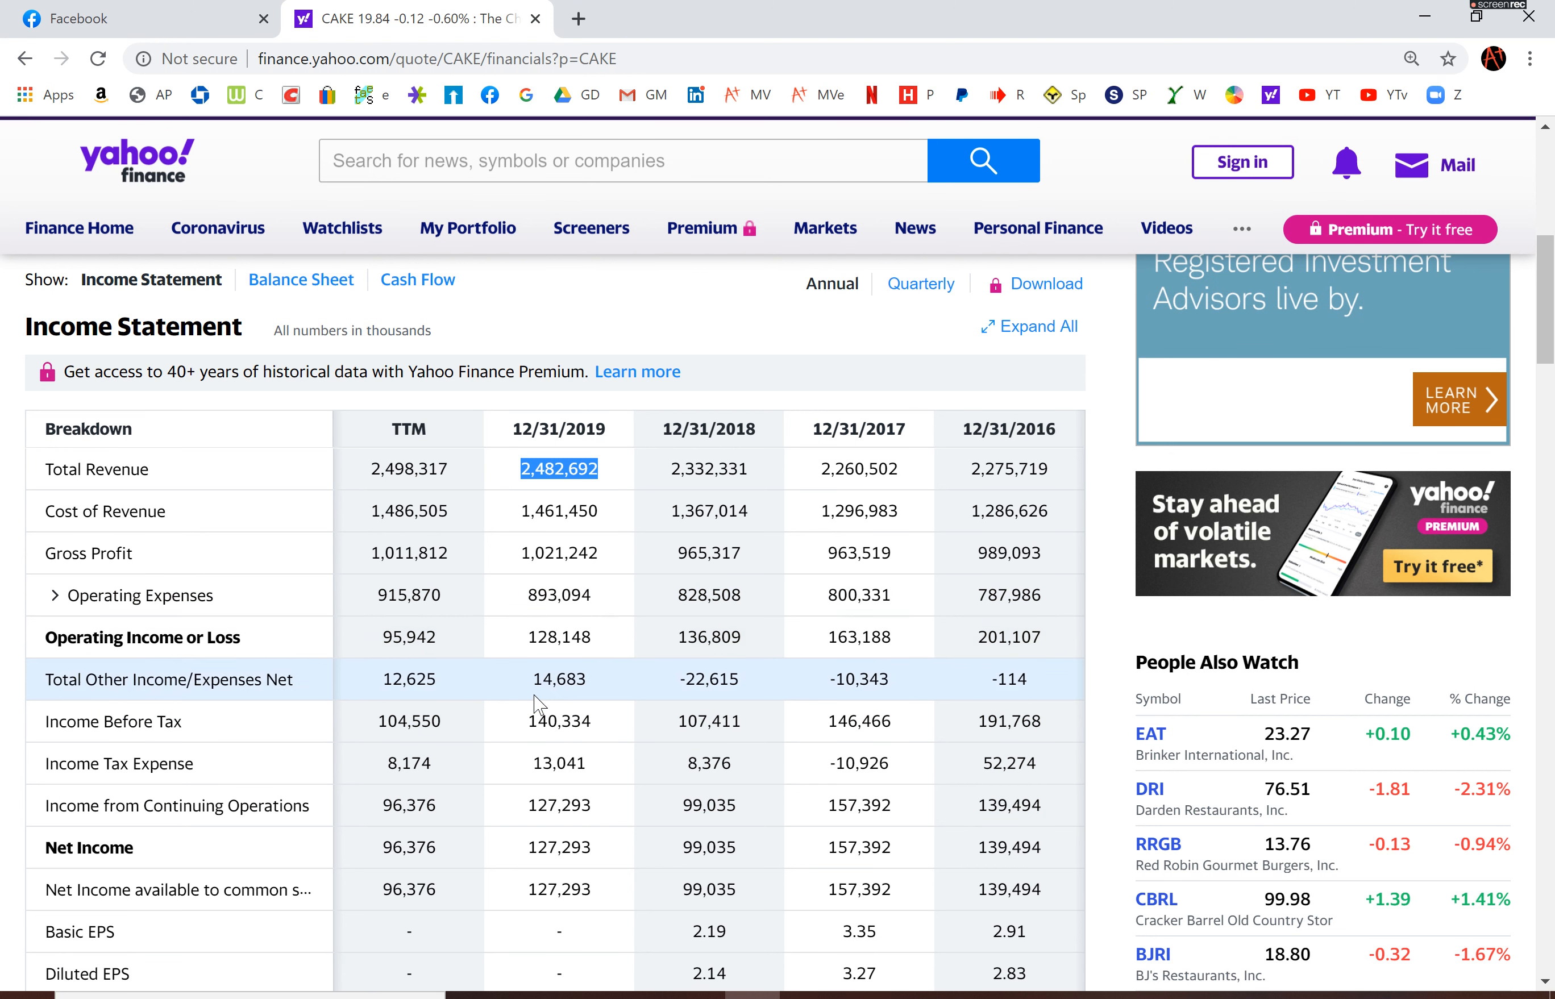
mouse_move(542, 758)
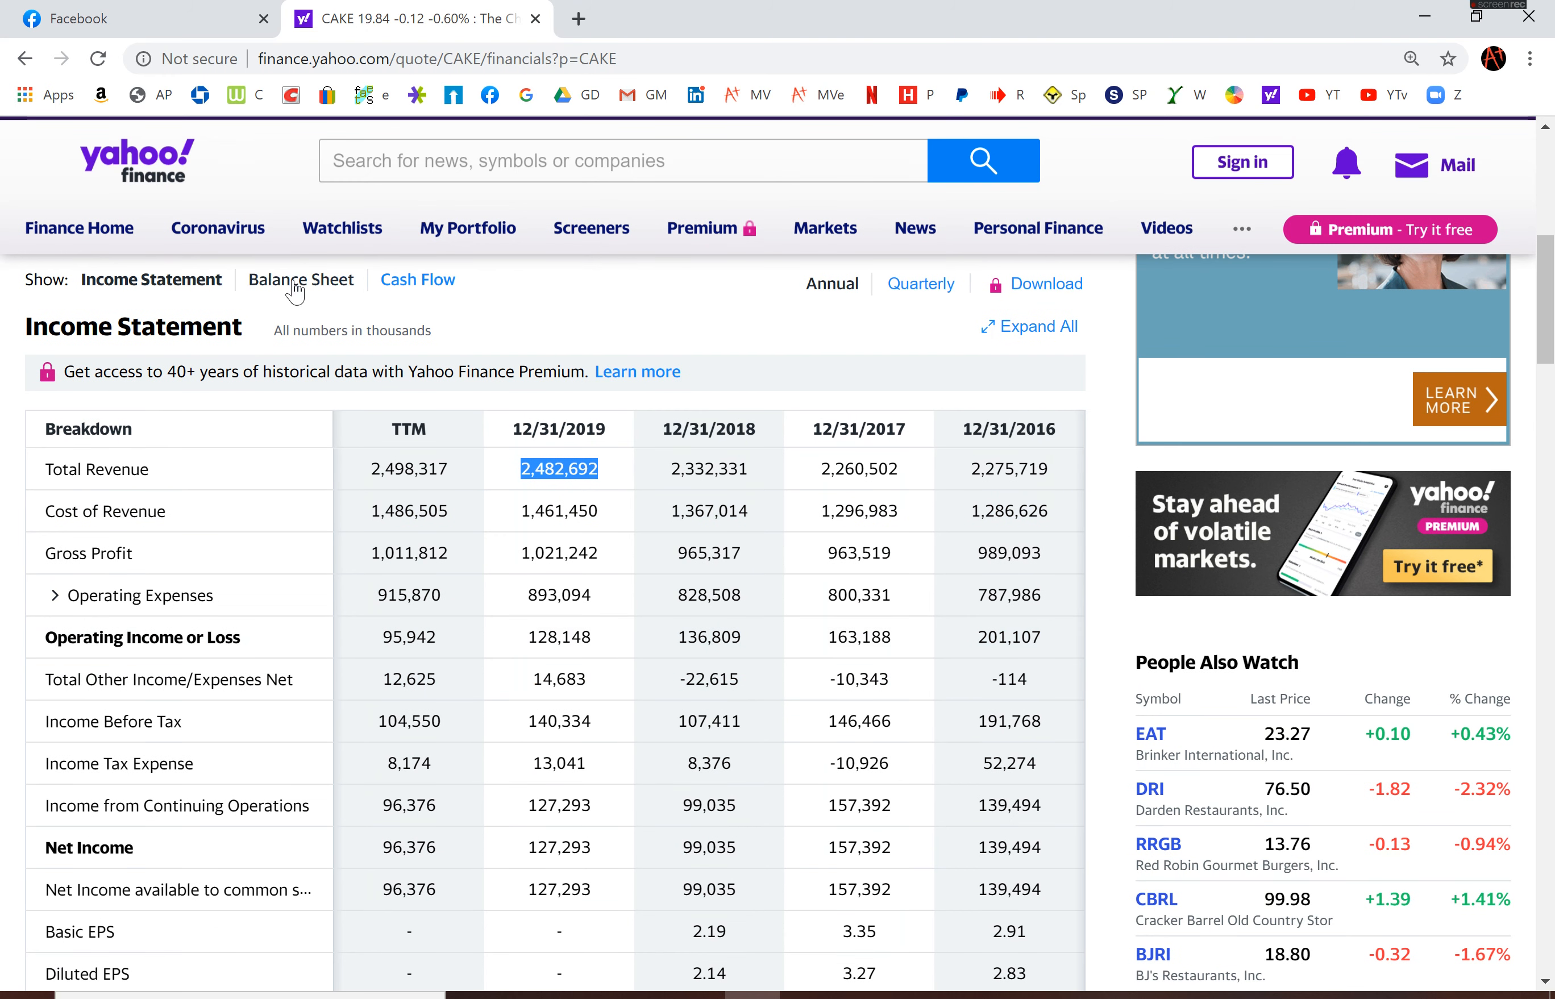
Show CAKE's balance sheet with non-current liabilities expanded and select 2019 Long Term Debt 290,000
click(301, 278)
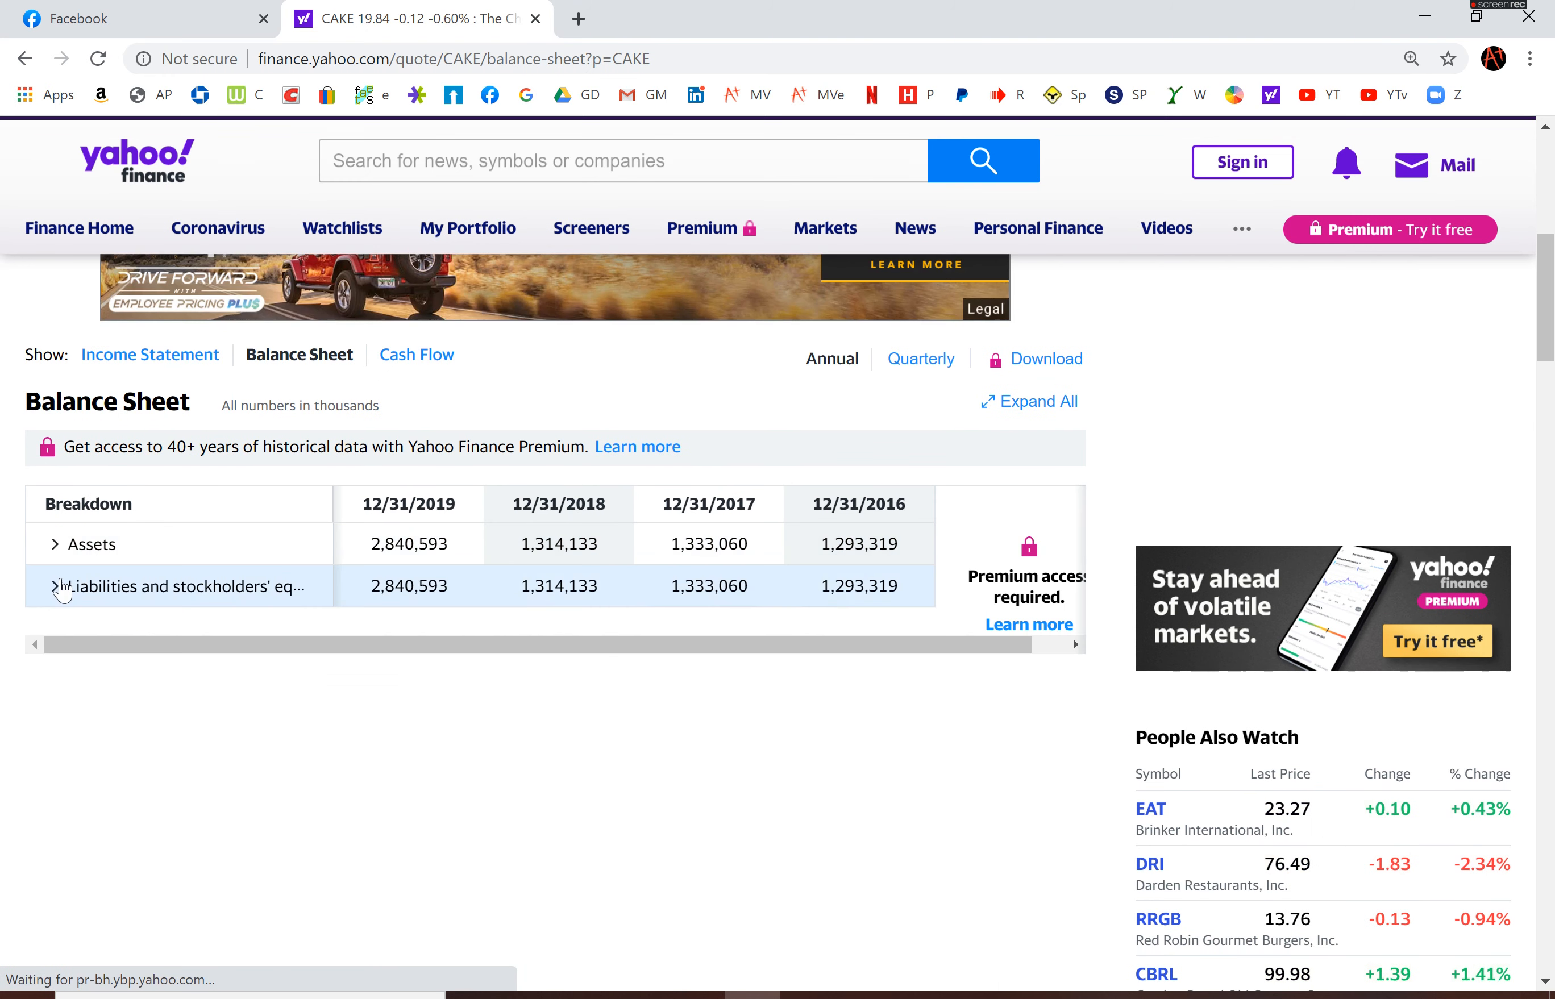
click(66, 585)
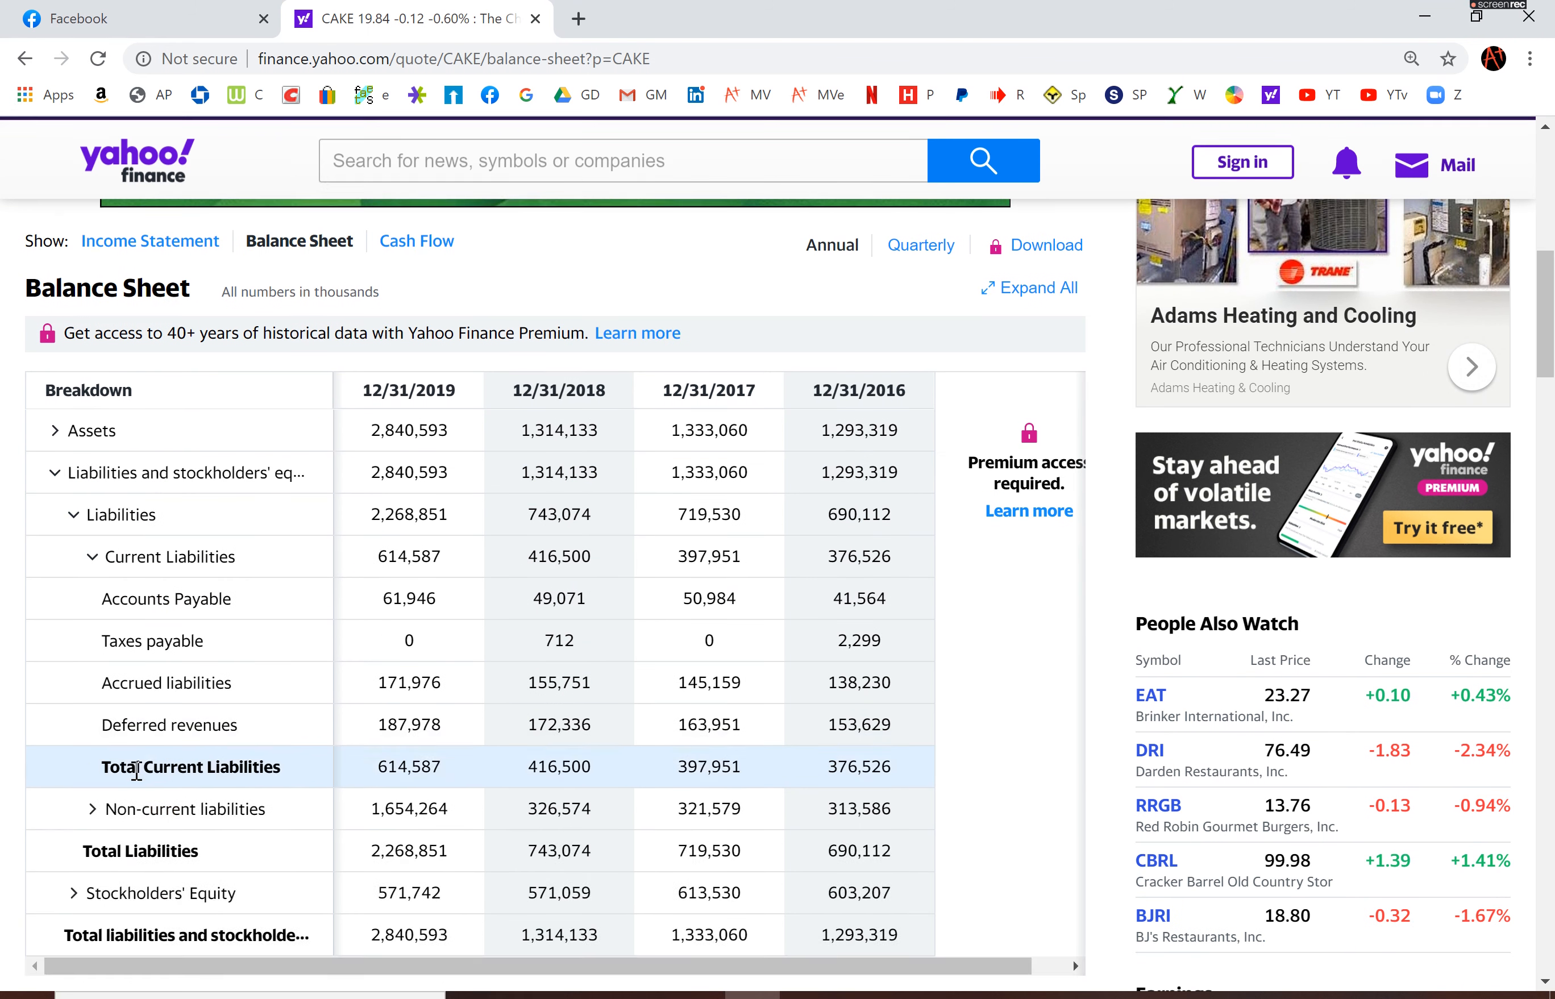
click(74, 810)
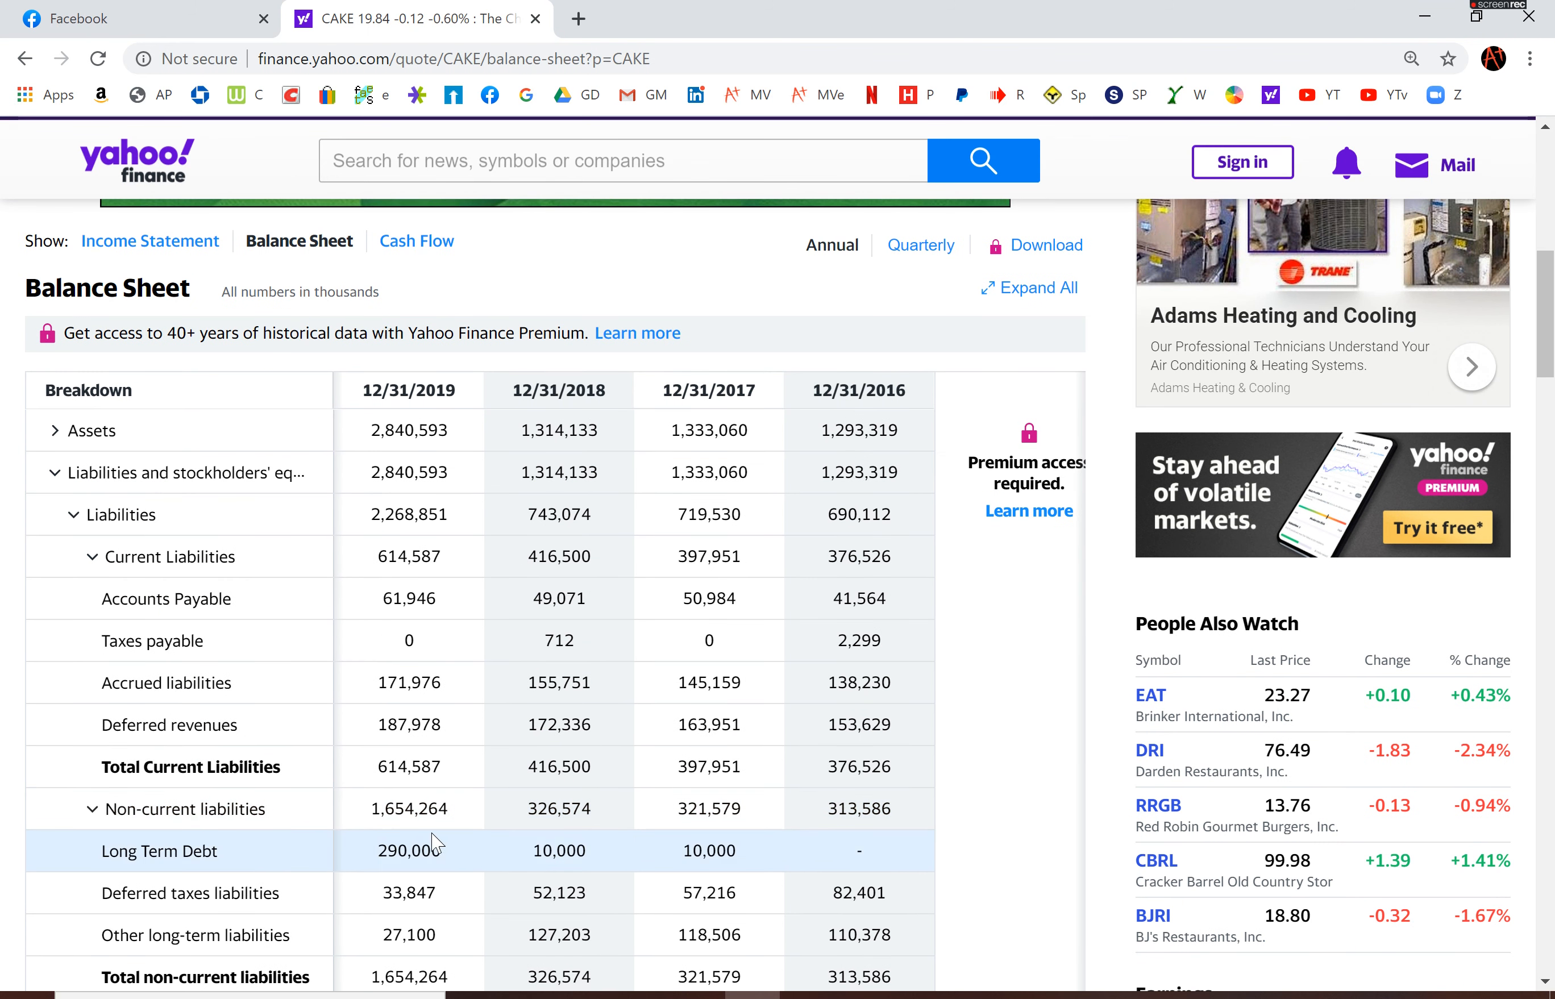
double_click(408, 850)
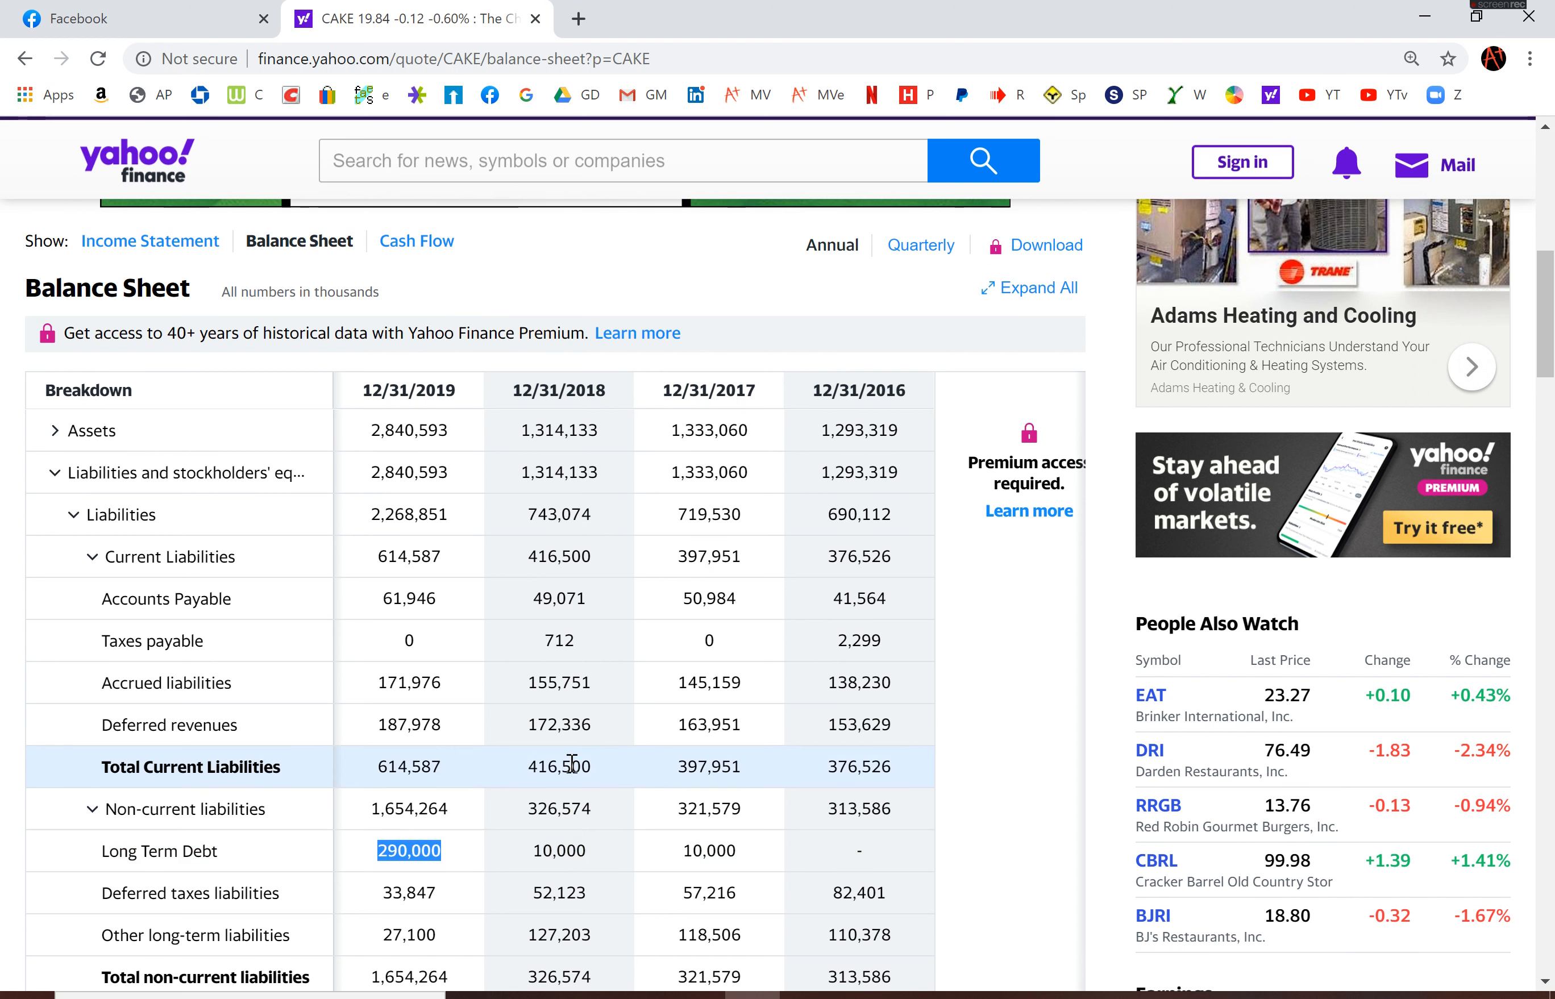
mouse_move(1024, 802)
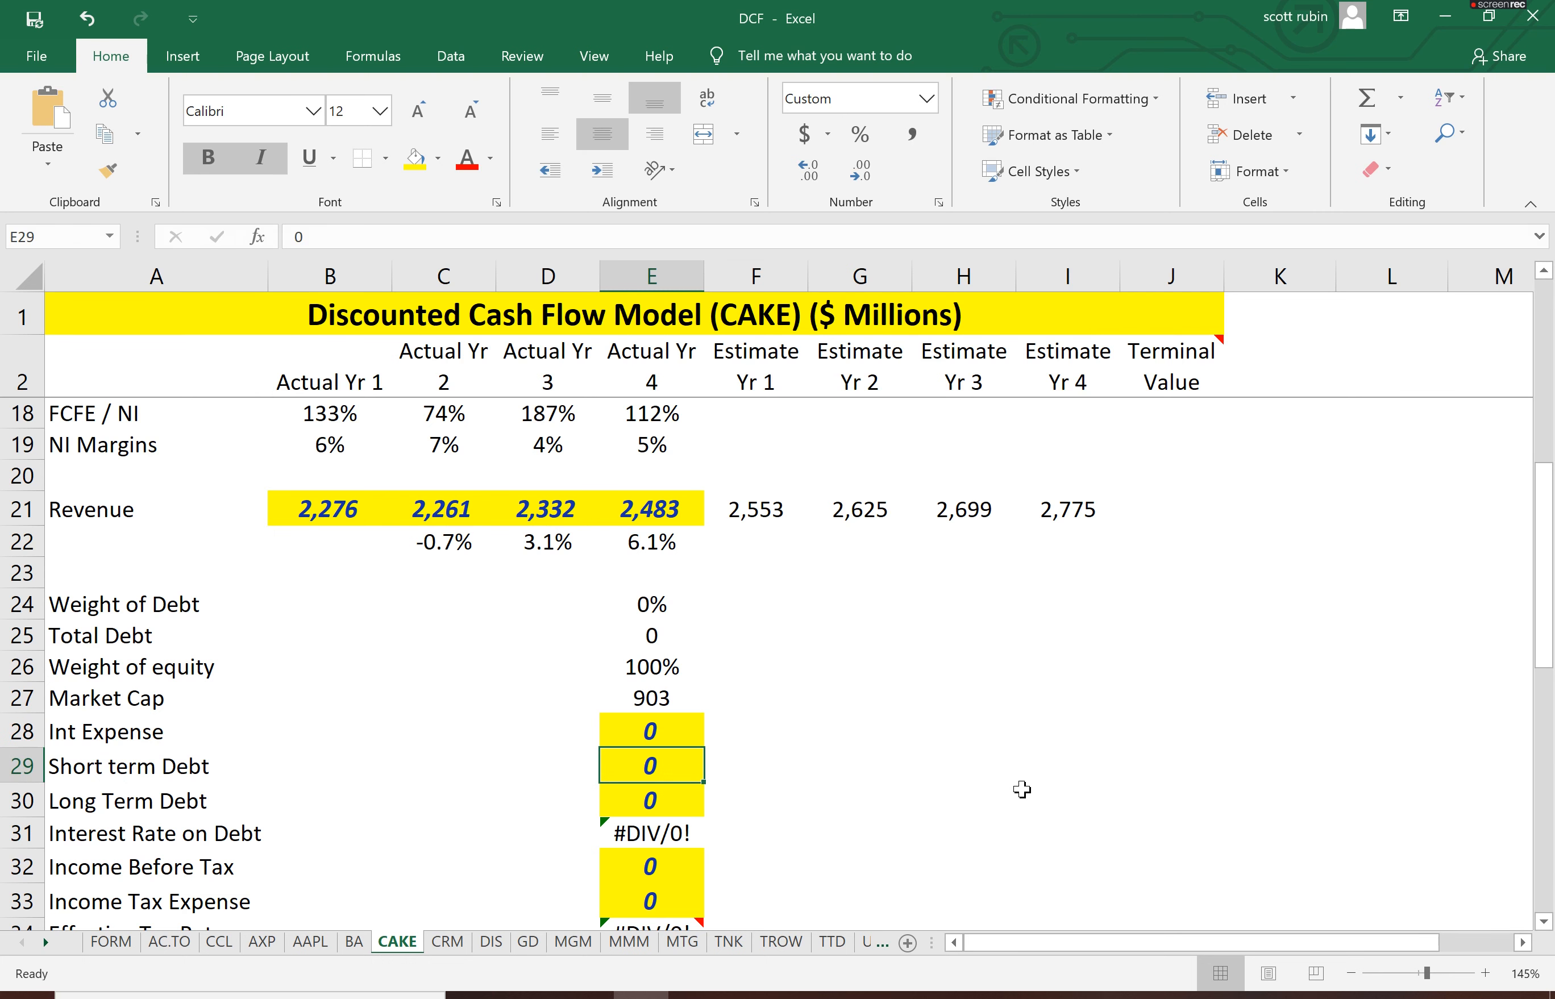
Enter 290 as Long Term Debt in E30, giving 24% debt and 76% equity weights
click(649, 800)
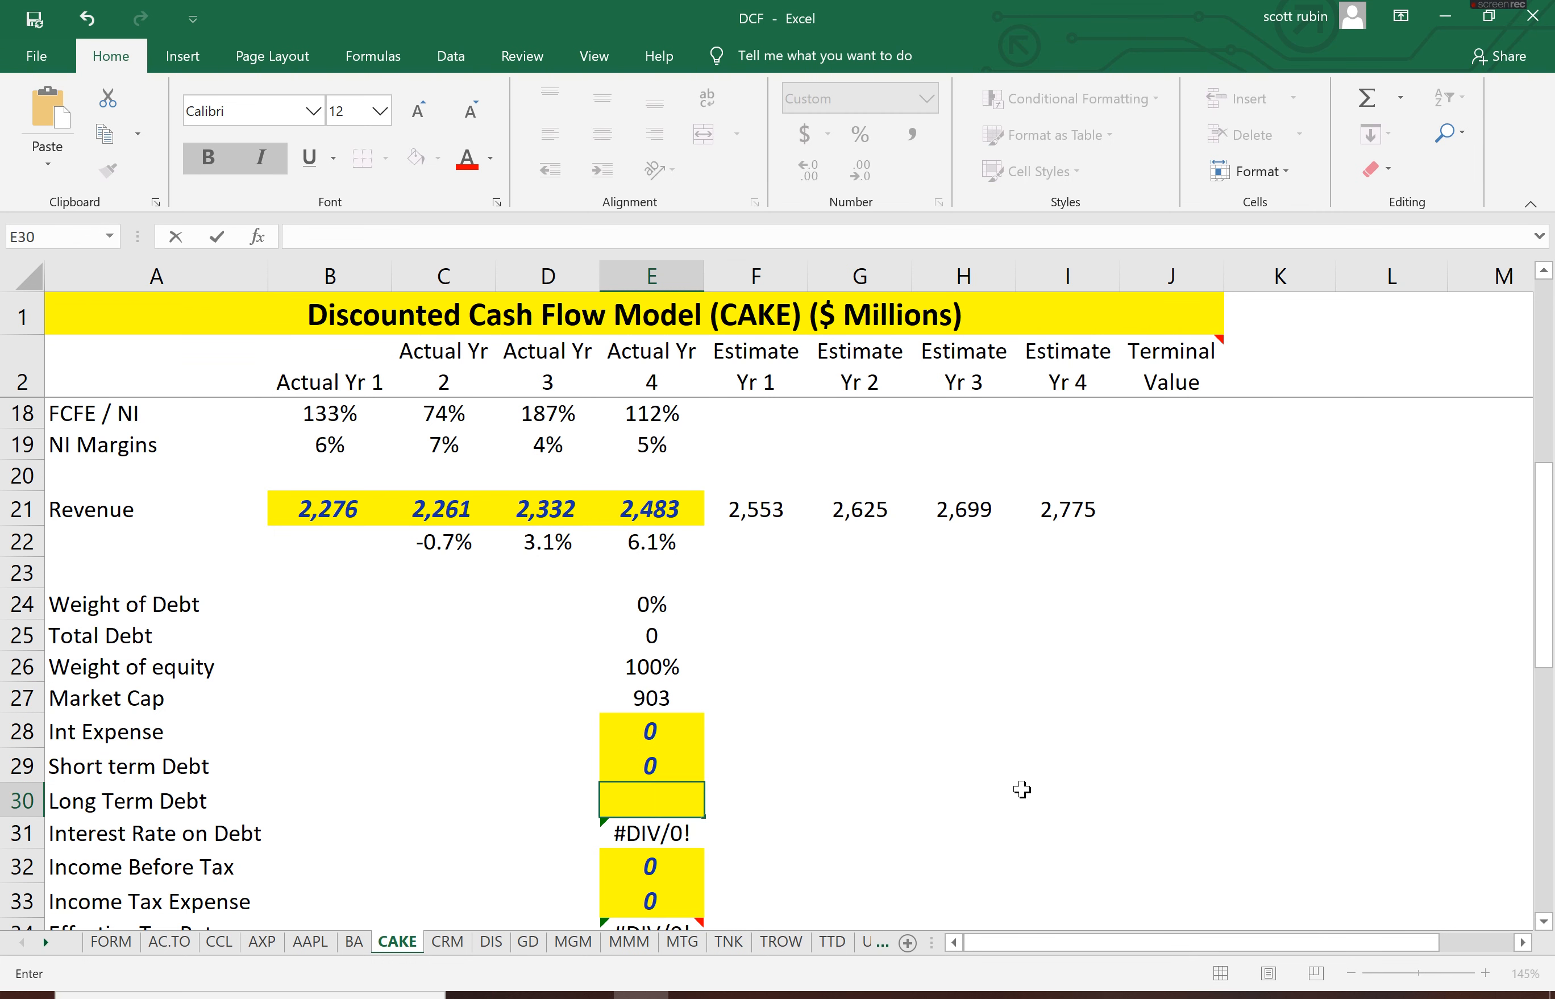
text(290)
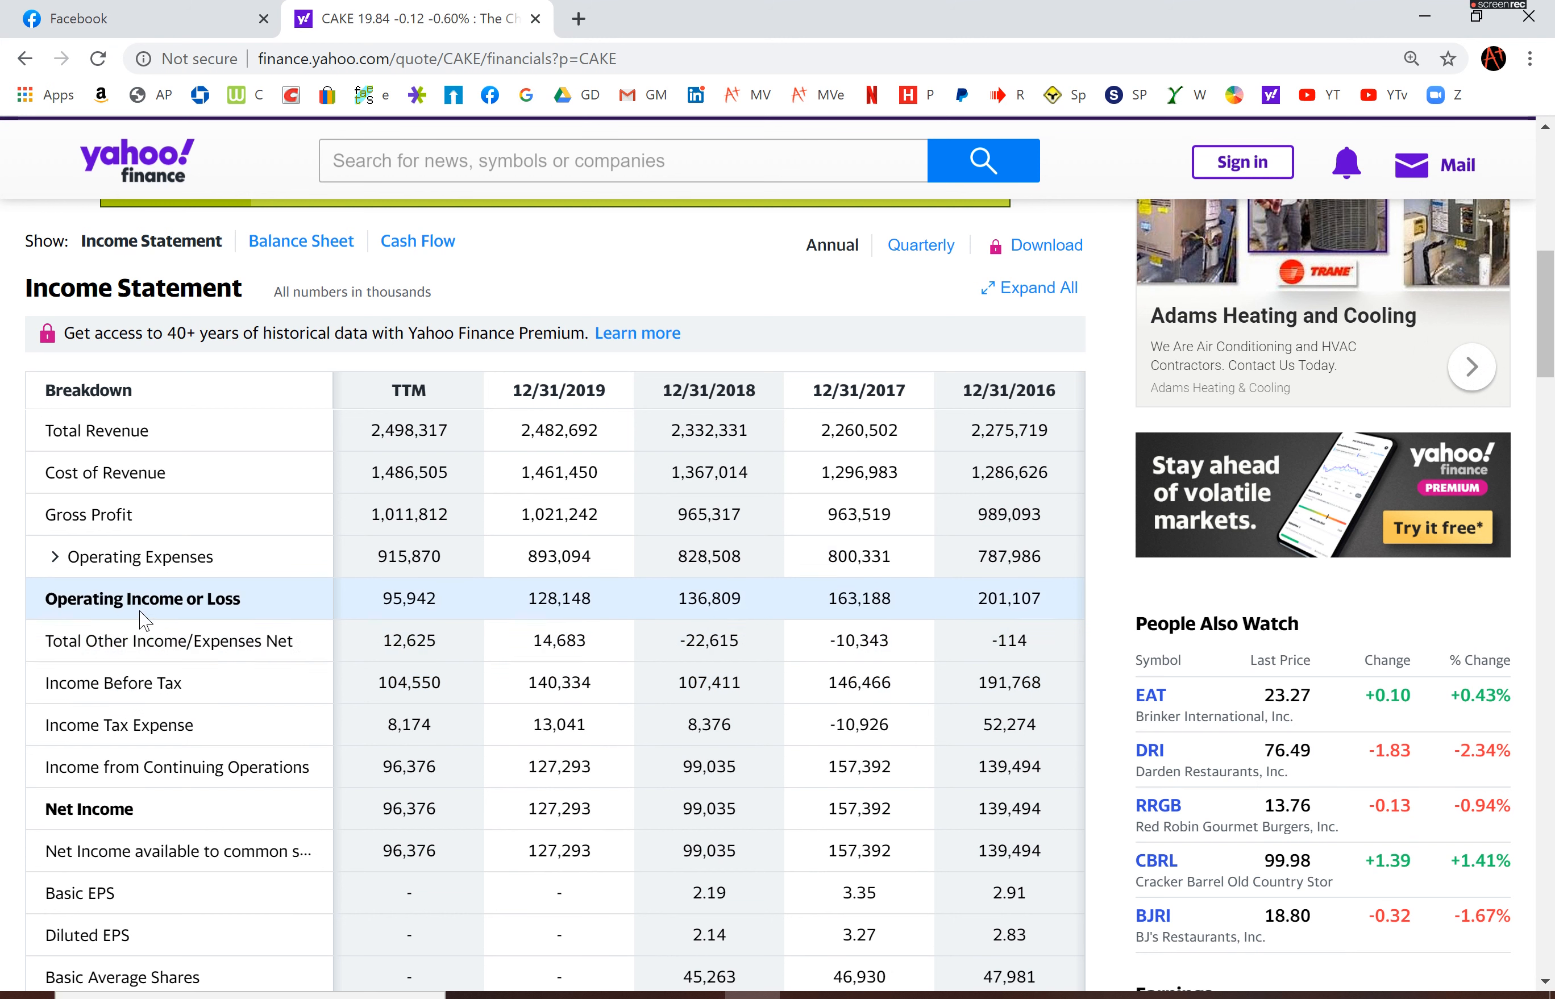
Expand Operating Expenses and pick out the 2019 other income/expenses figure of 14,683
click(58, 556)
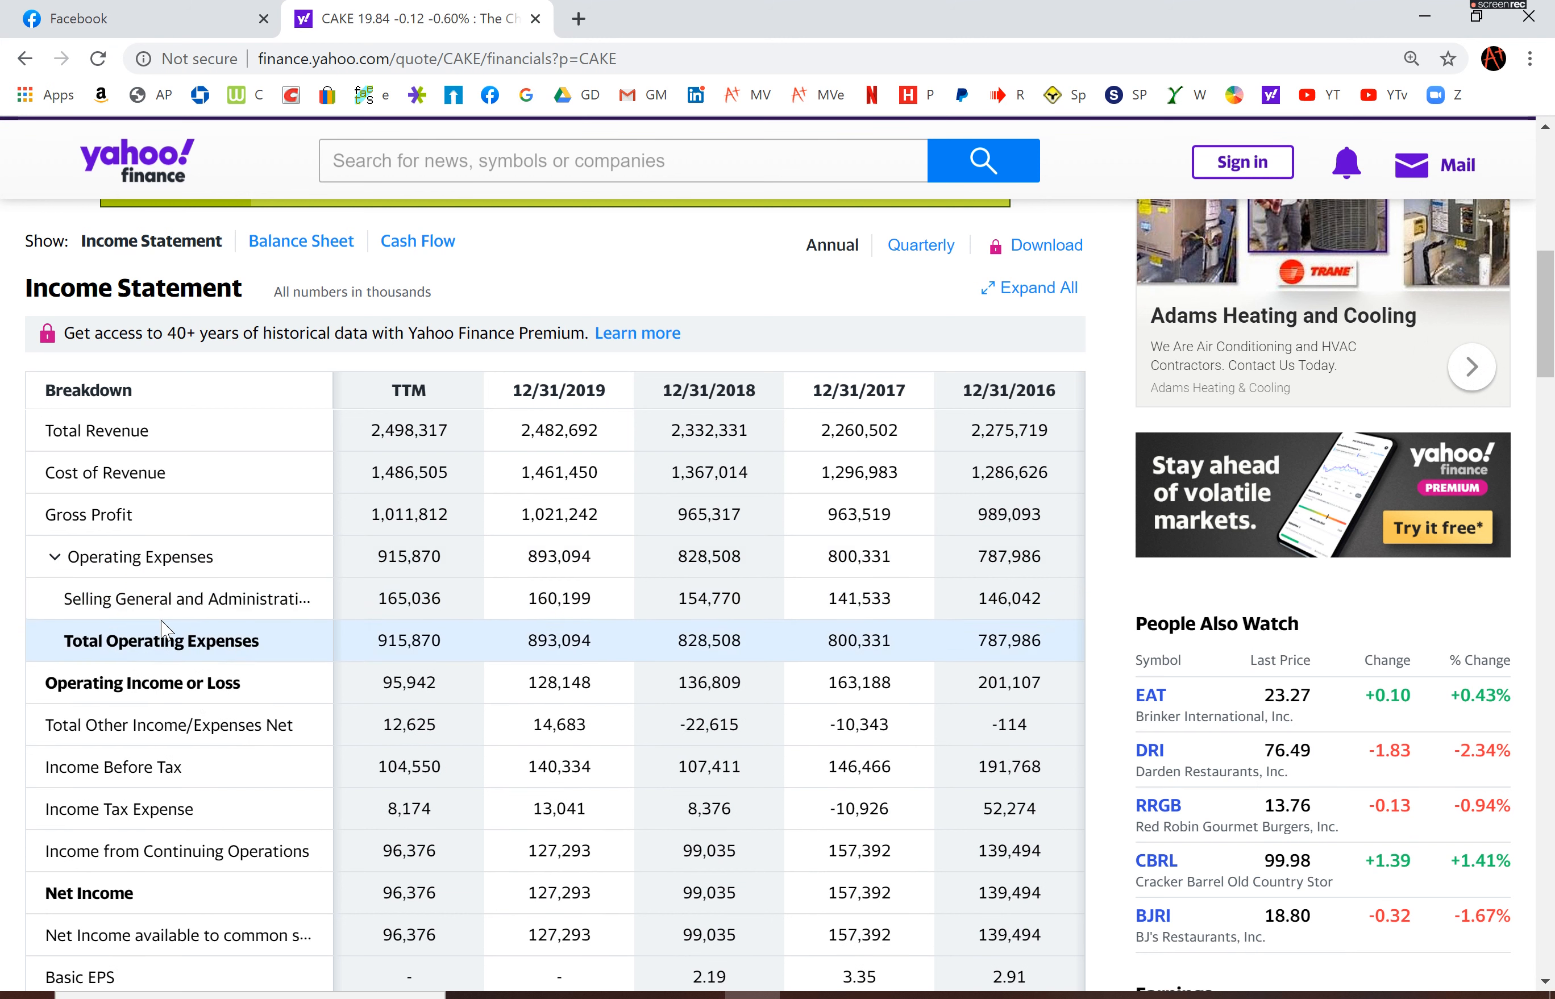
mouse_move(99, 724)
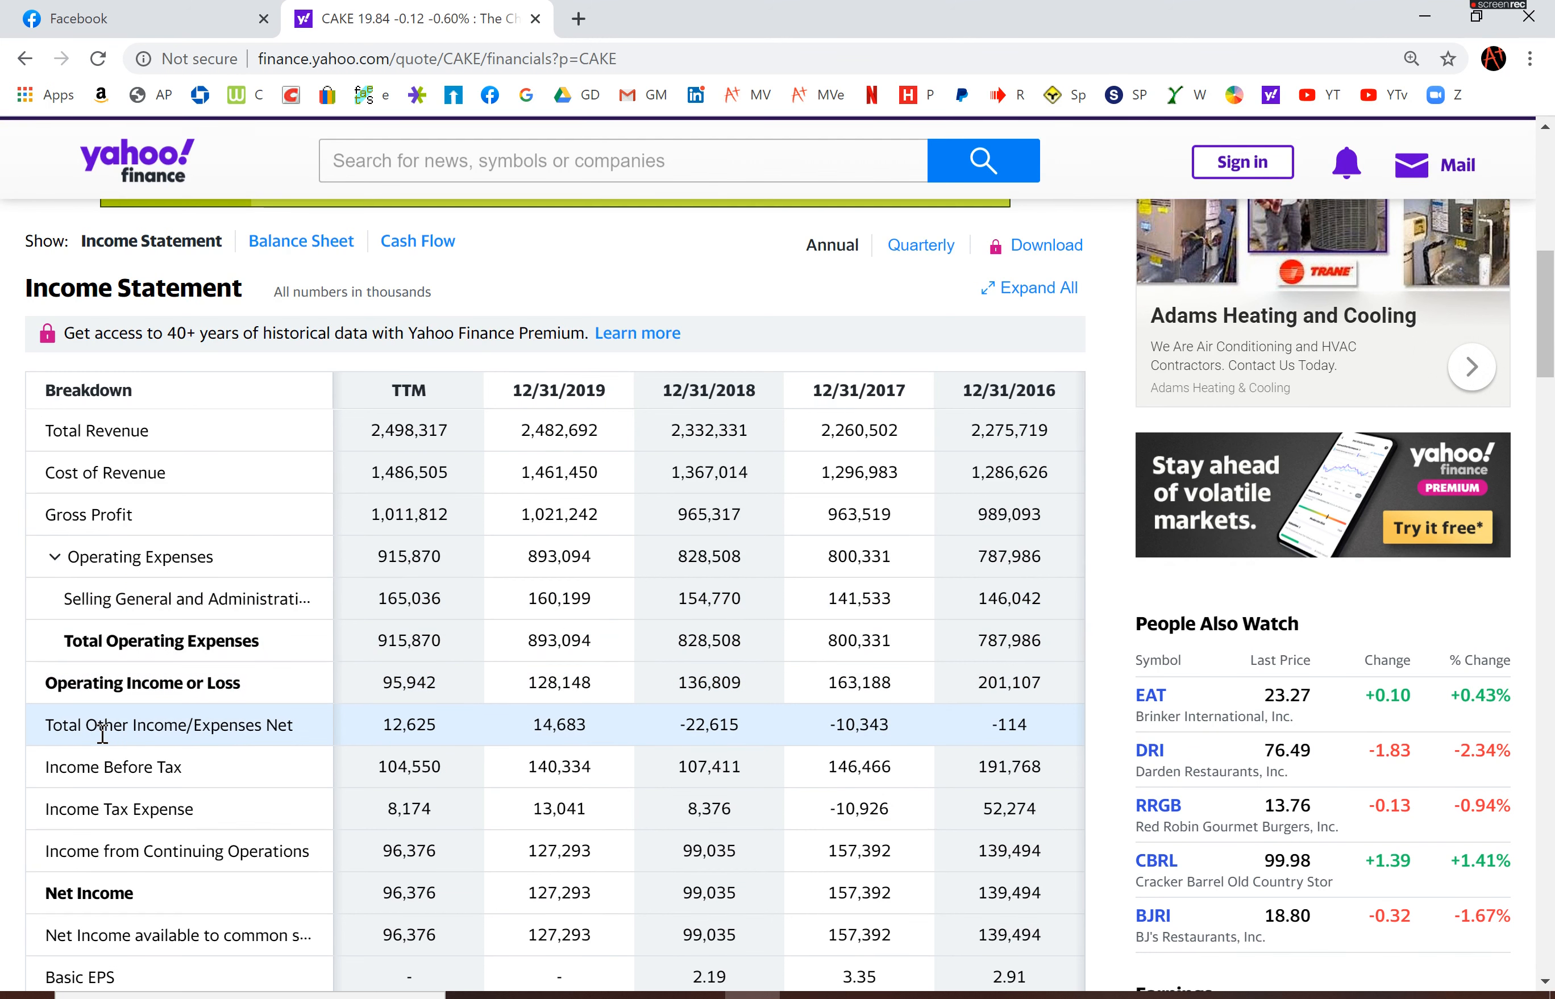
mouse_move(533, 725)
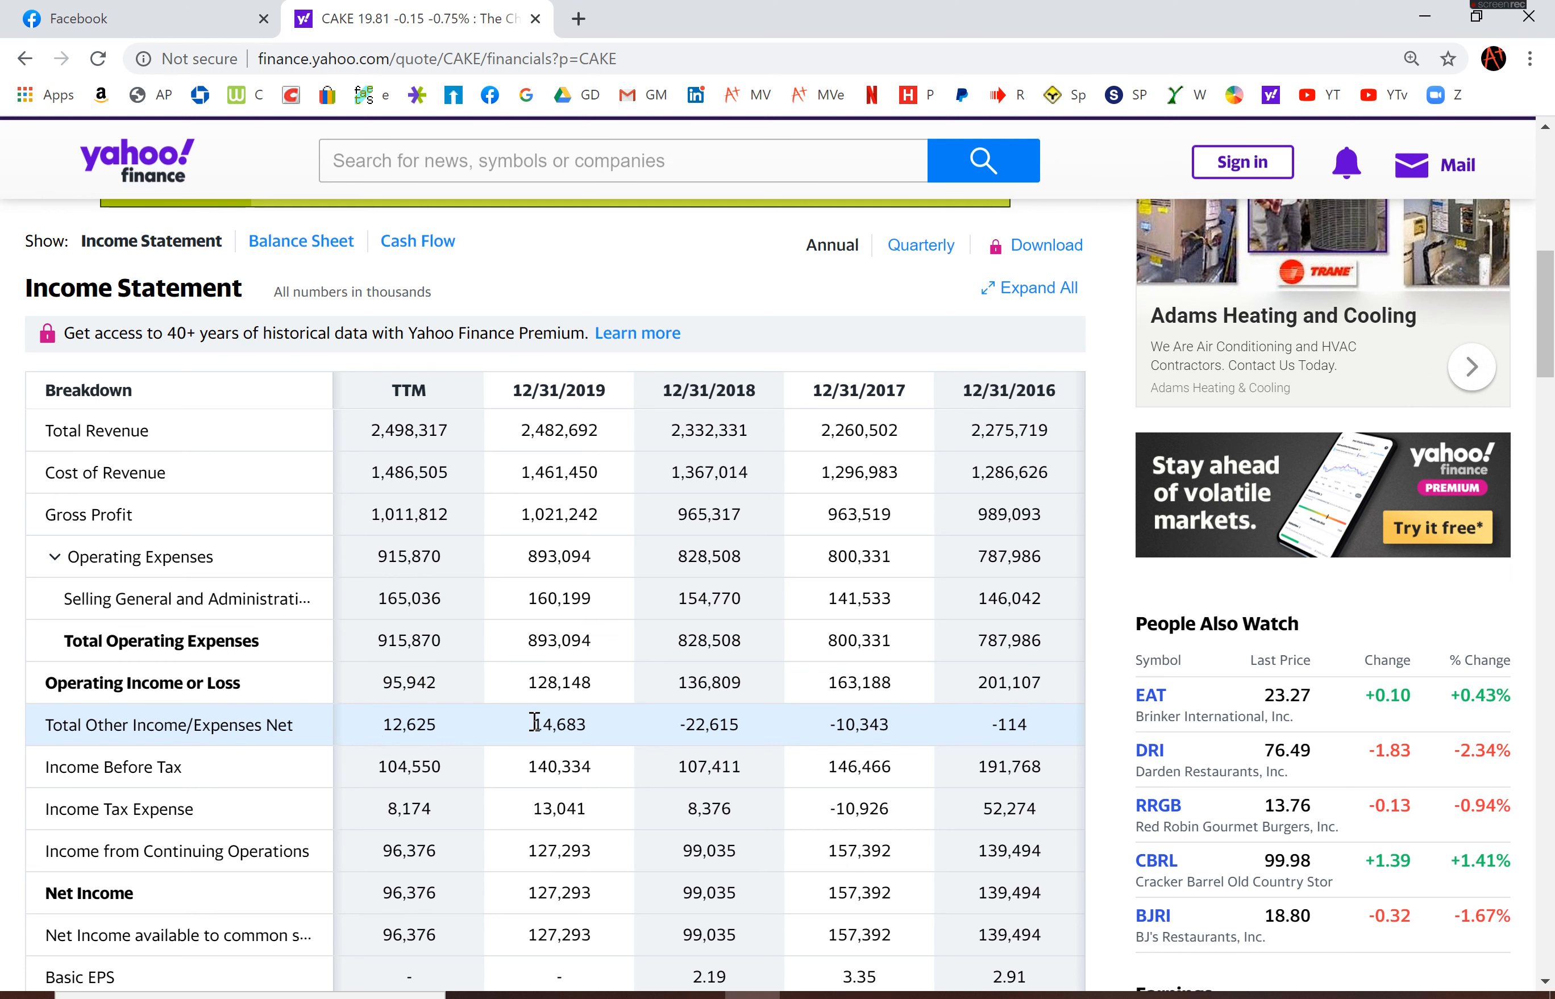
double_click(557, 724)
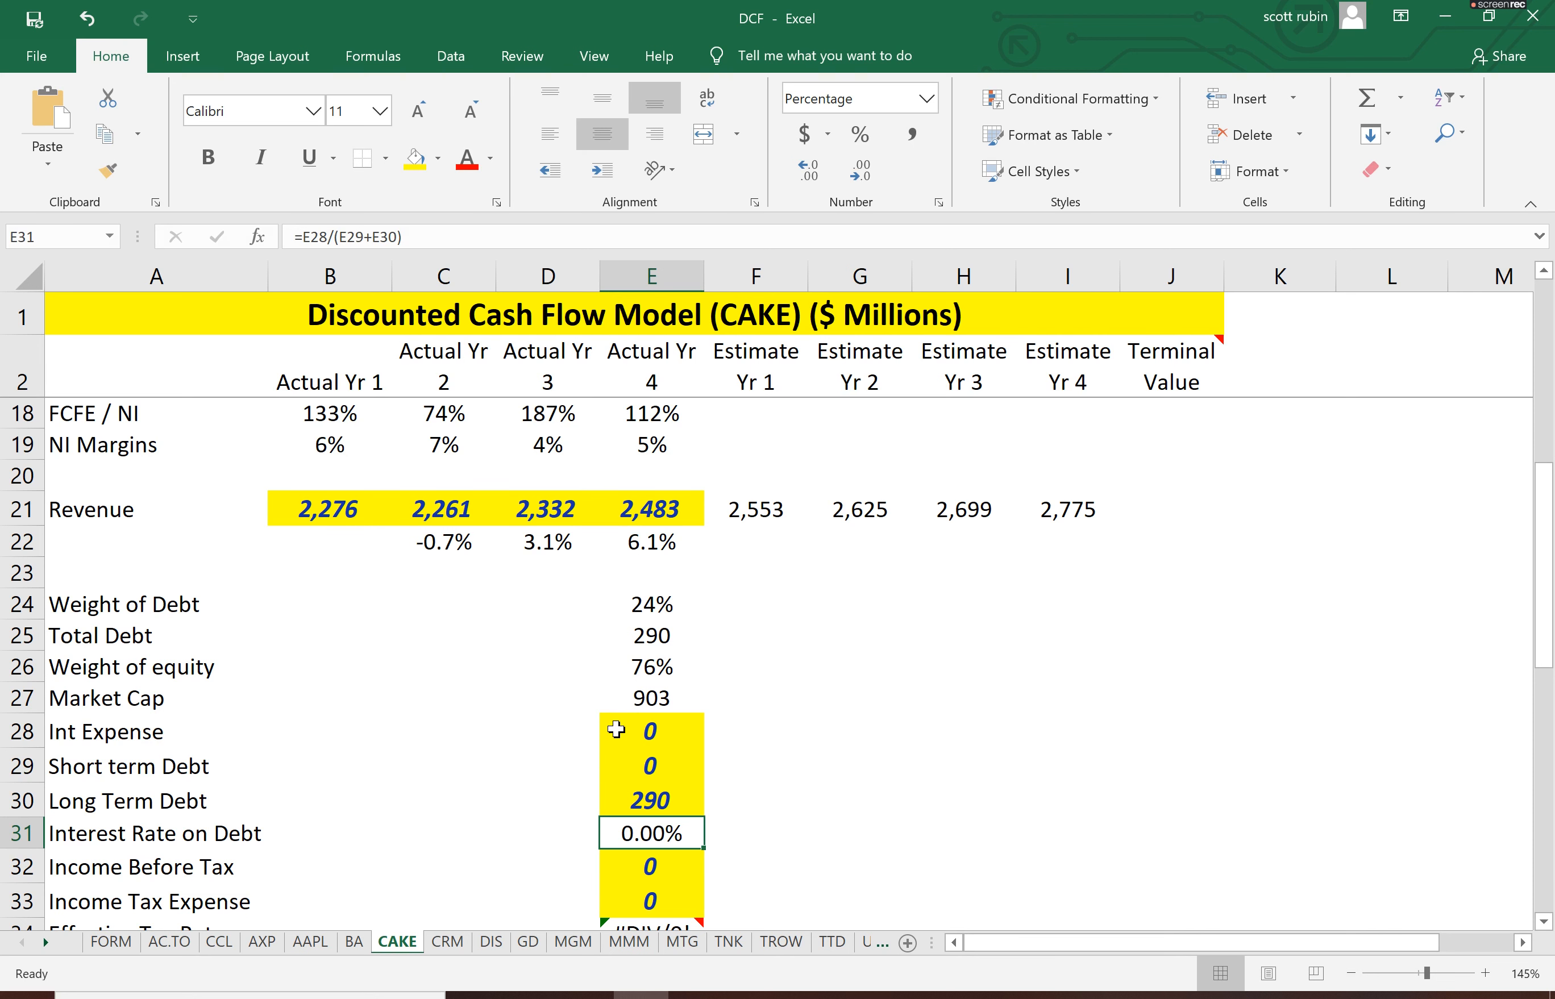
Enter interest expense 14,683 in E28, income before tax 140 in E32 and tax 13 in E33
text(14,683)
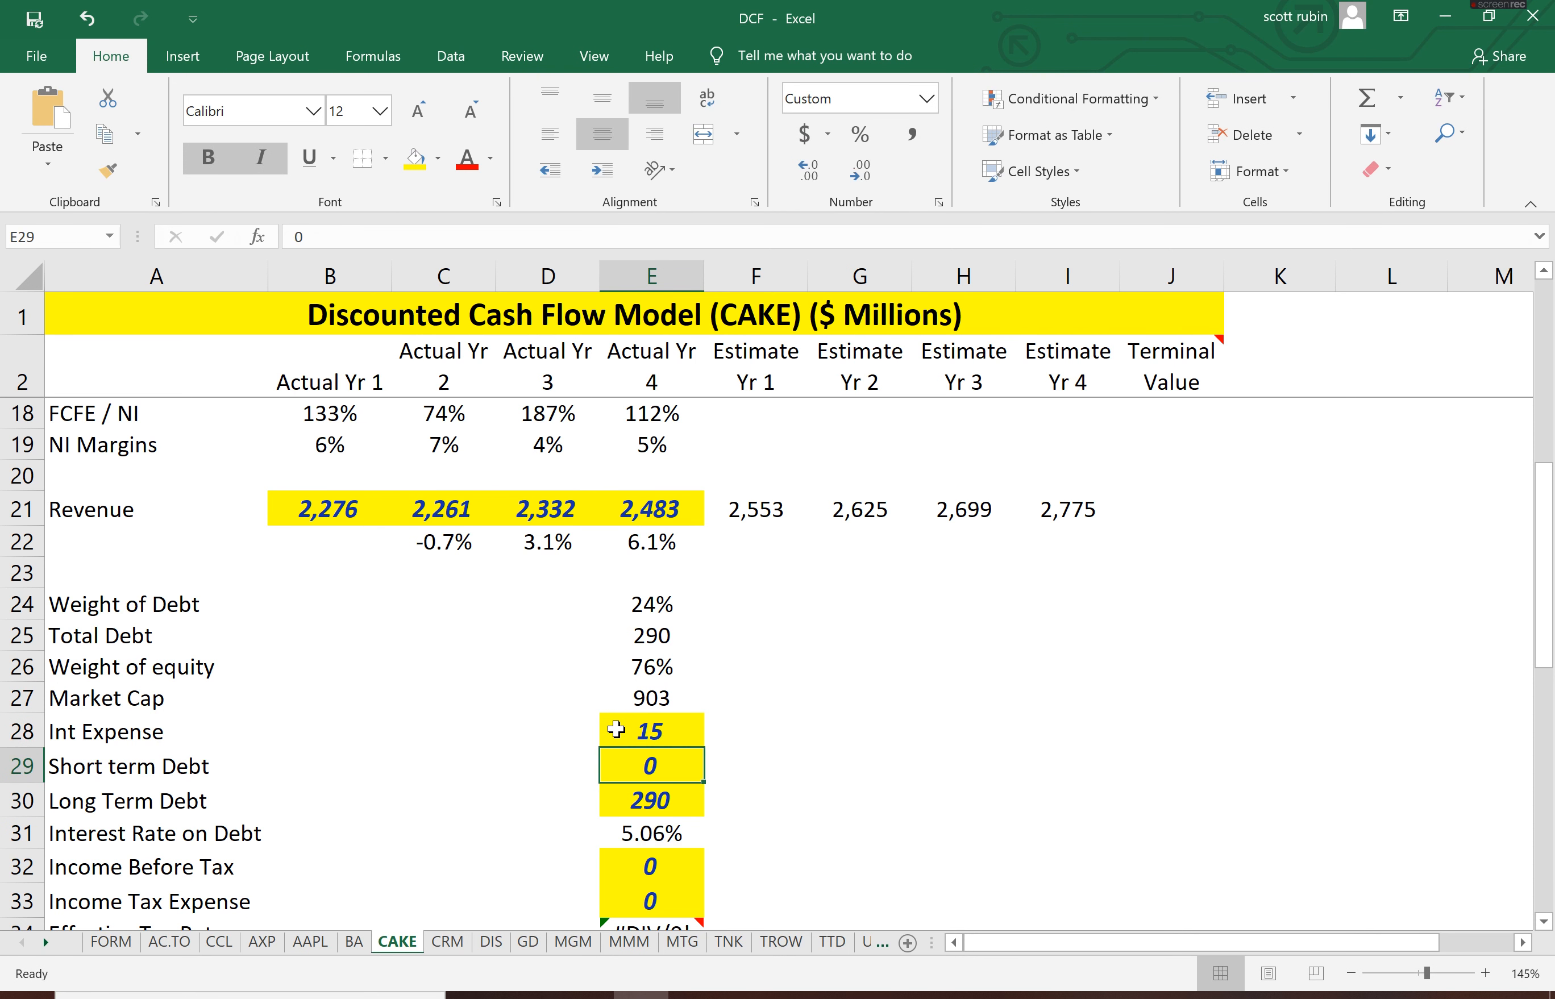
click(651, 832)
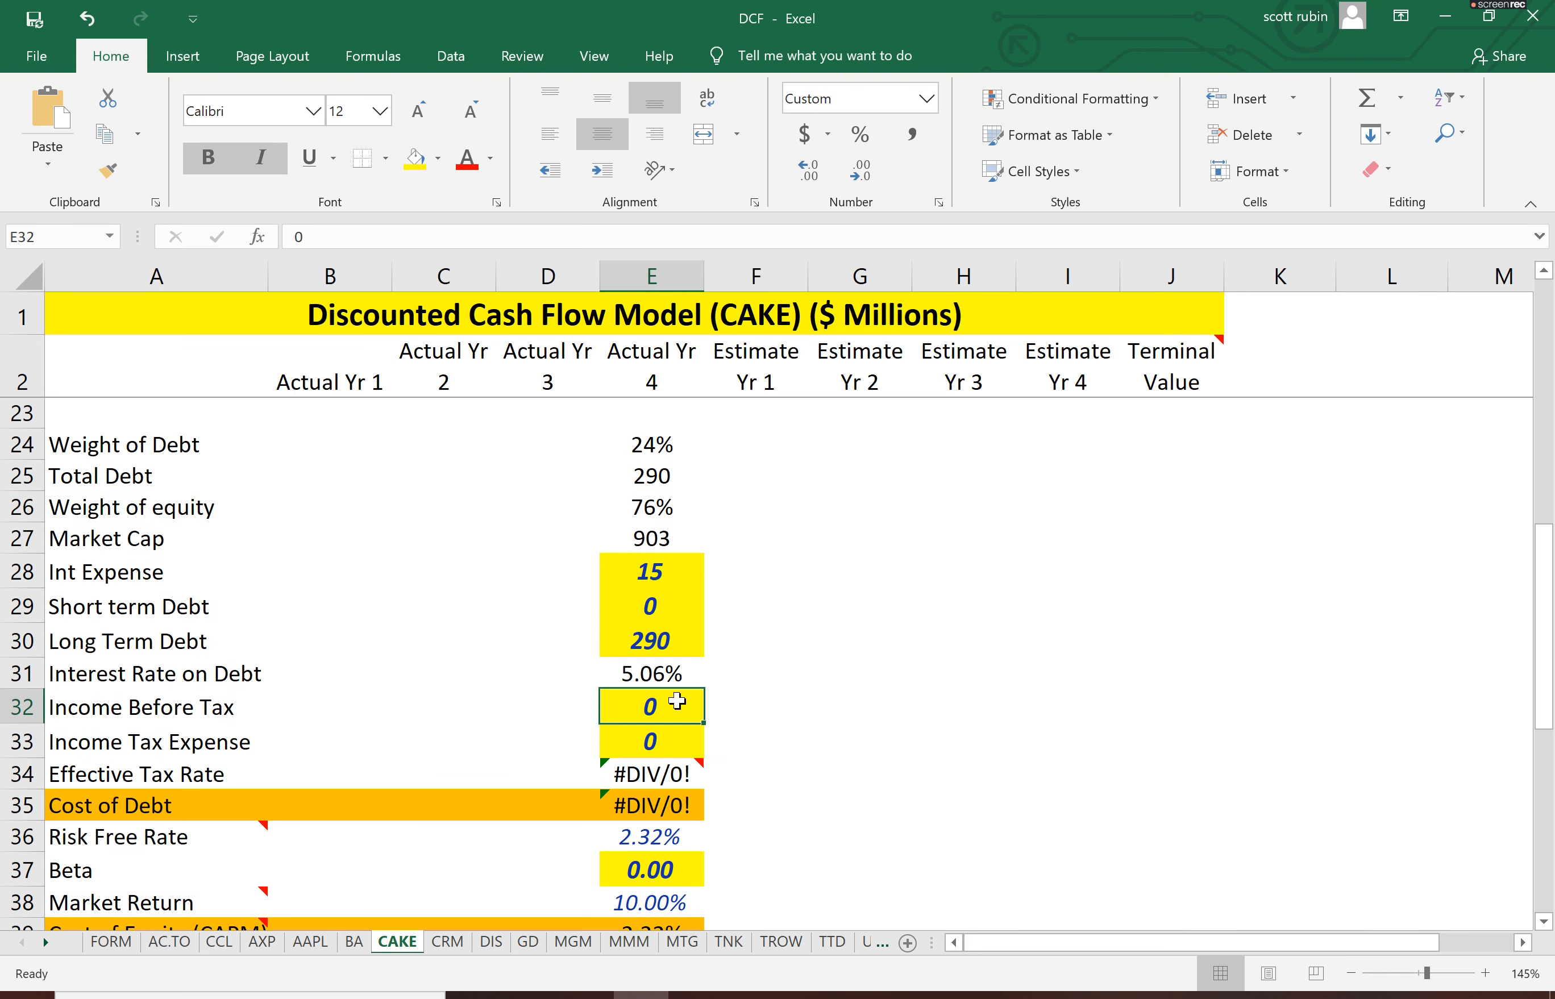
click(397, 18)
text(140)
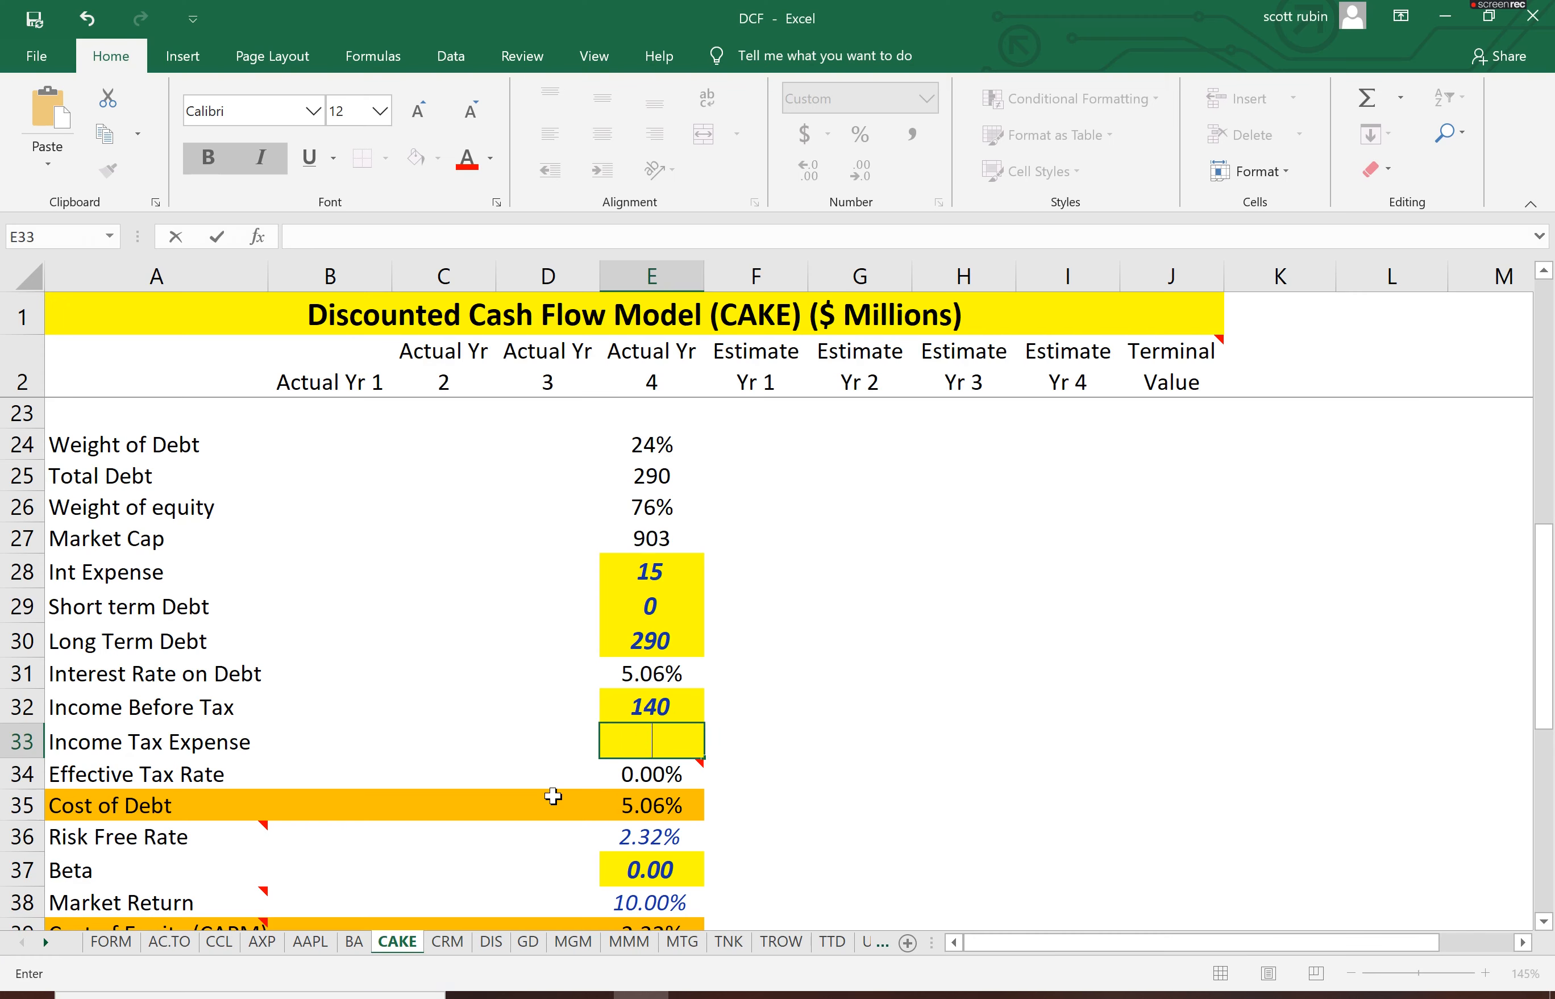
text(13)
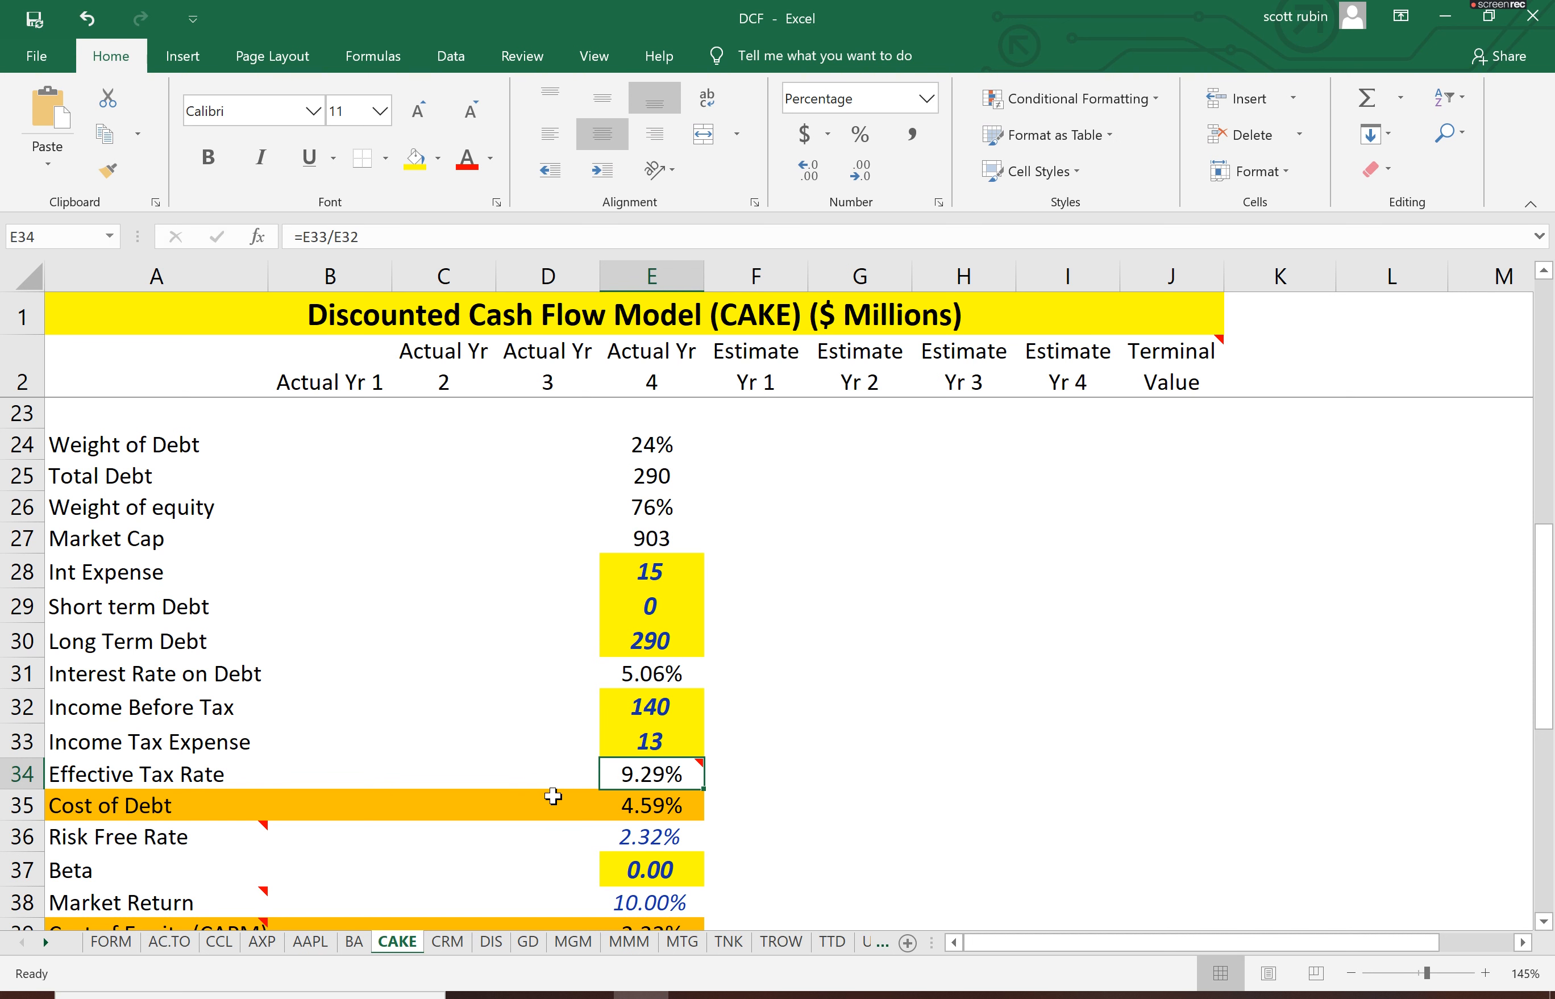
Check the interest rate on debt formula, confirming a 4.59% cost of debt
click(650, 673)
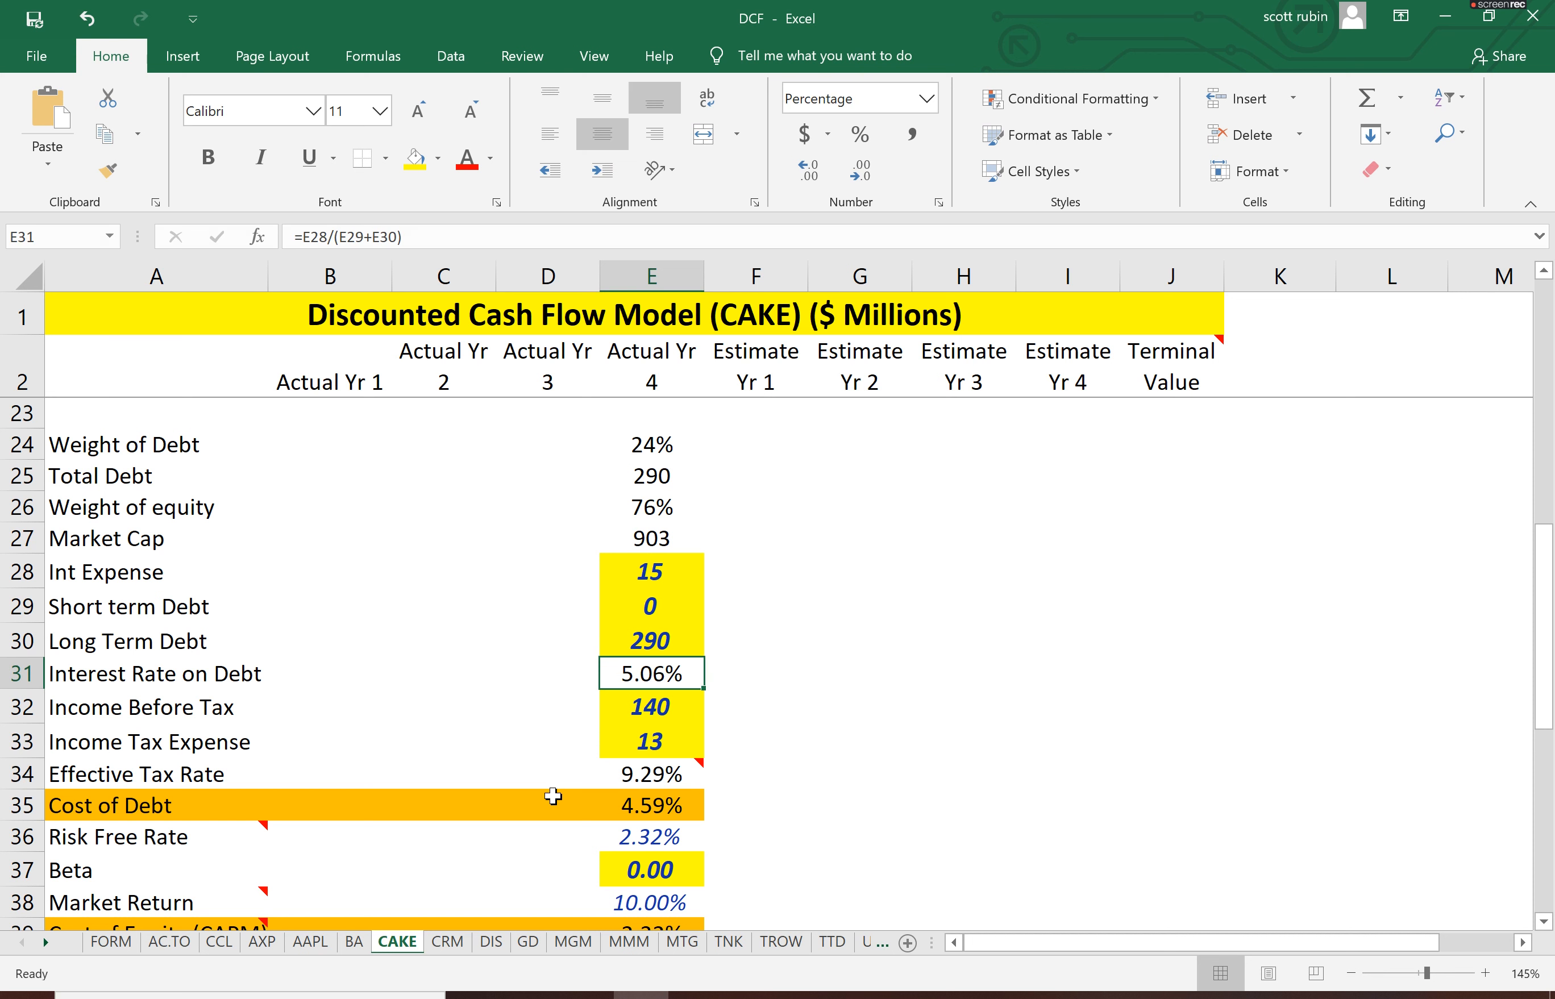
click(650, 804)
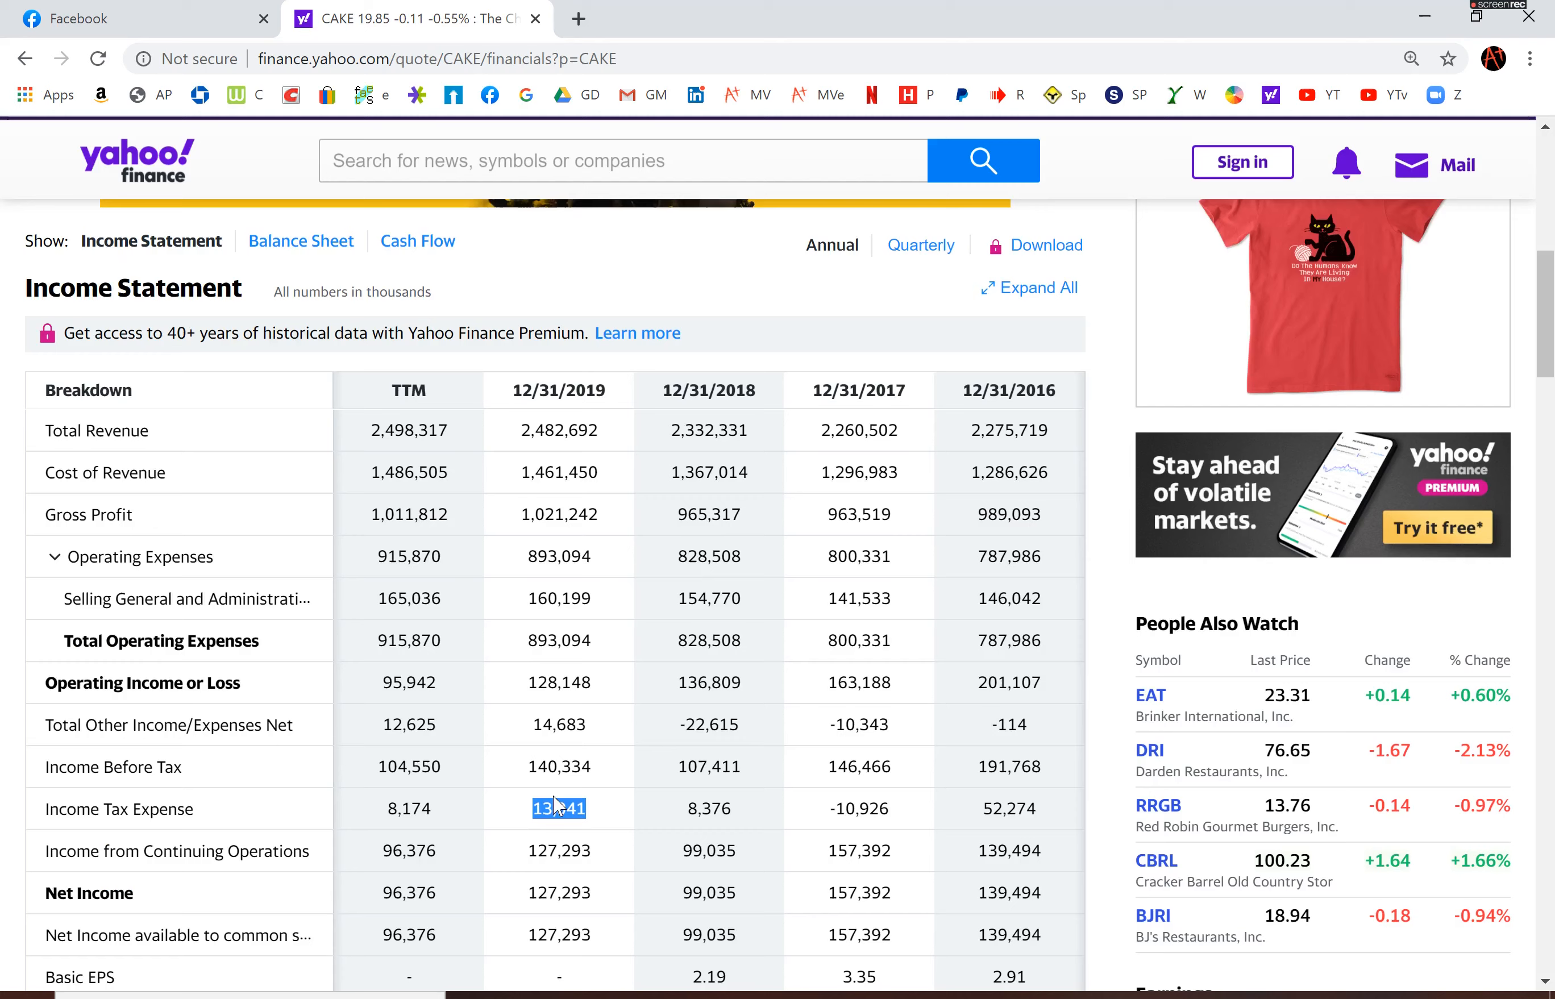
Switch back to Yahoo Finance's CAKE summary to read Beta (5Y Monthly) of 1.40
scroll(up, 3)
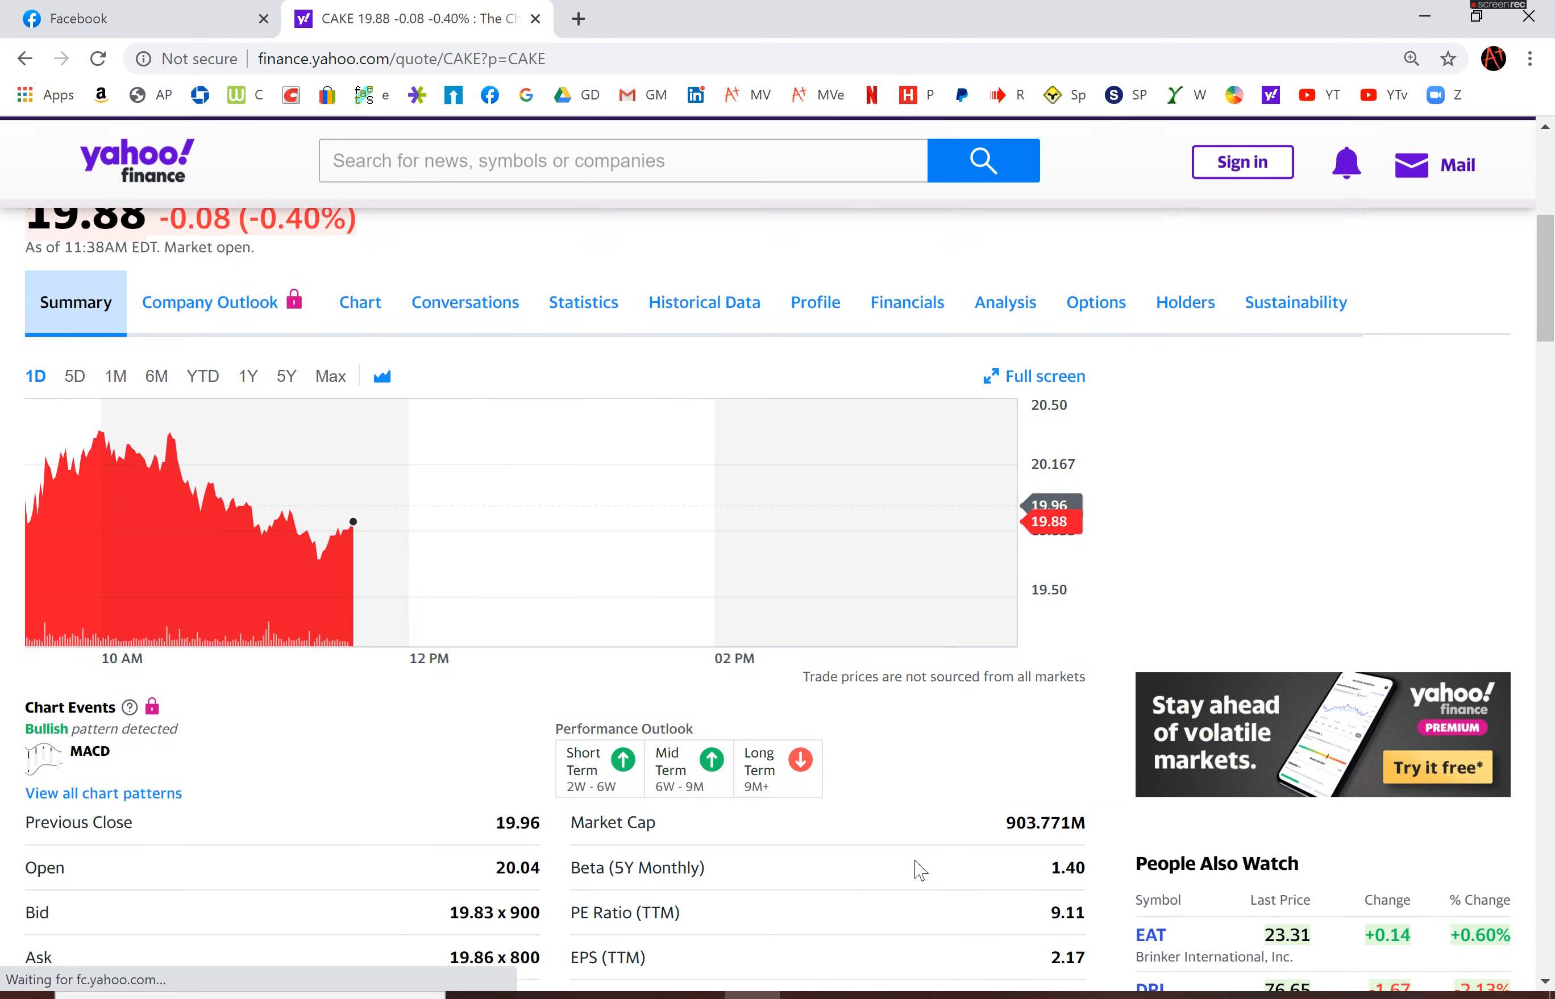
key(alt+tab)
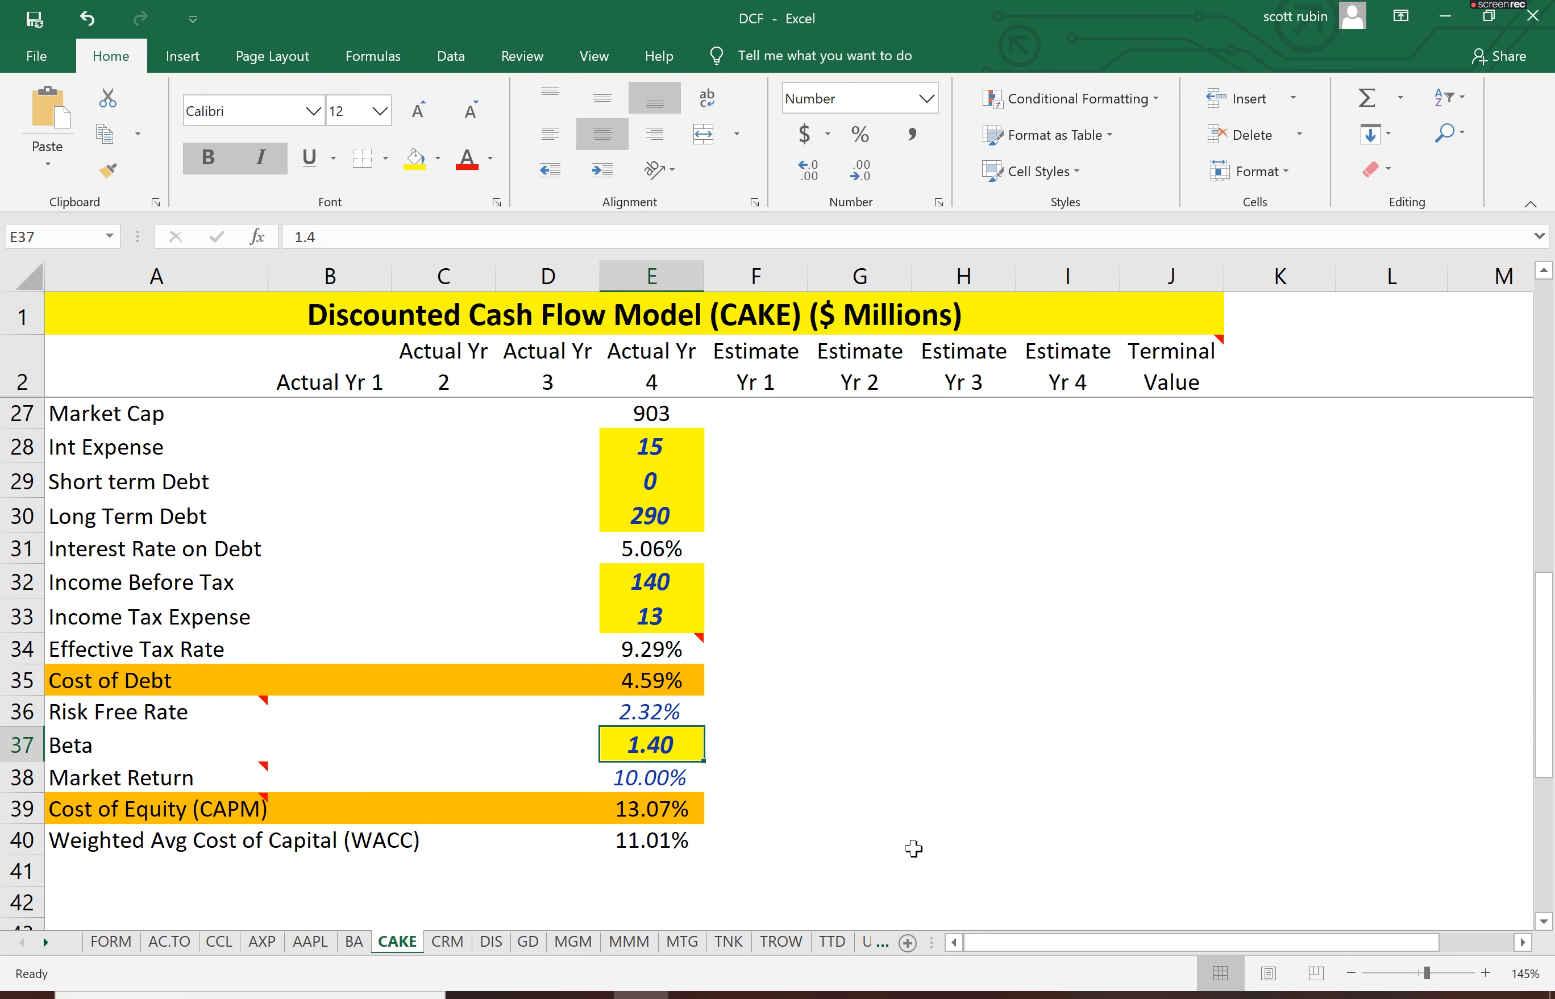
Verify beta 1.40 gives WACC 11.01%, then return to the summary showing a 65% discount (BUY)
click(650, 840)
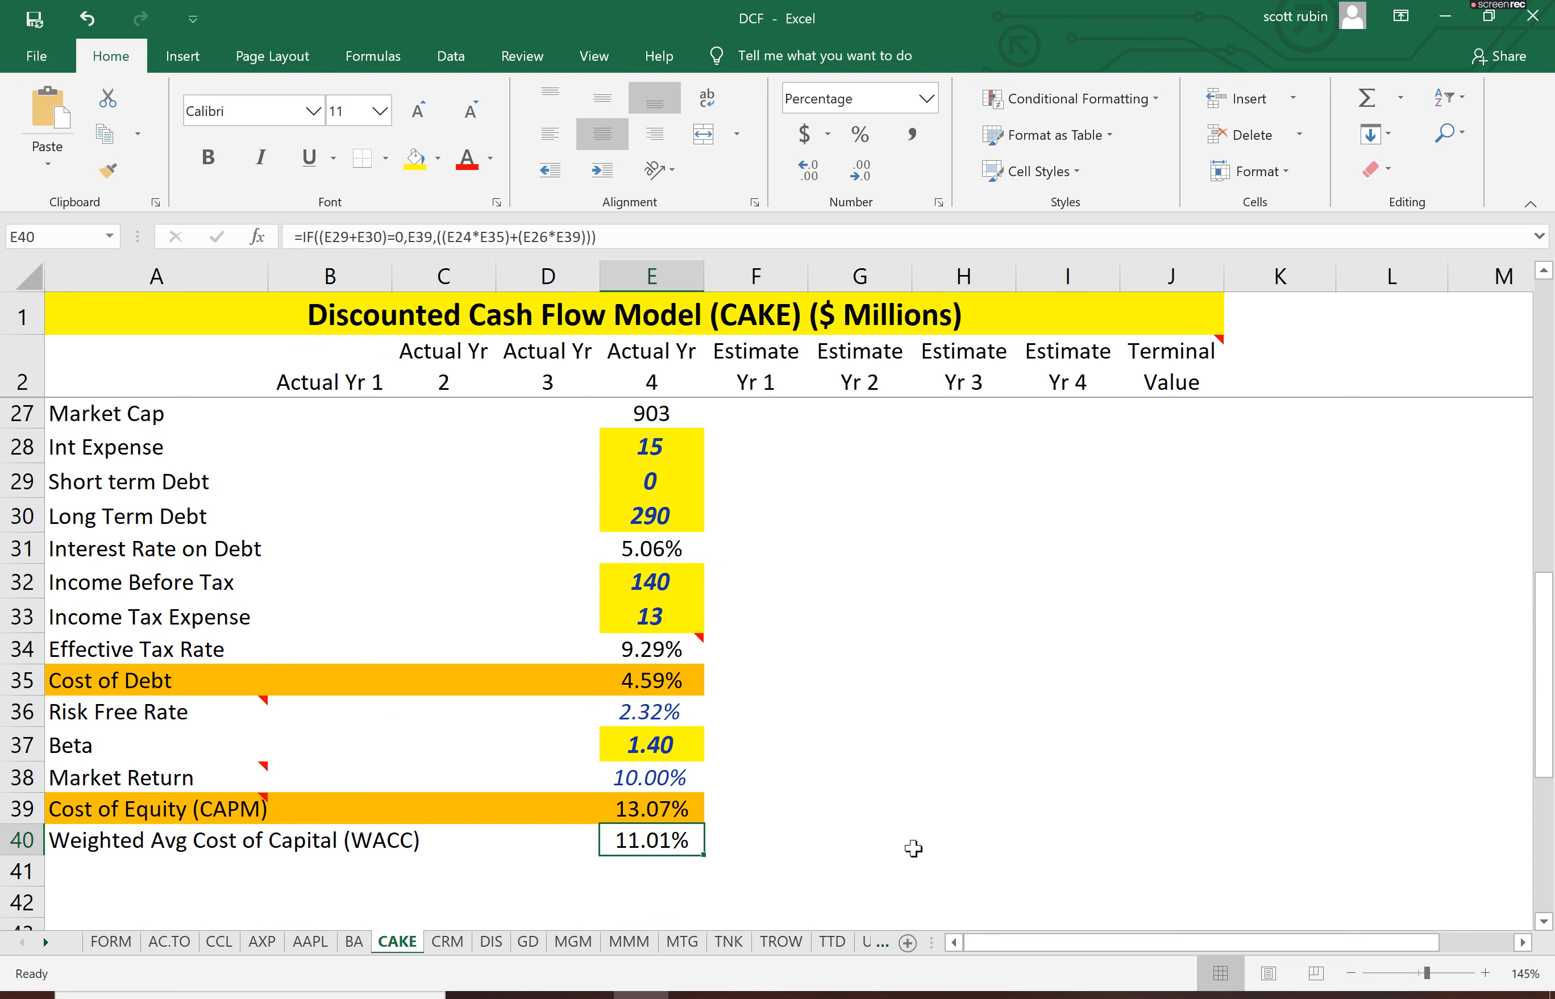
click(547, 809)
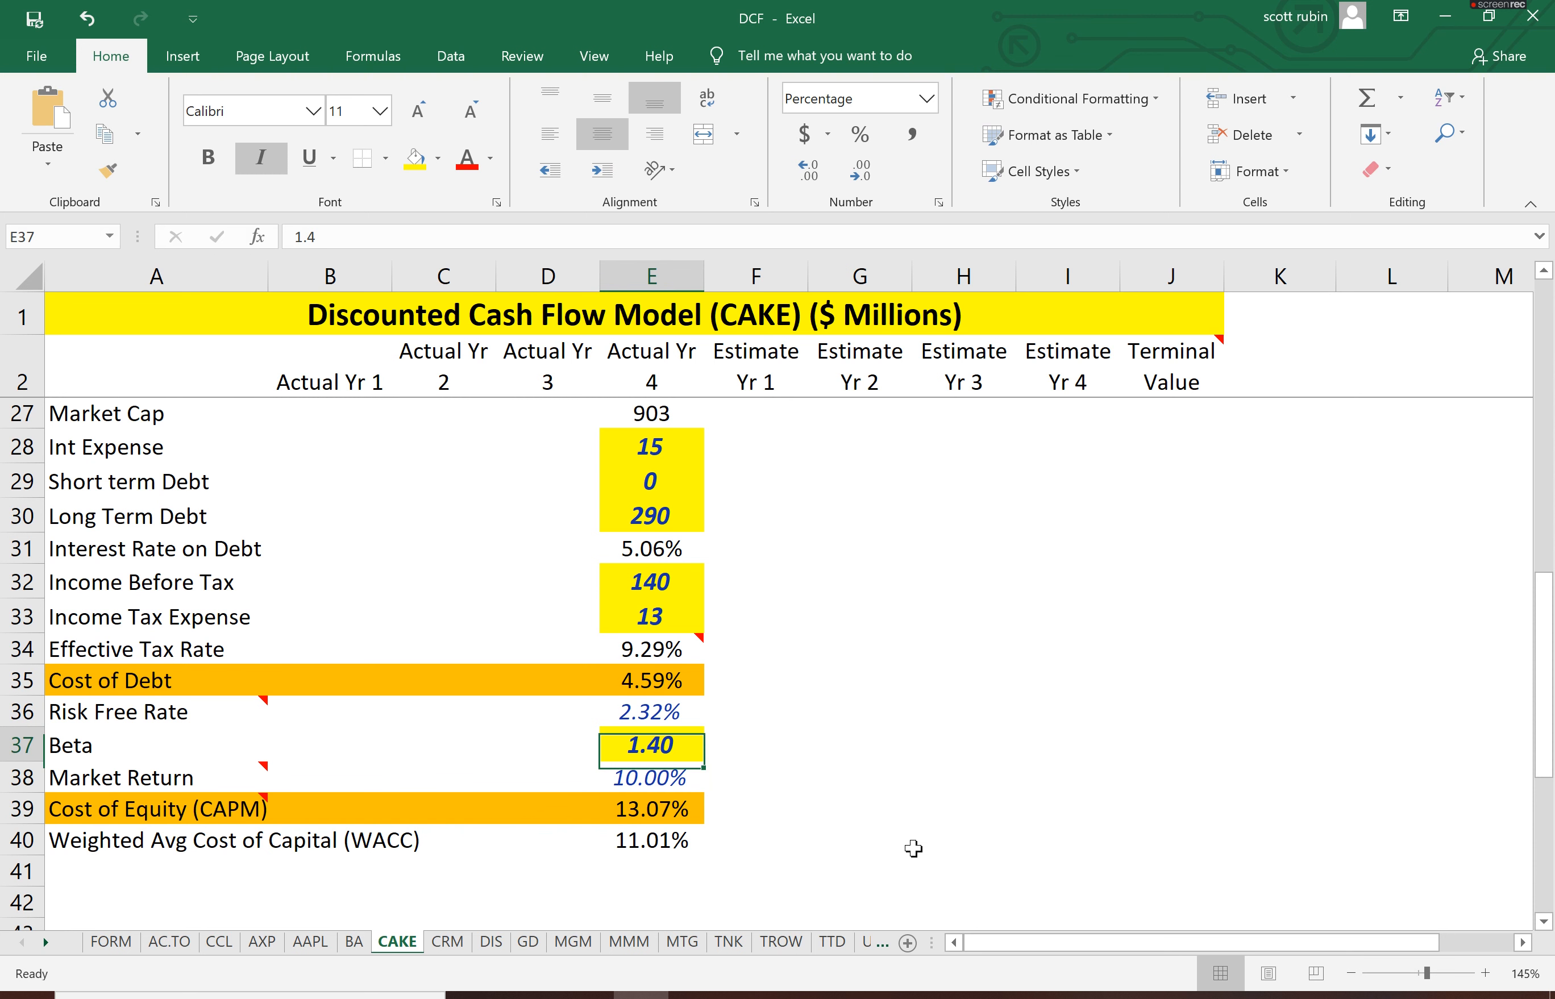
click(651, 840)
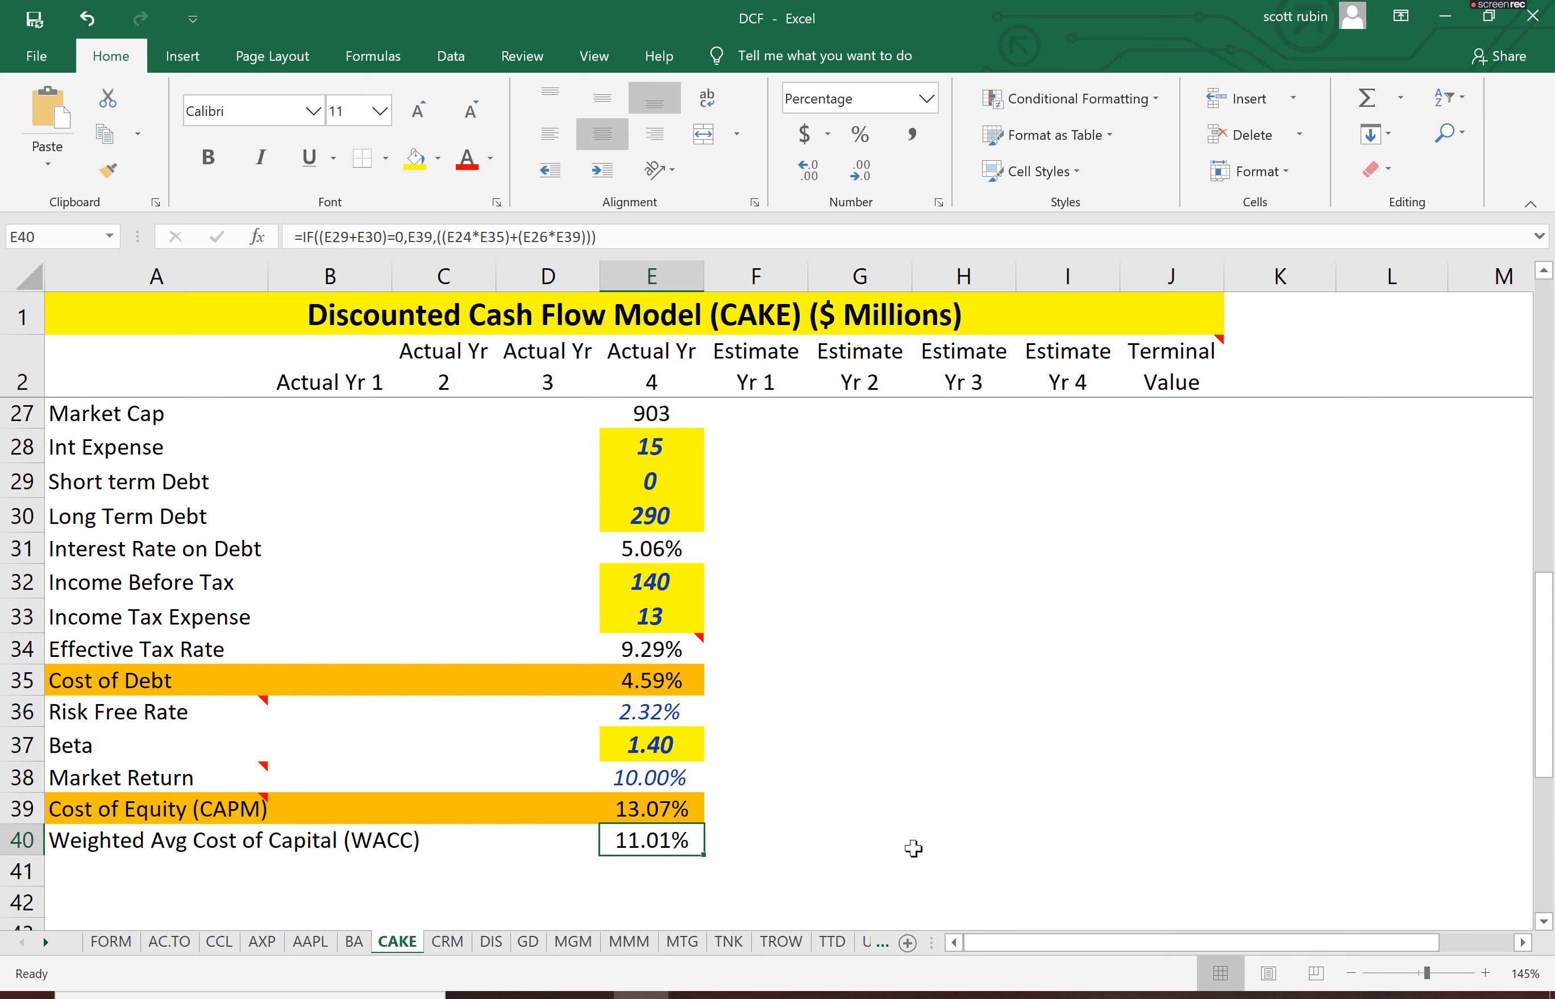
scroll(up, 3)
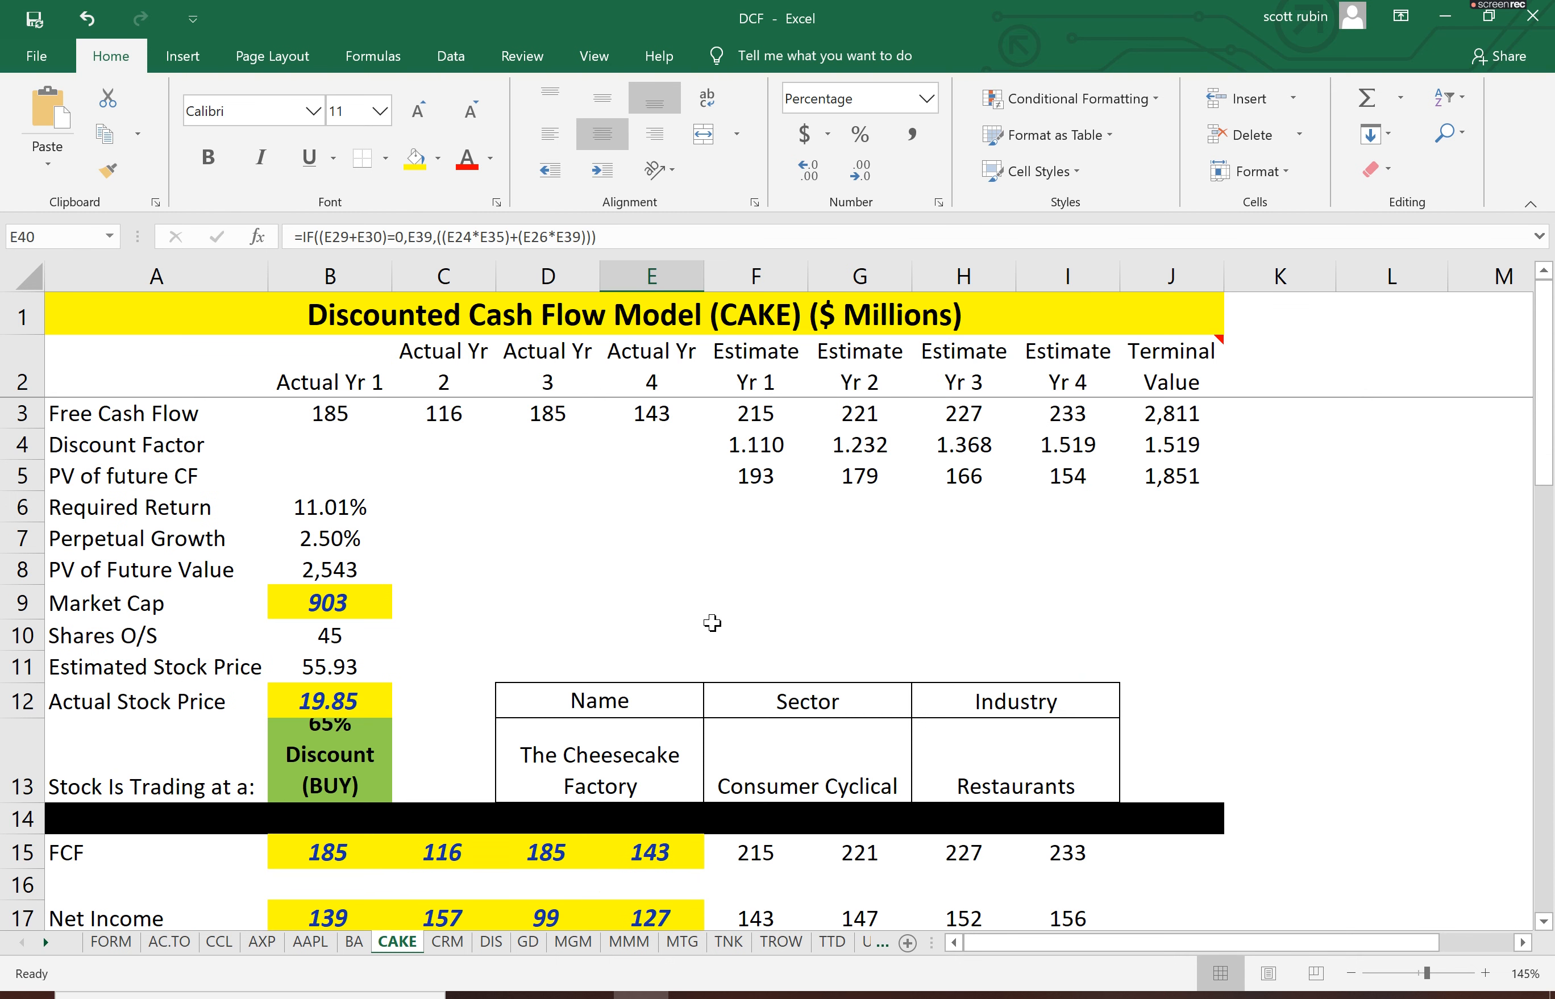
mouse_move(591, 422)
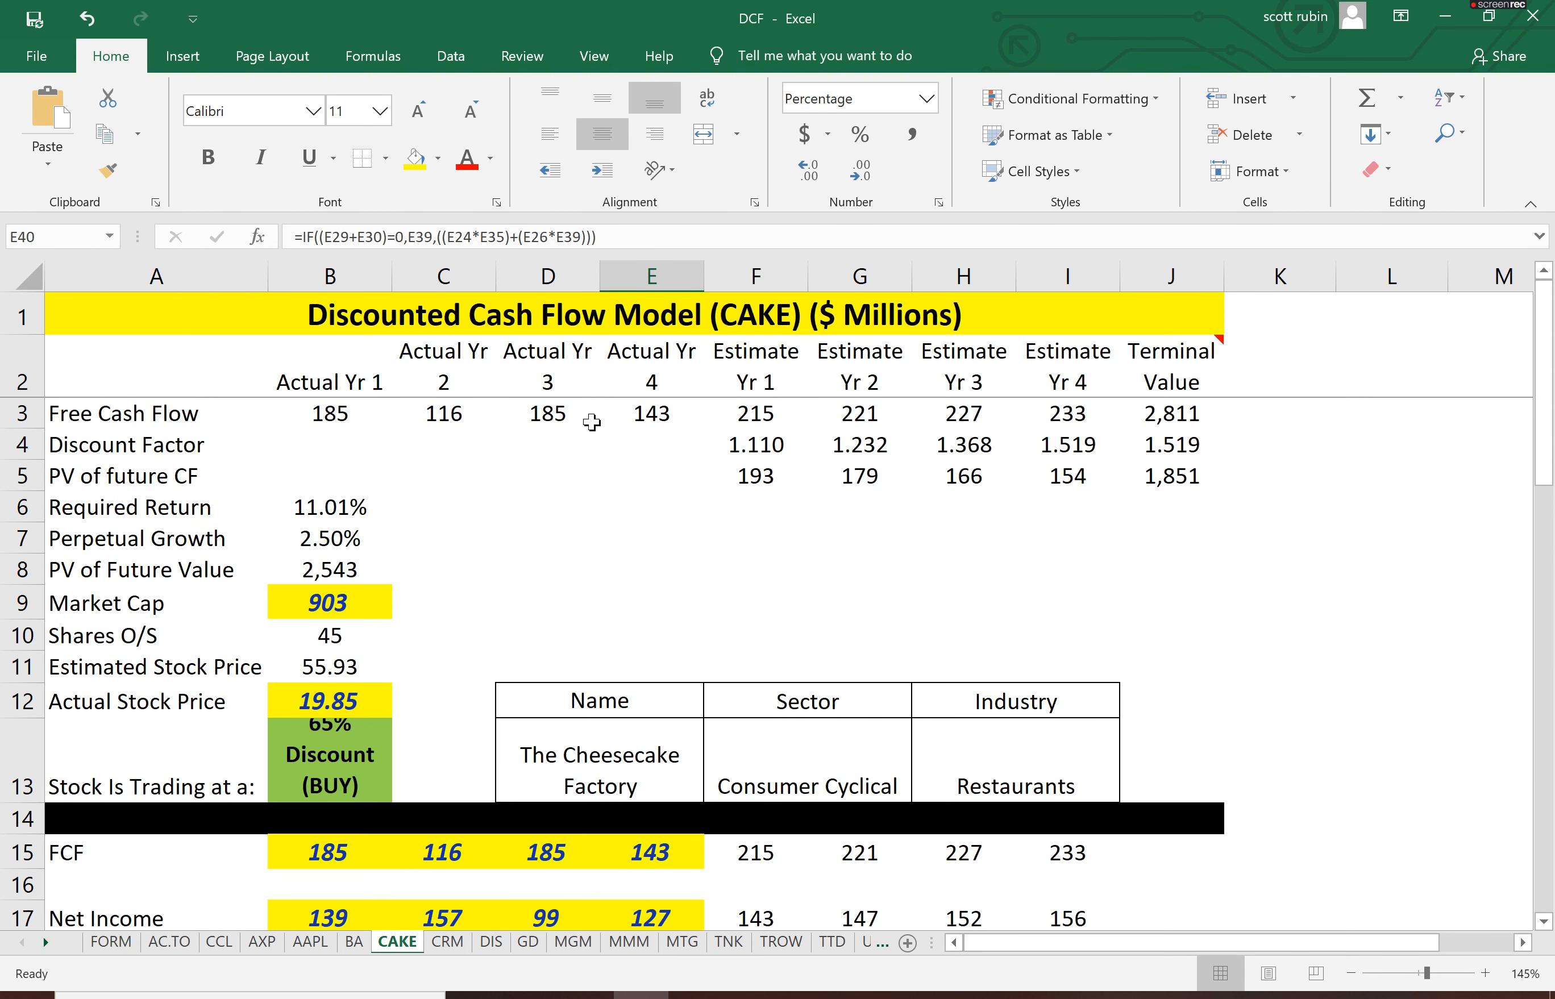
mouse_move(683, 433)
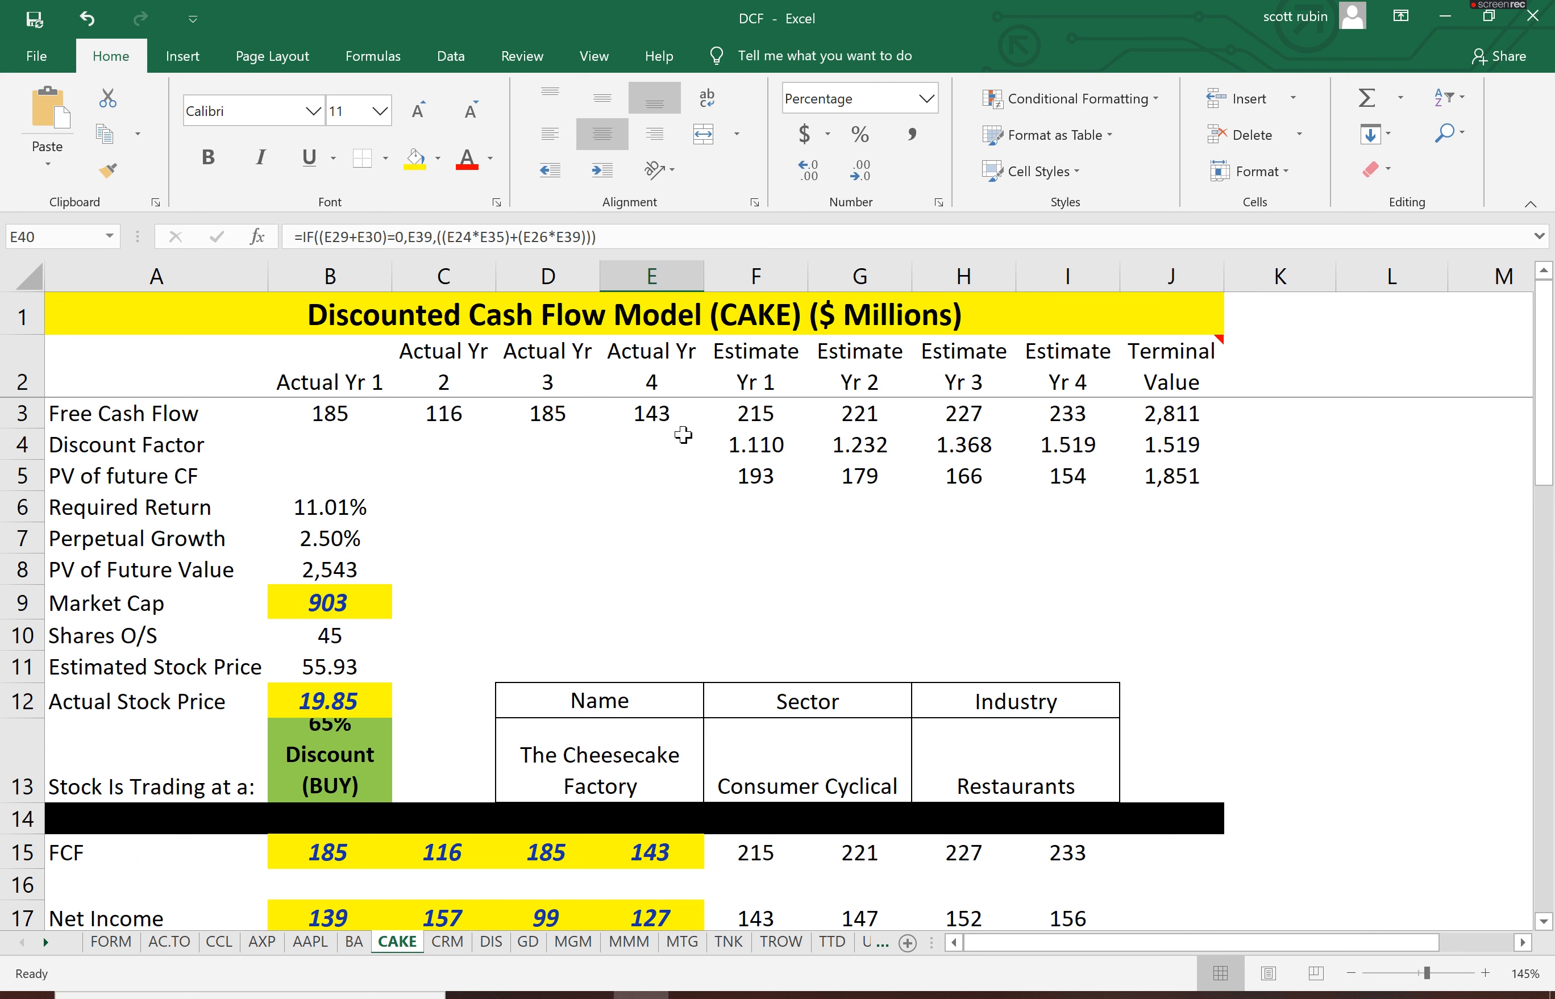
mouse_move(428, 511)
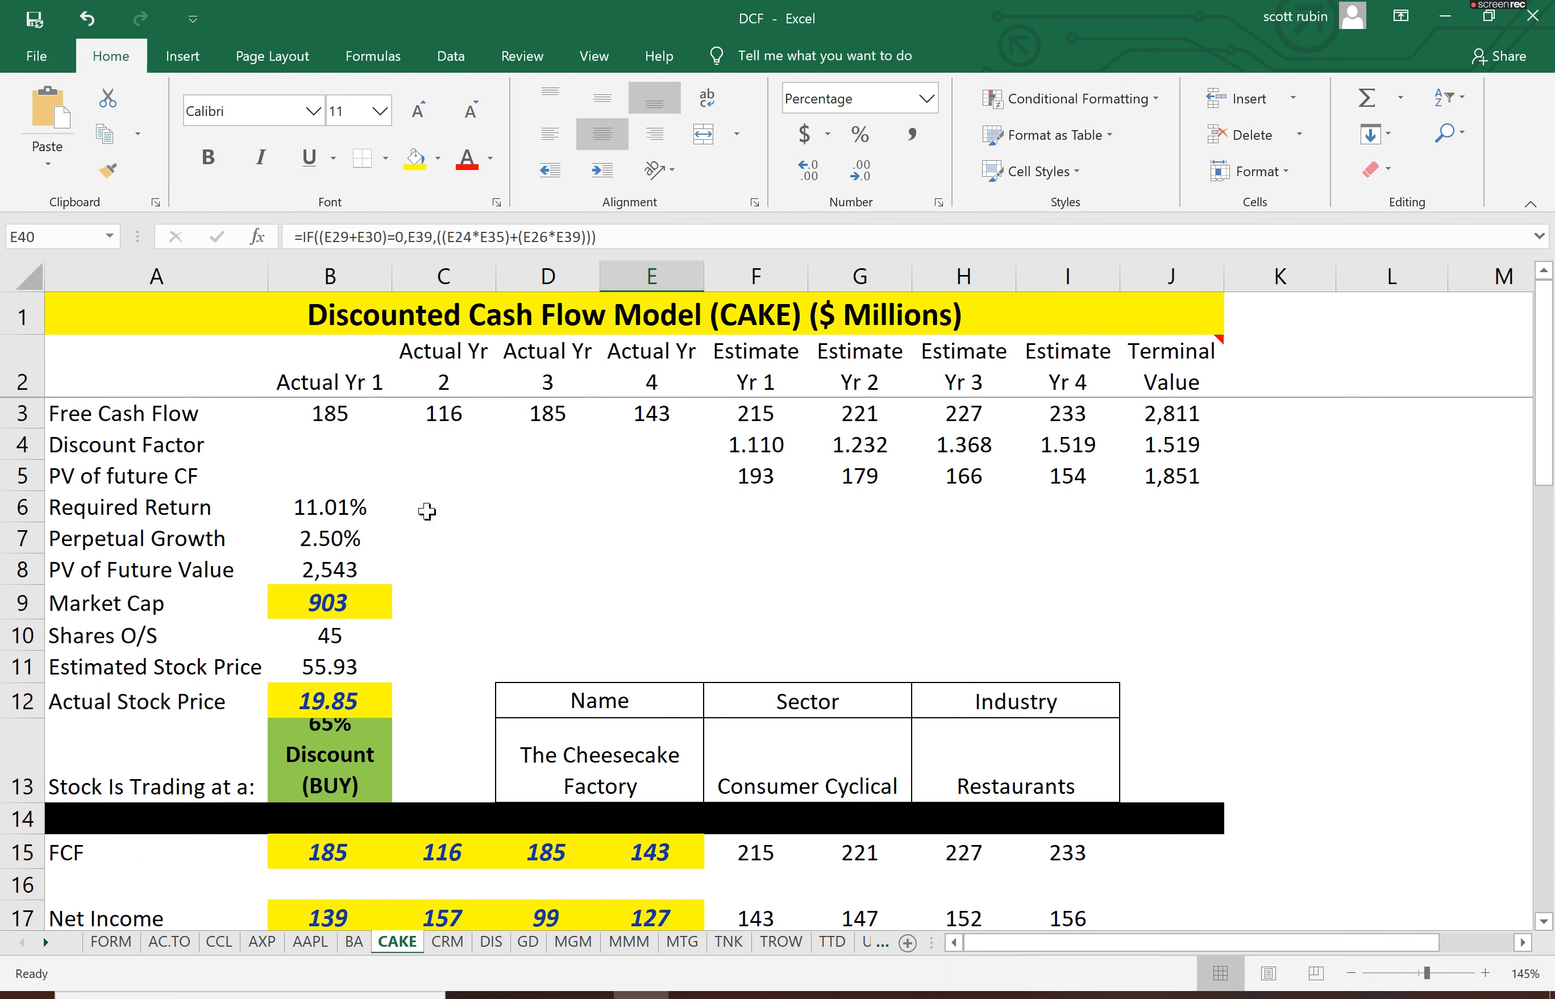
click(329, 570)
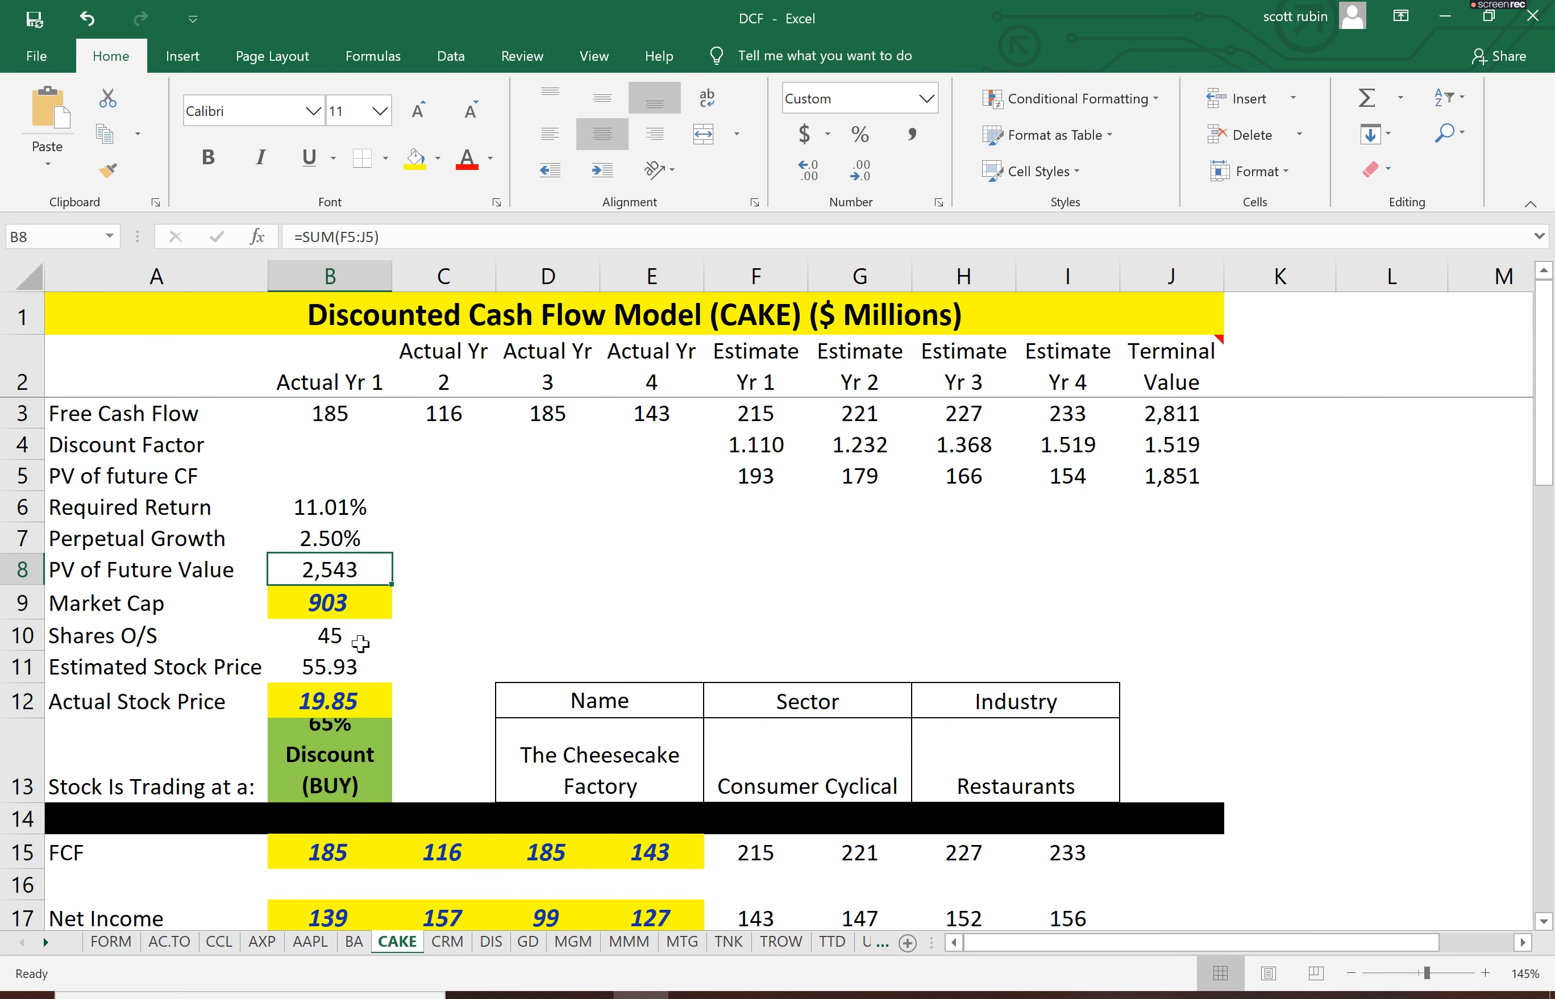
mouse_move(380, 647)
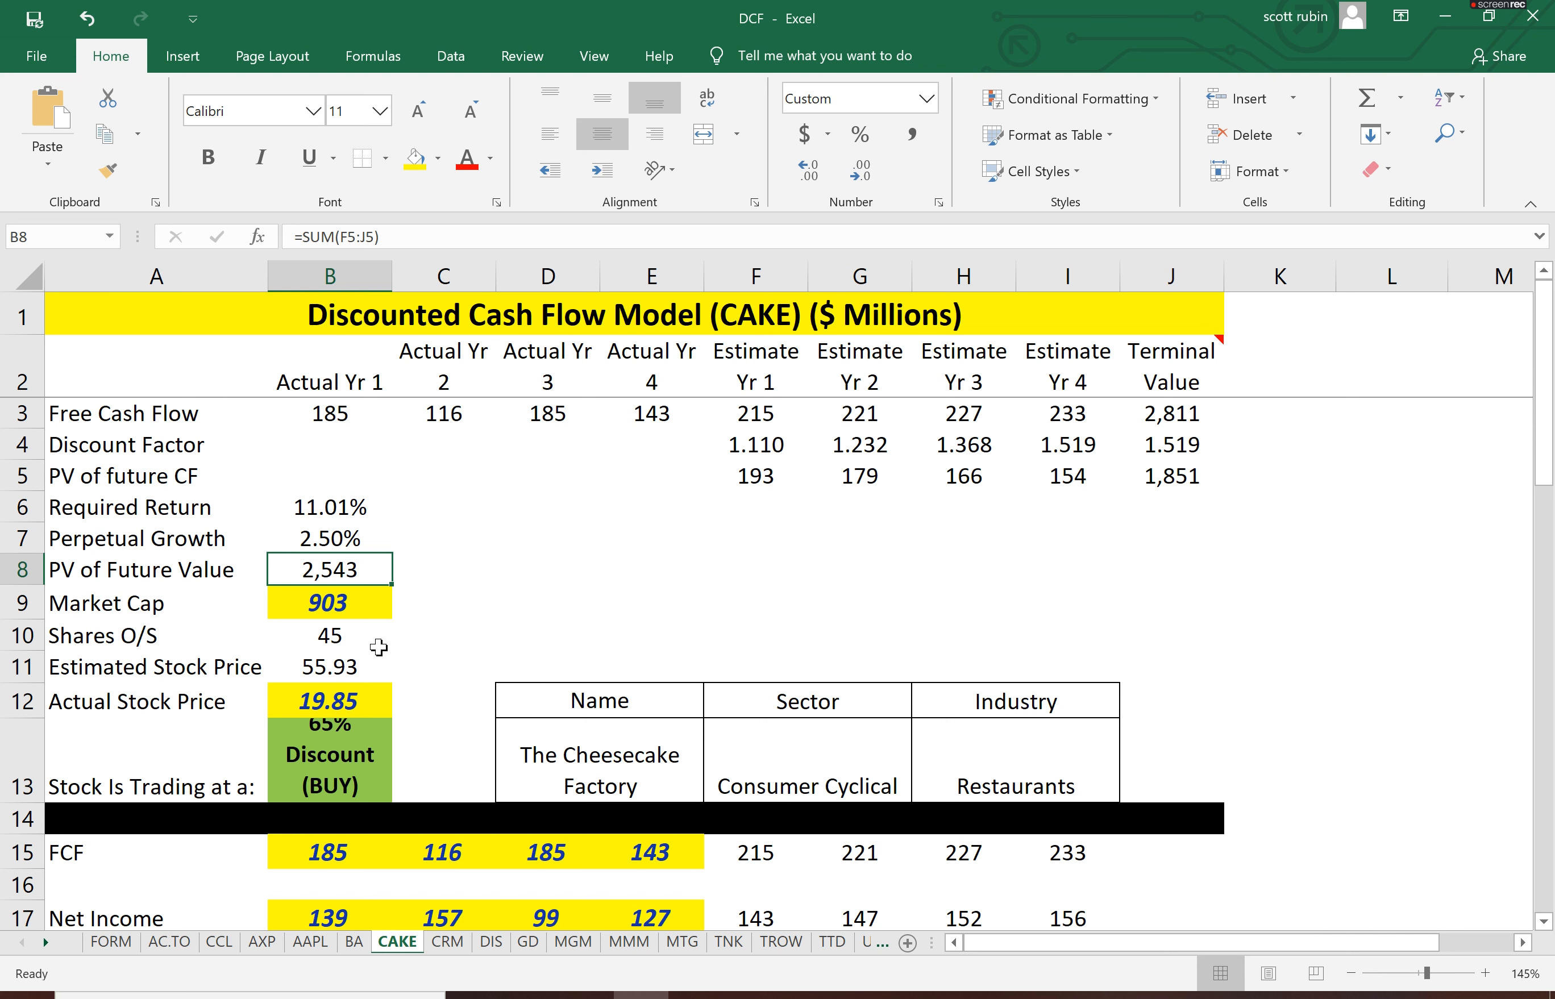
mouse_move(368, 618)
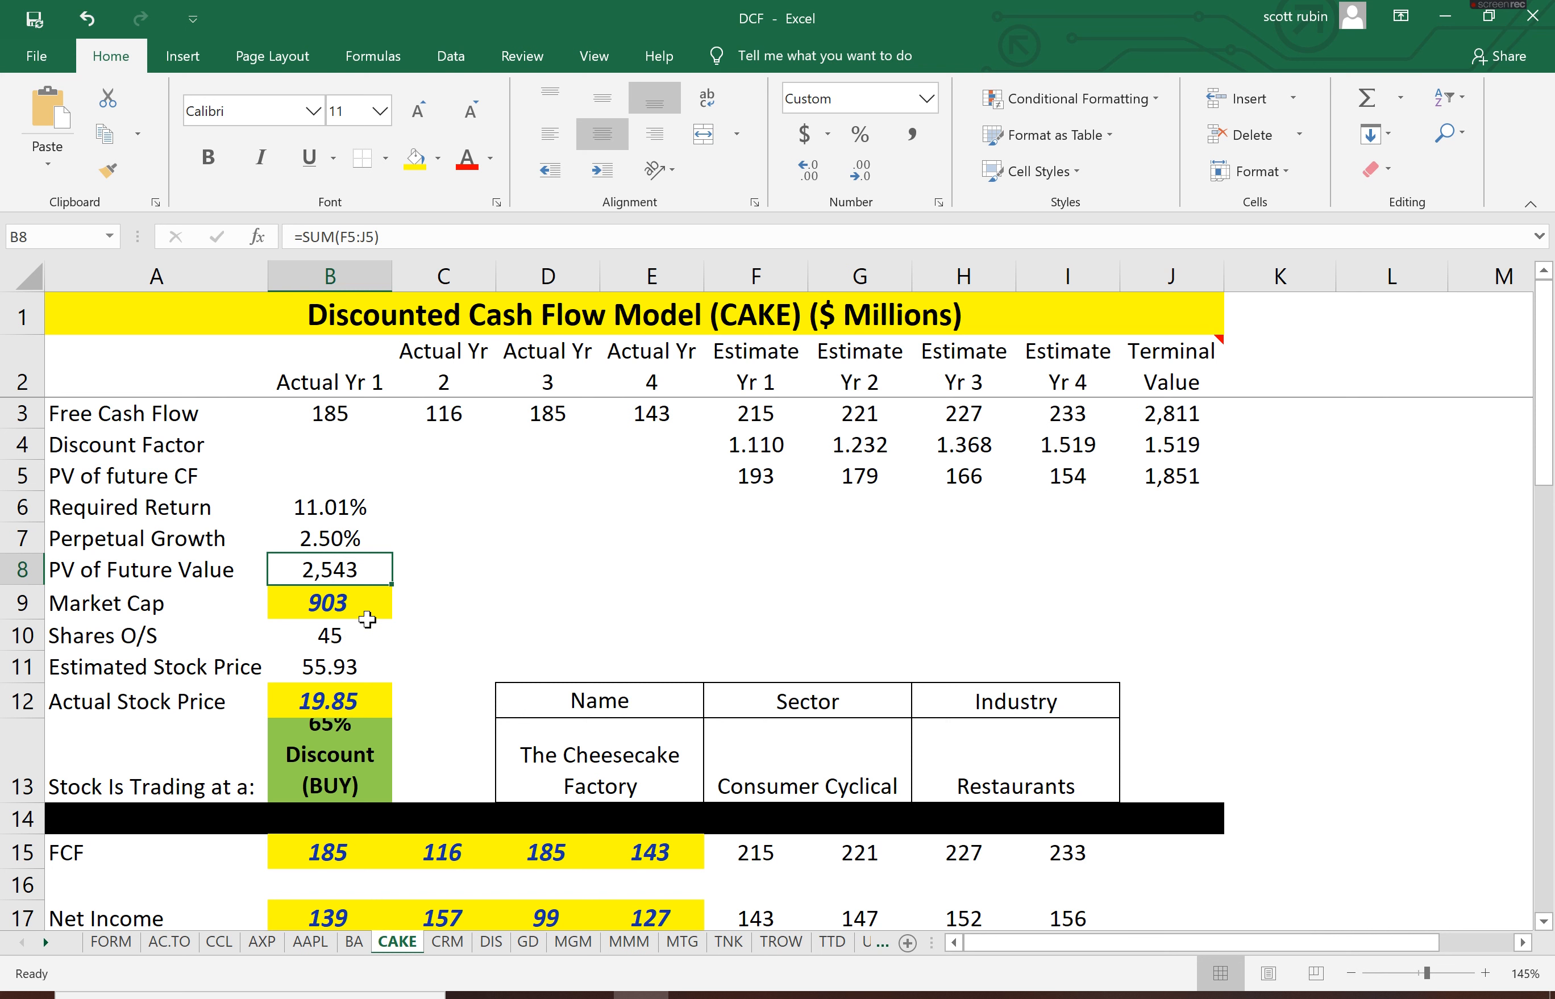
click(330, 634)
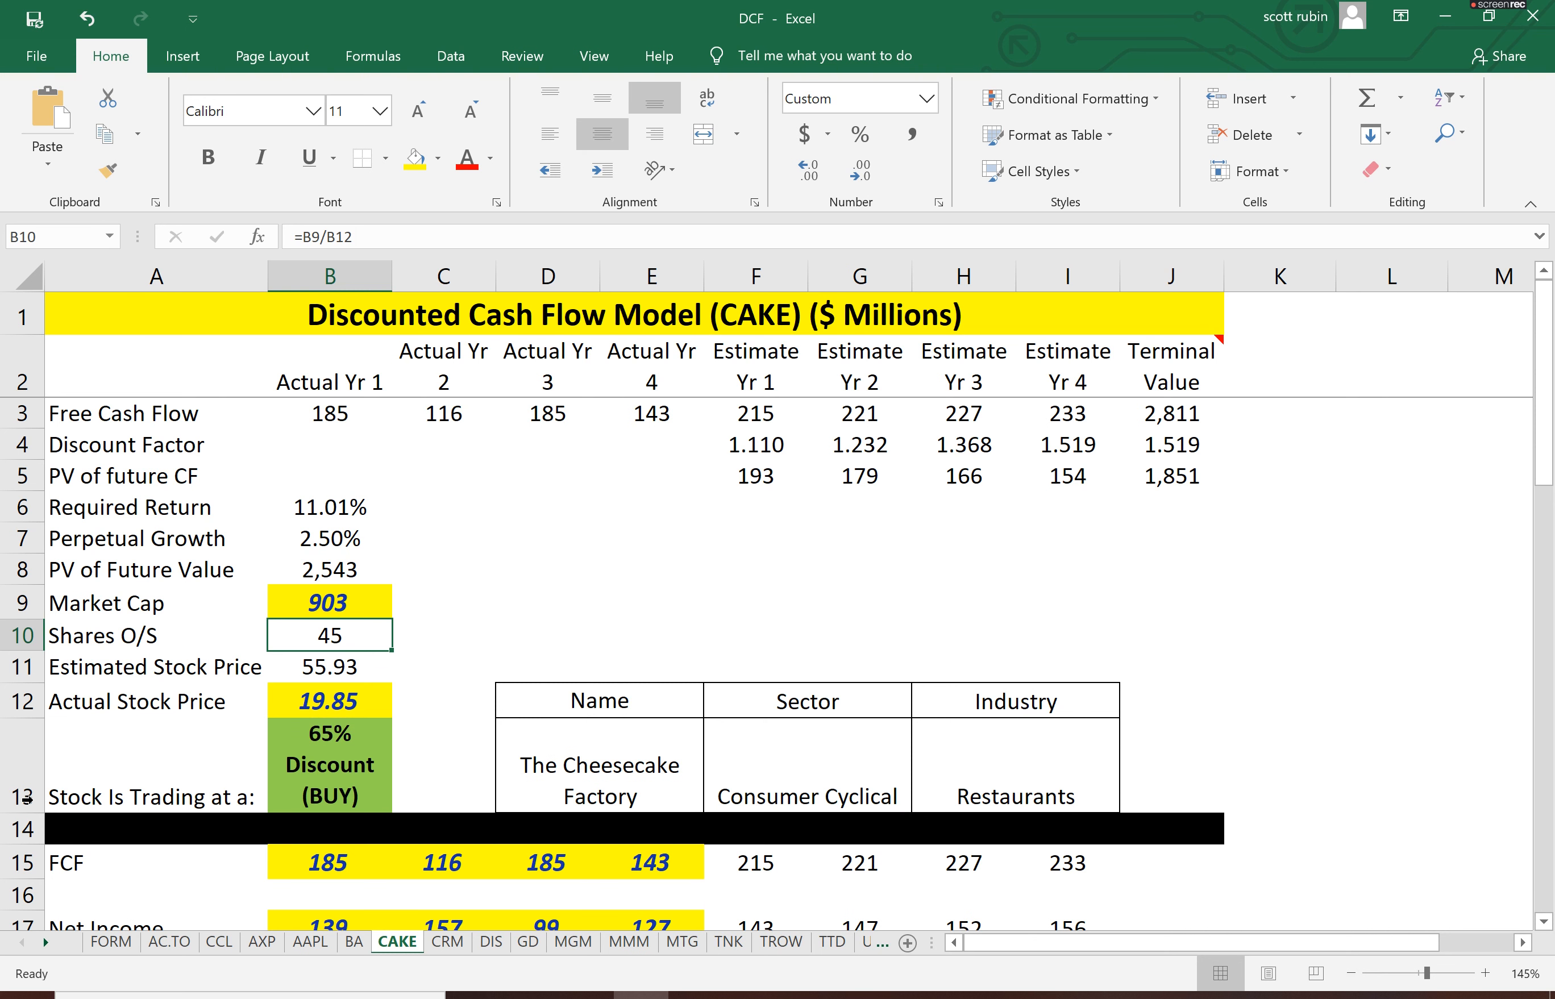
click(330, 667)
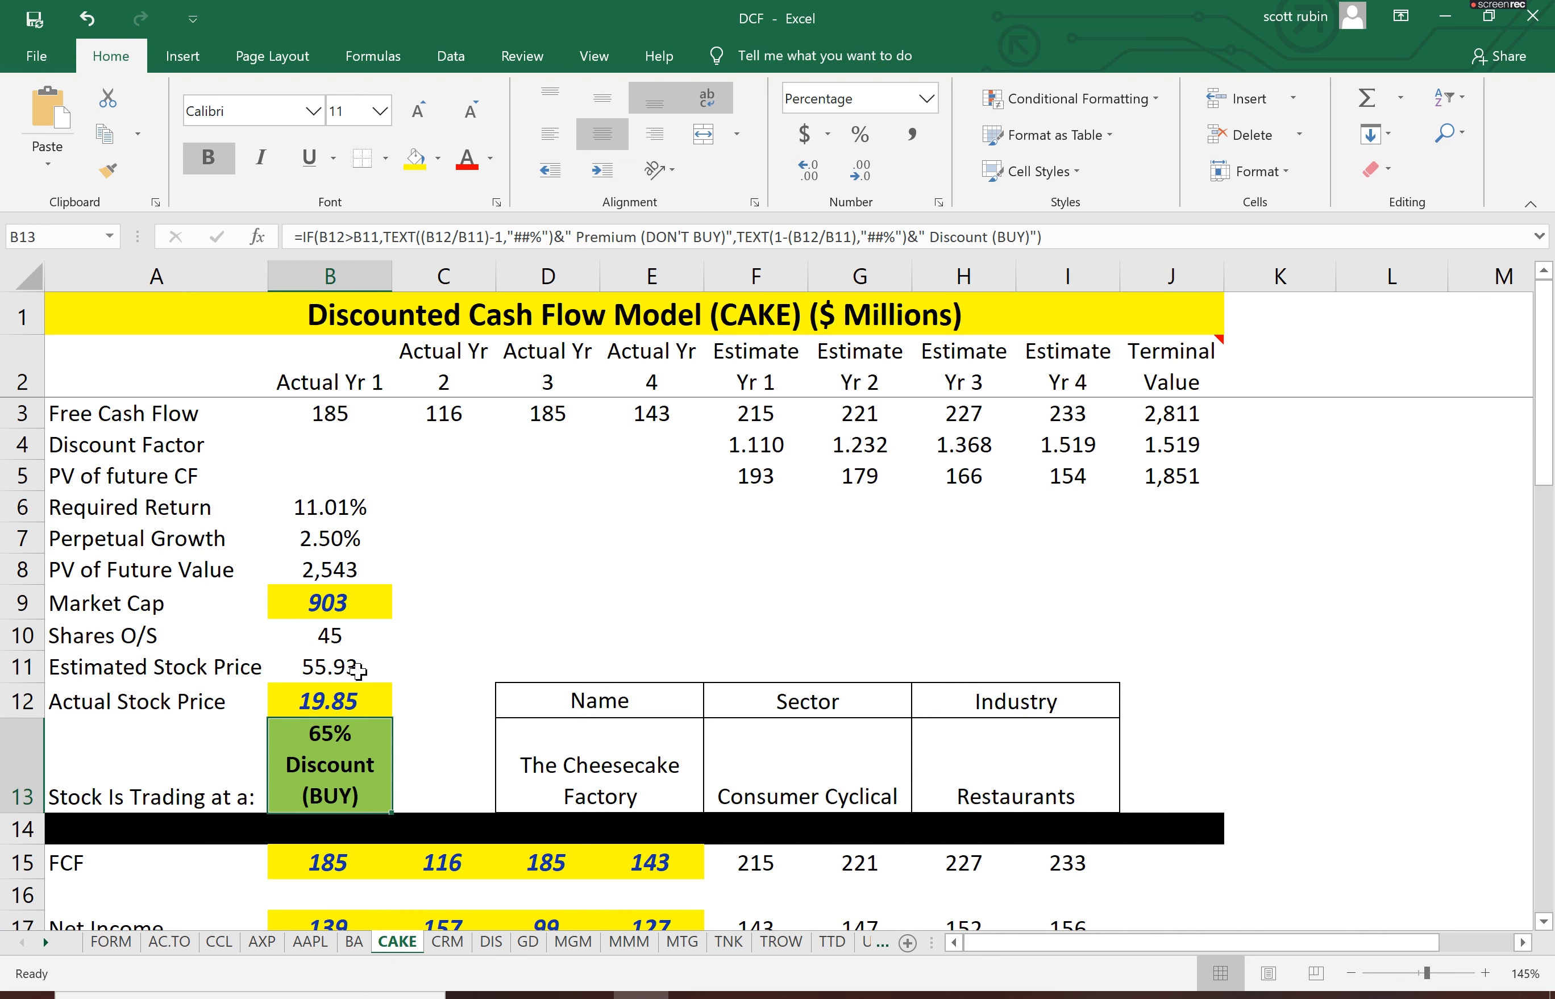
mouse_move(418, 685)
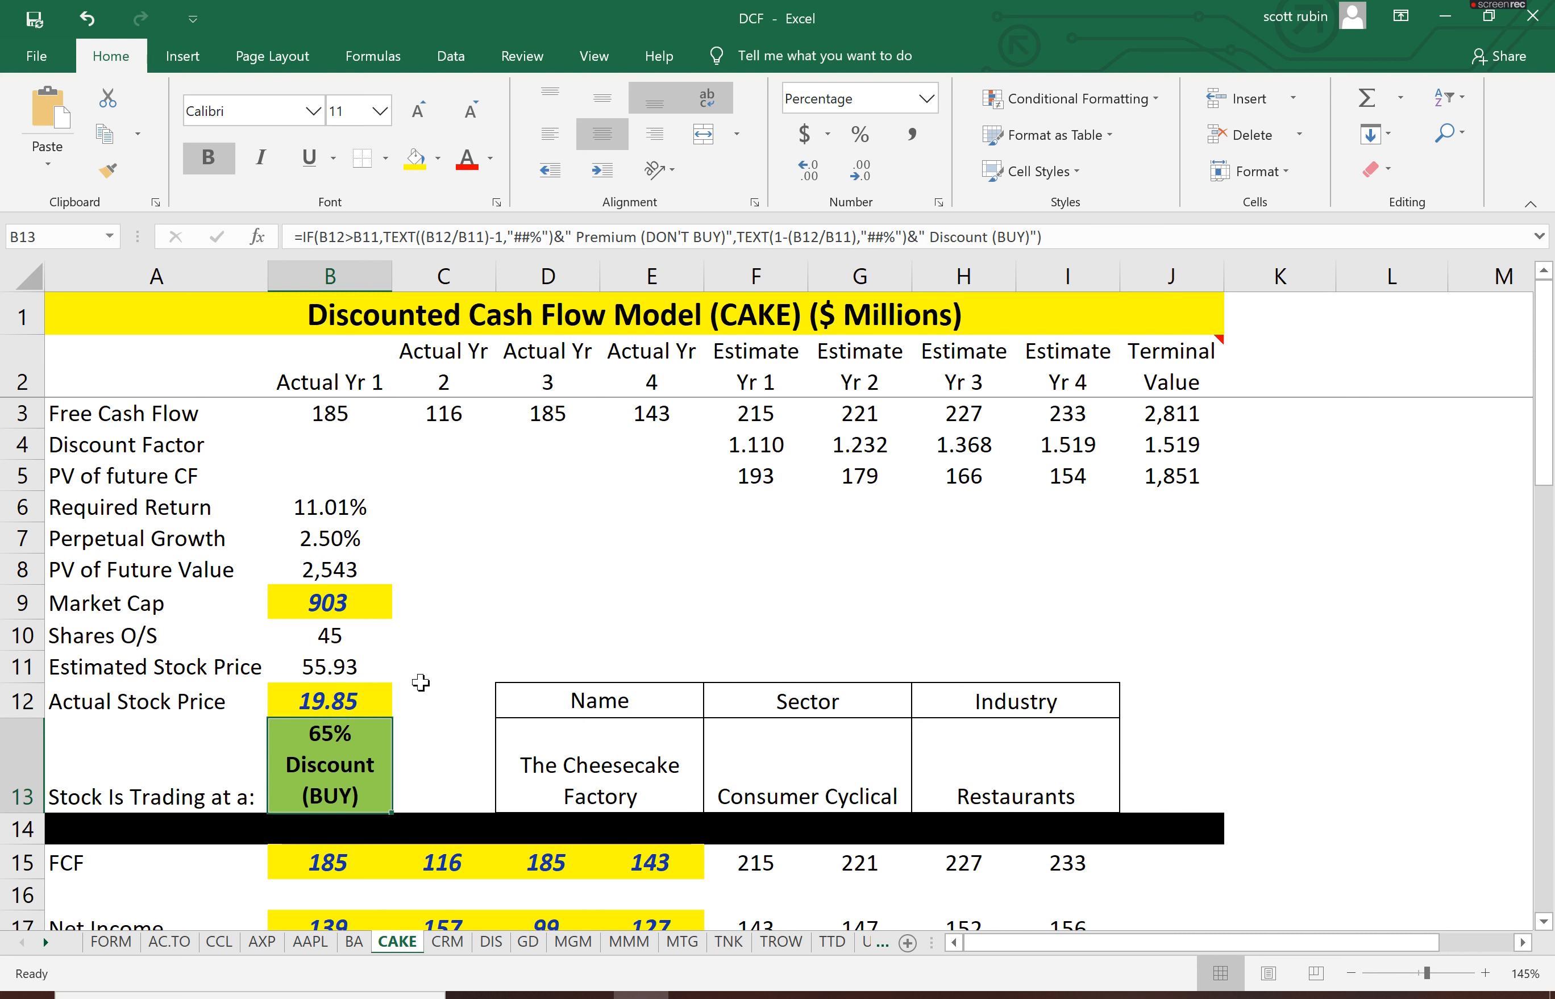
mouse_move(462, 635)
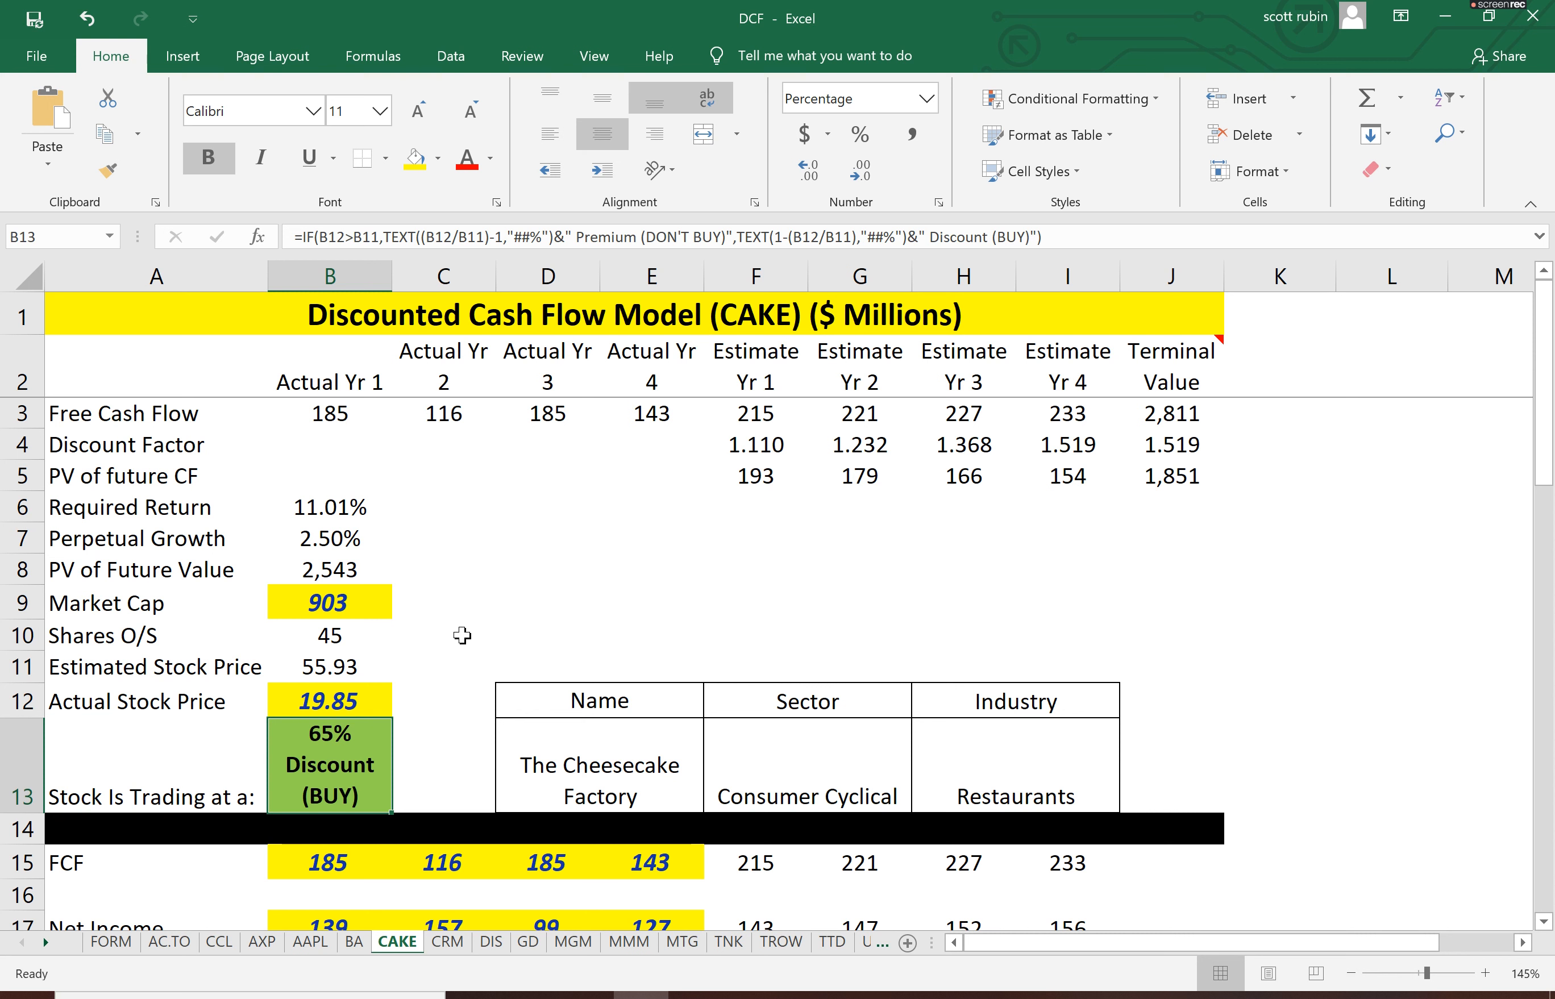
mouse_move(424, 643)
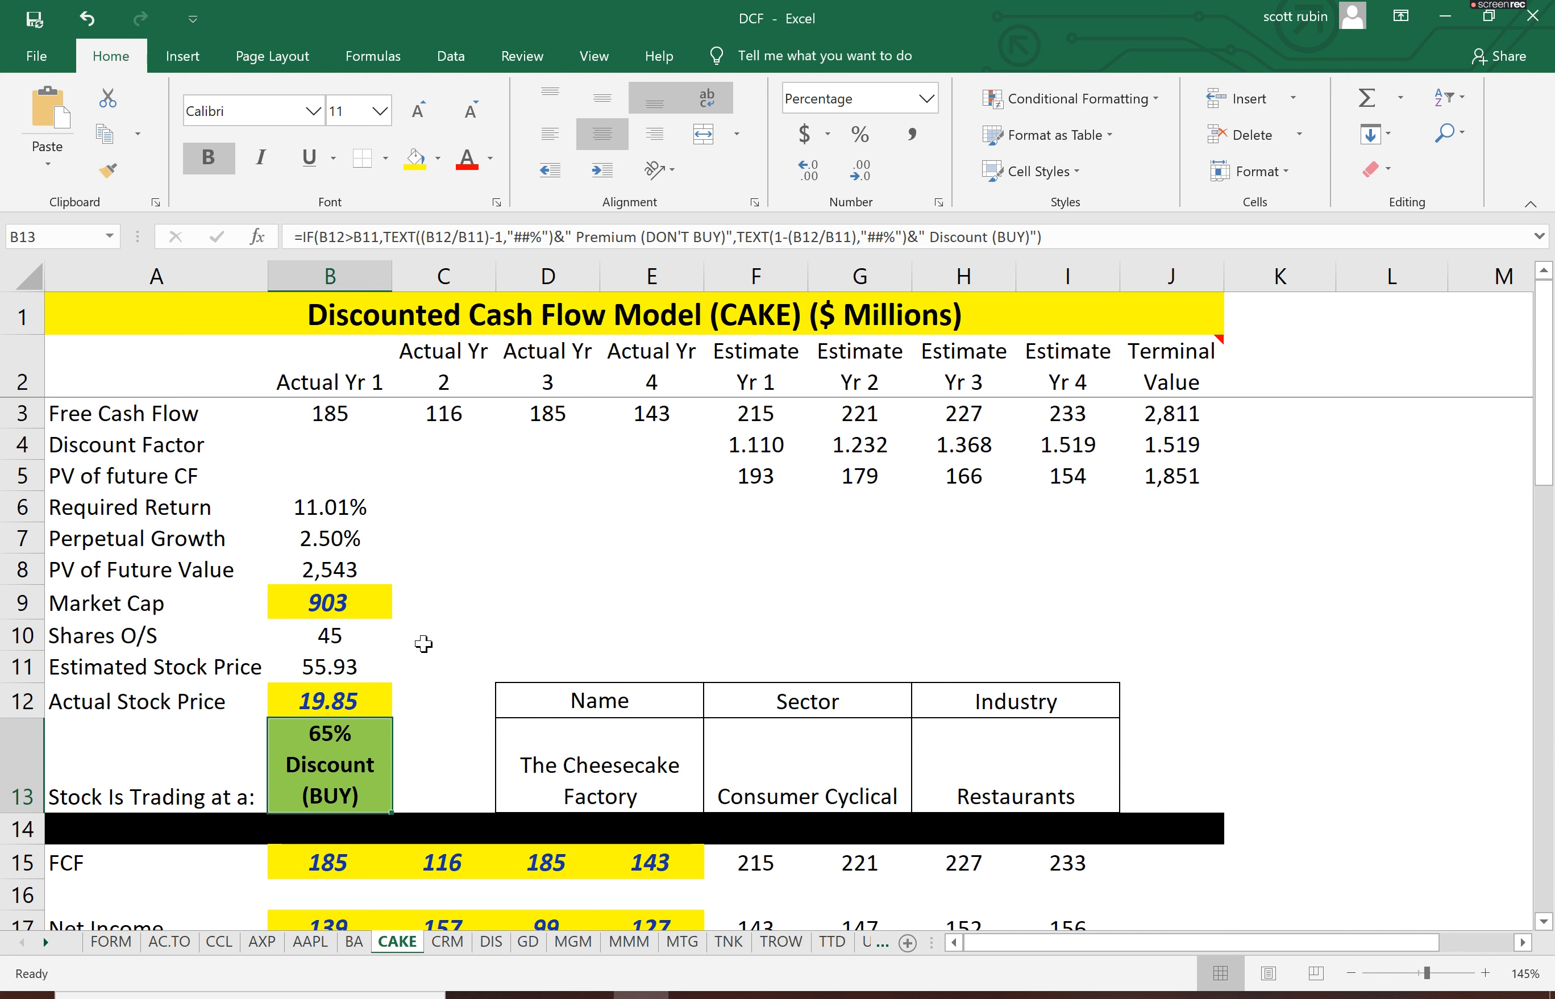
key(alt+tab)
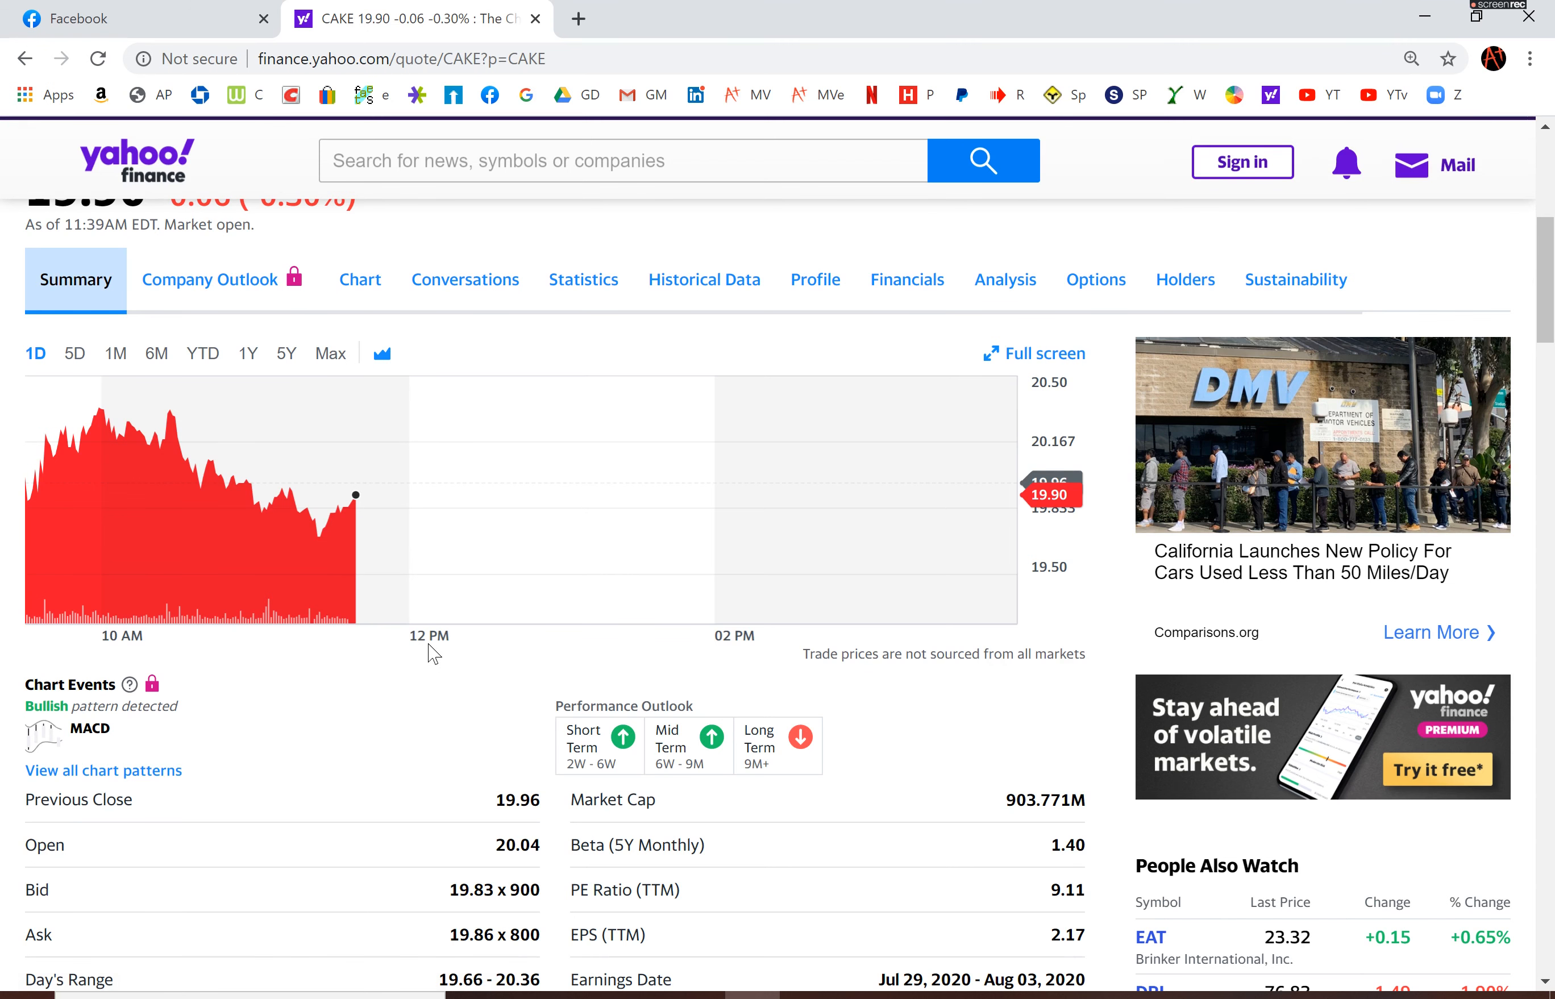
Show CAKE's five-year price history (slide from ~40 to March 2020 low near 15.84) and head back to Excel
click(287, 353)
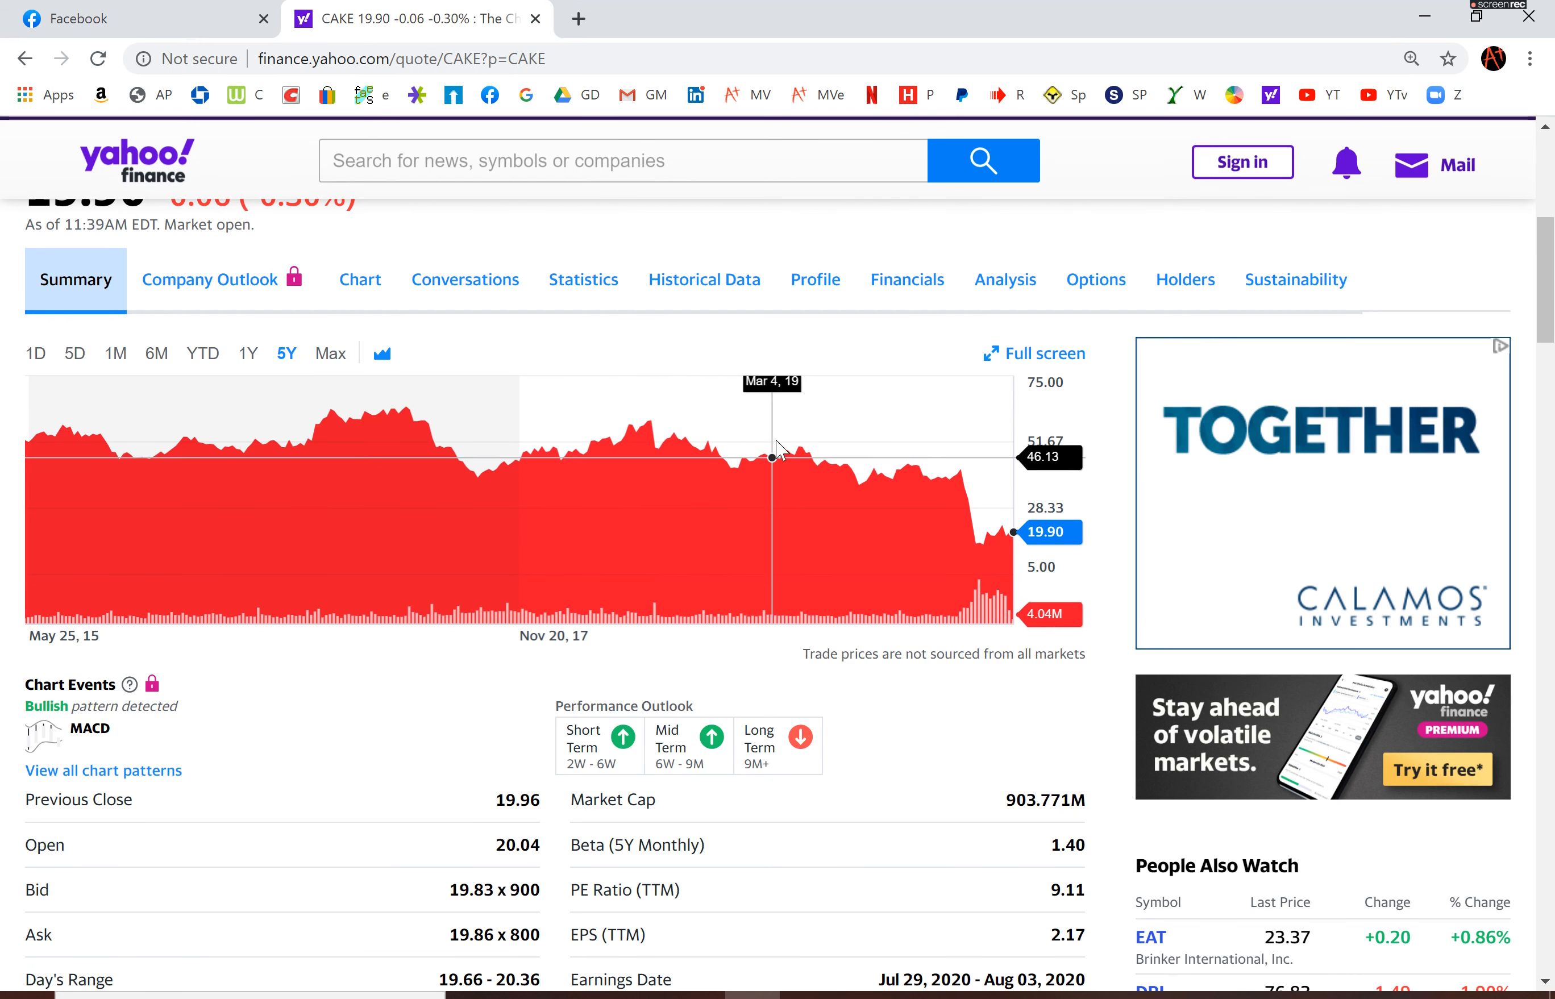
mouse_move(626, 424)
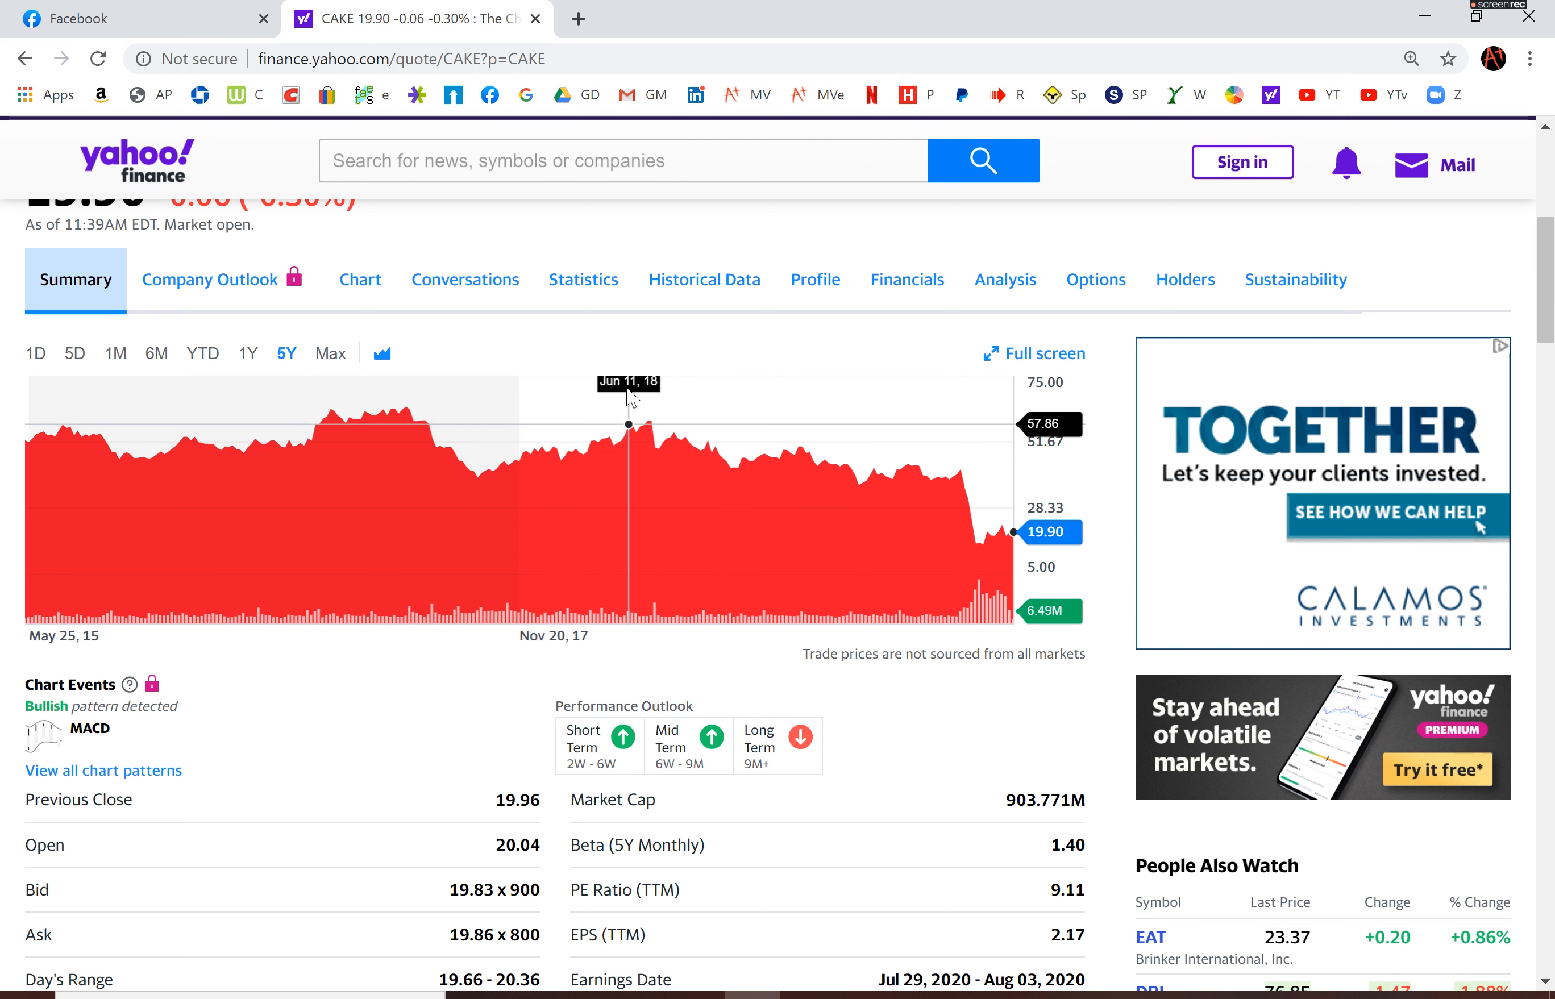
mouse_move(351, 415)
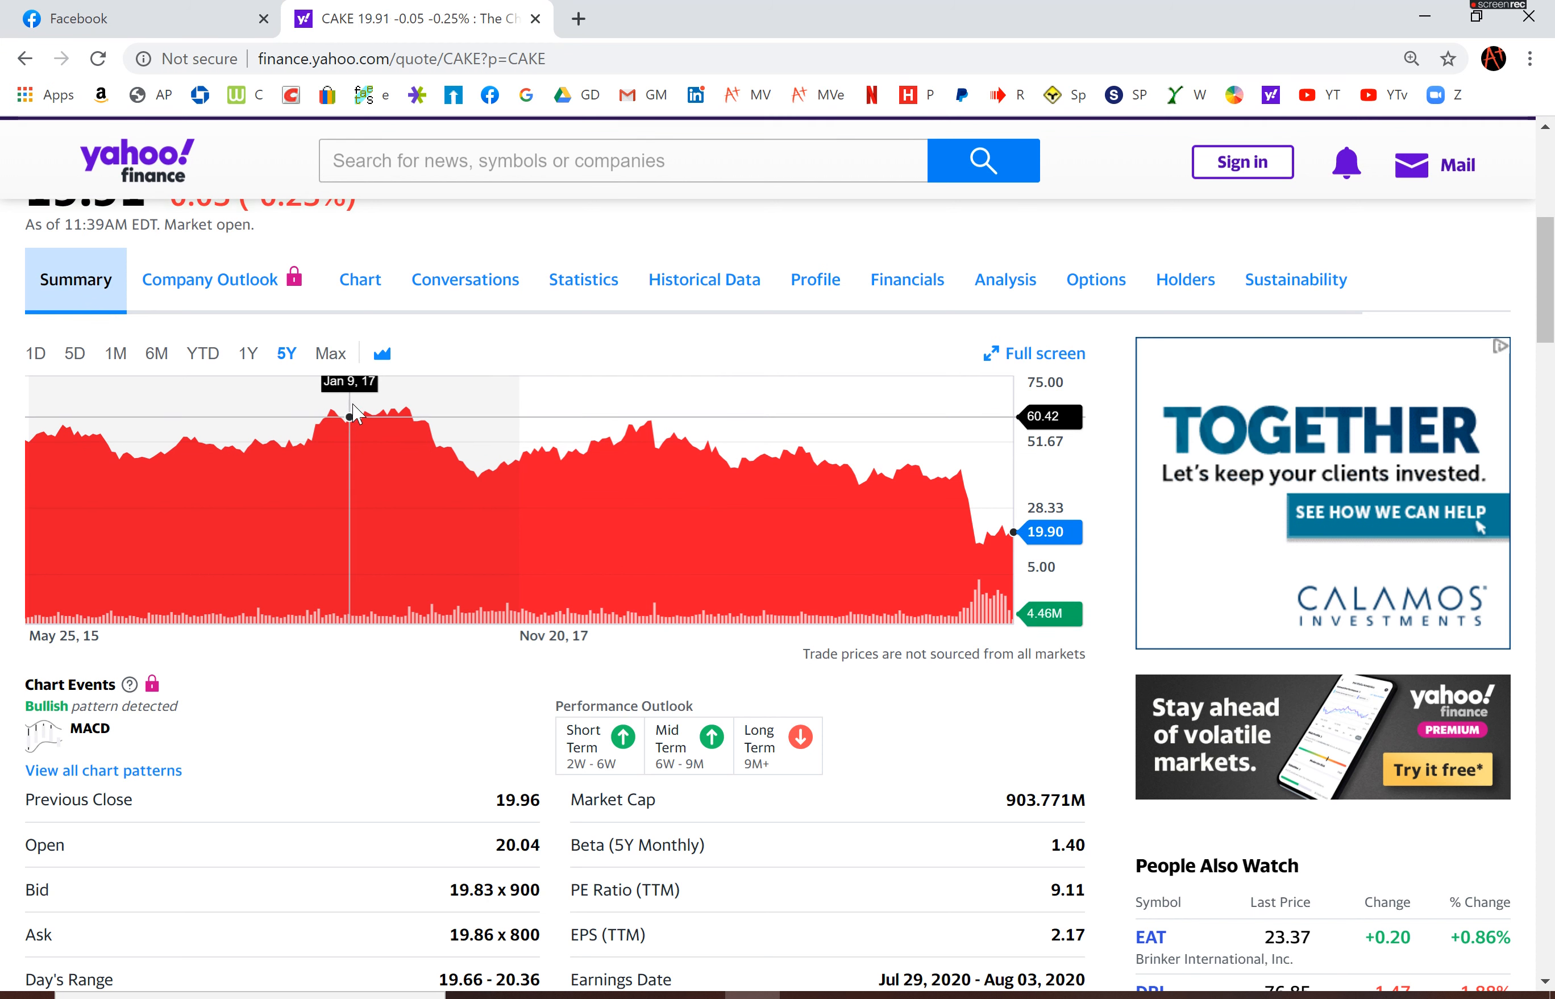
mouse_move(206, 438)
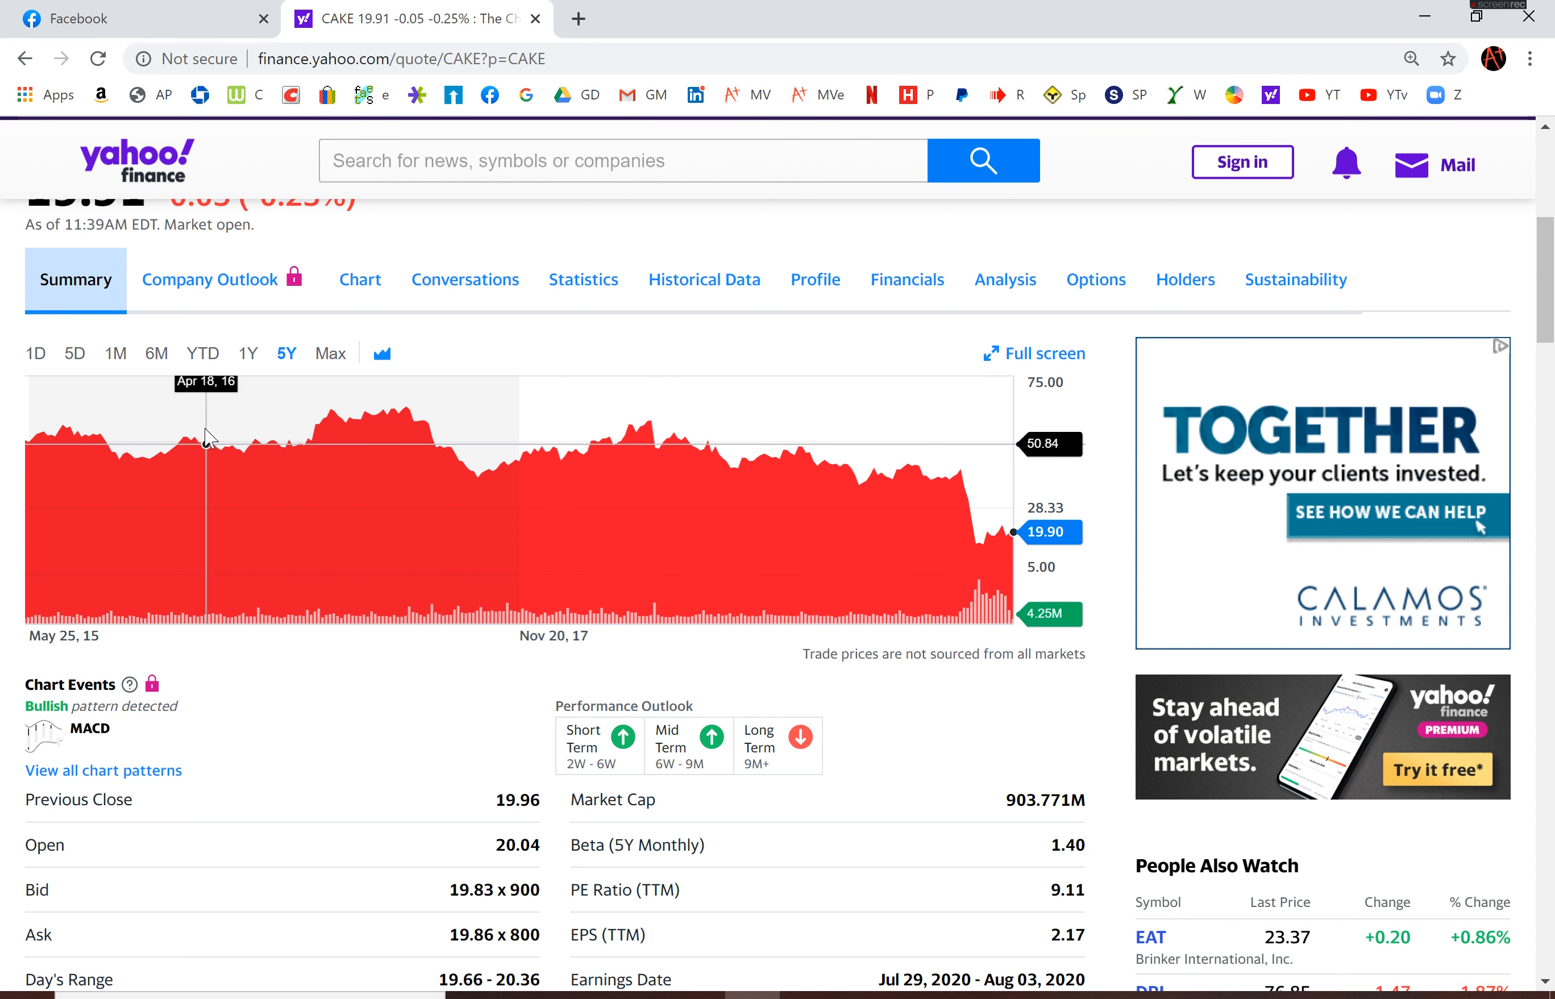
mouse_move(340, 424)
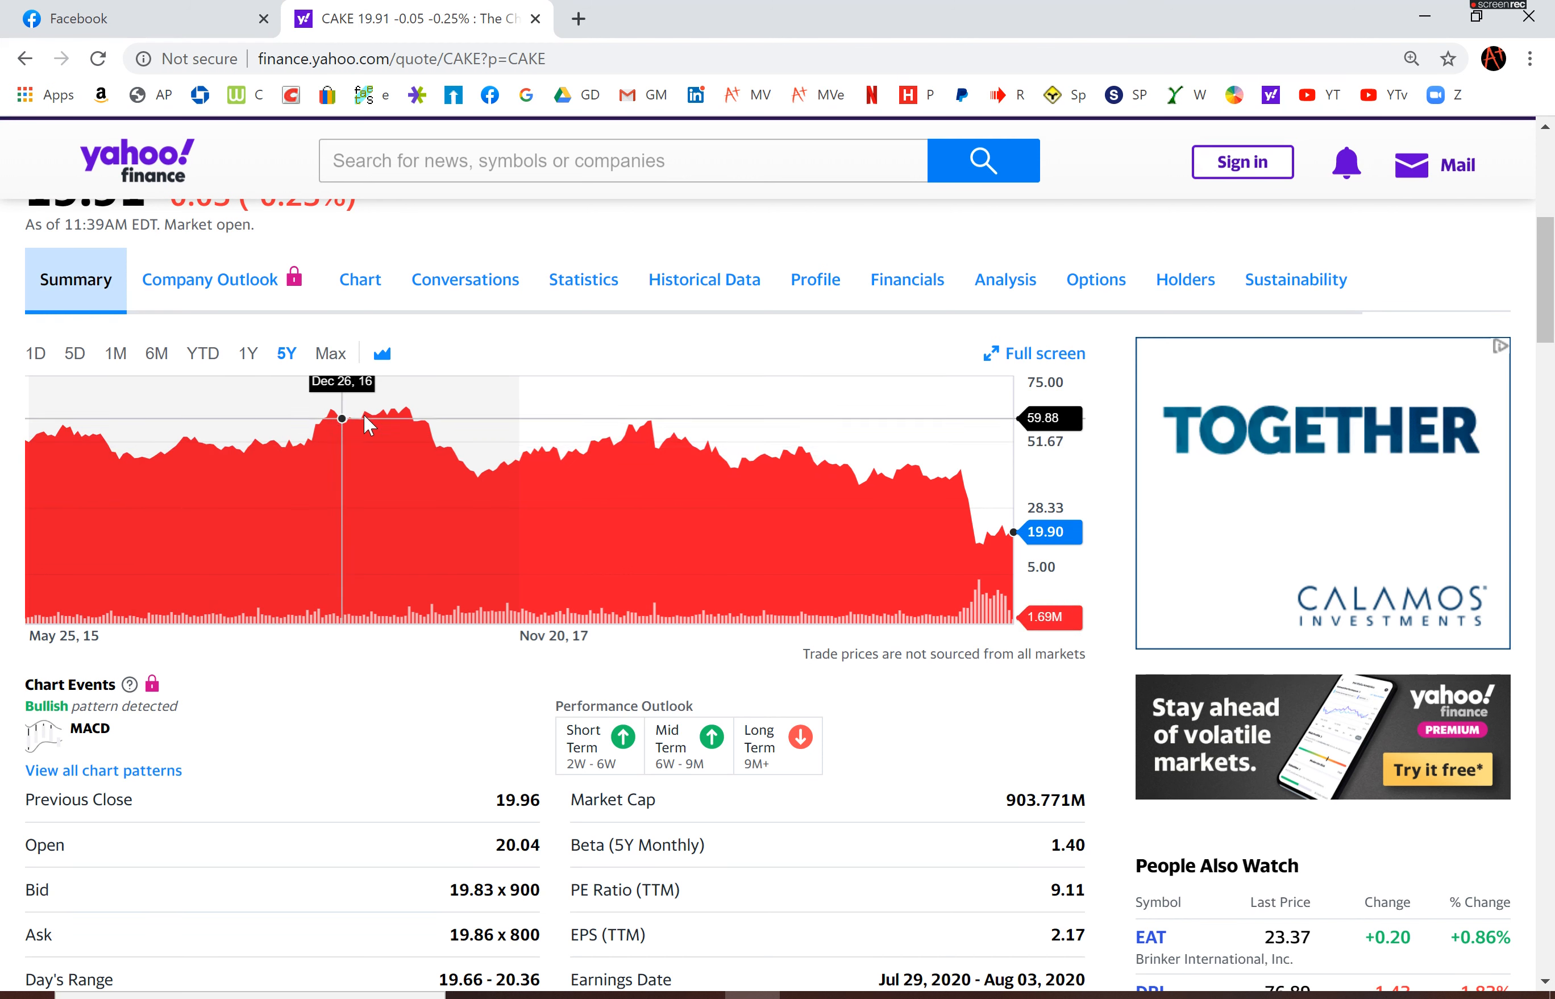
mouse_move(649, 421)
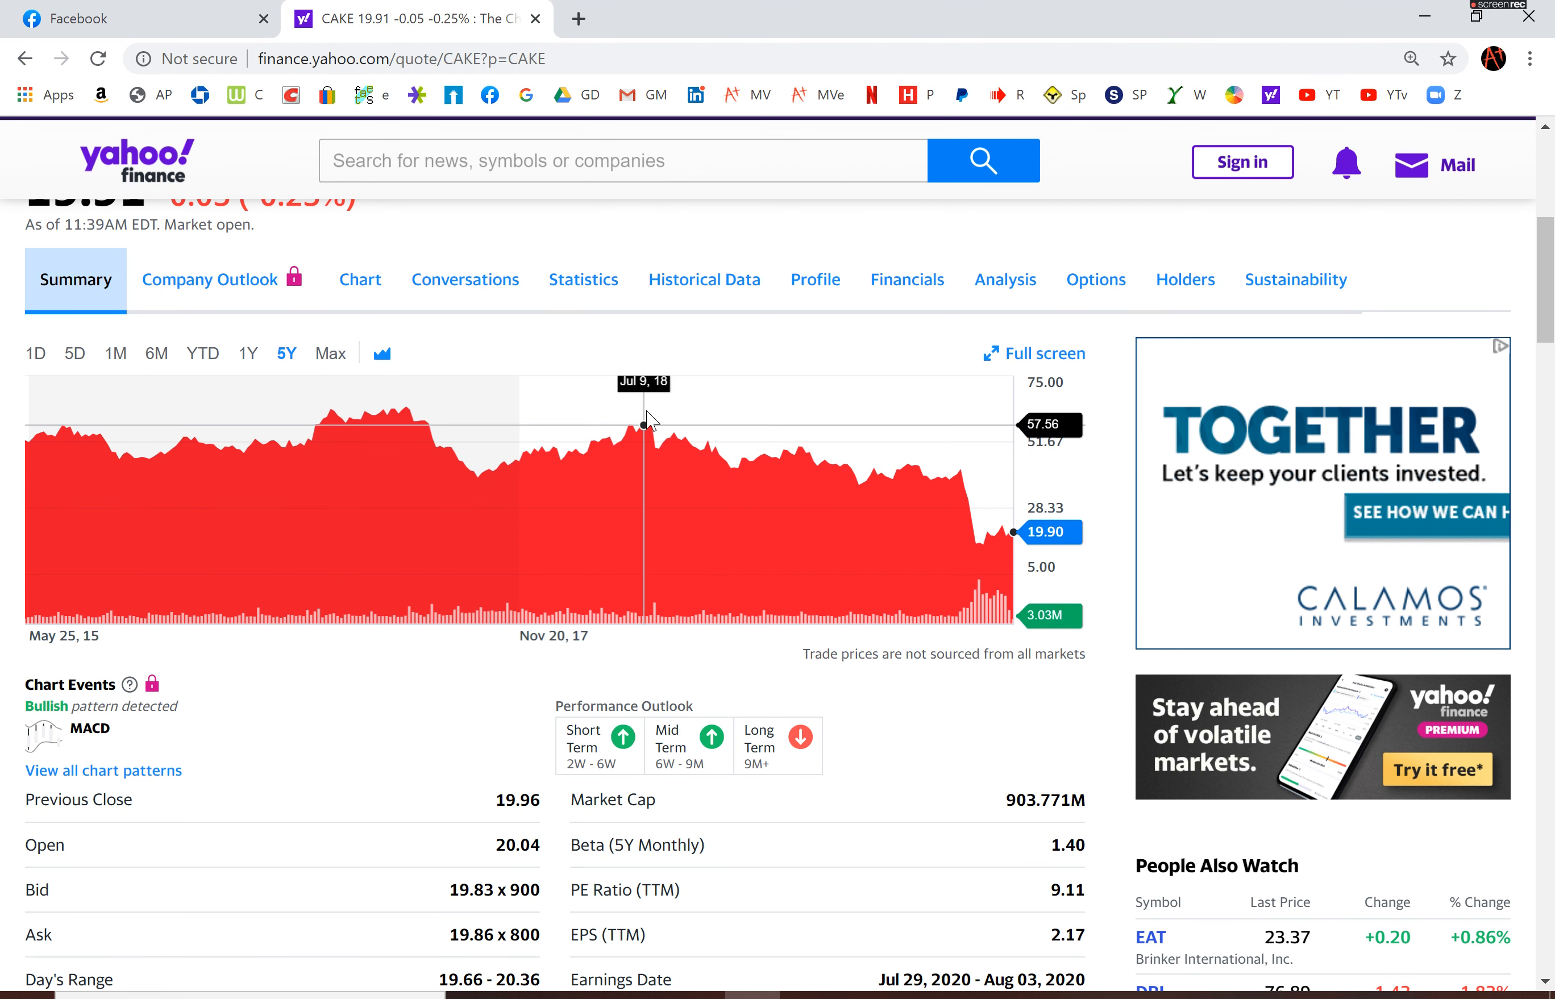
mouse_move(706, 422)
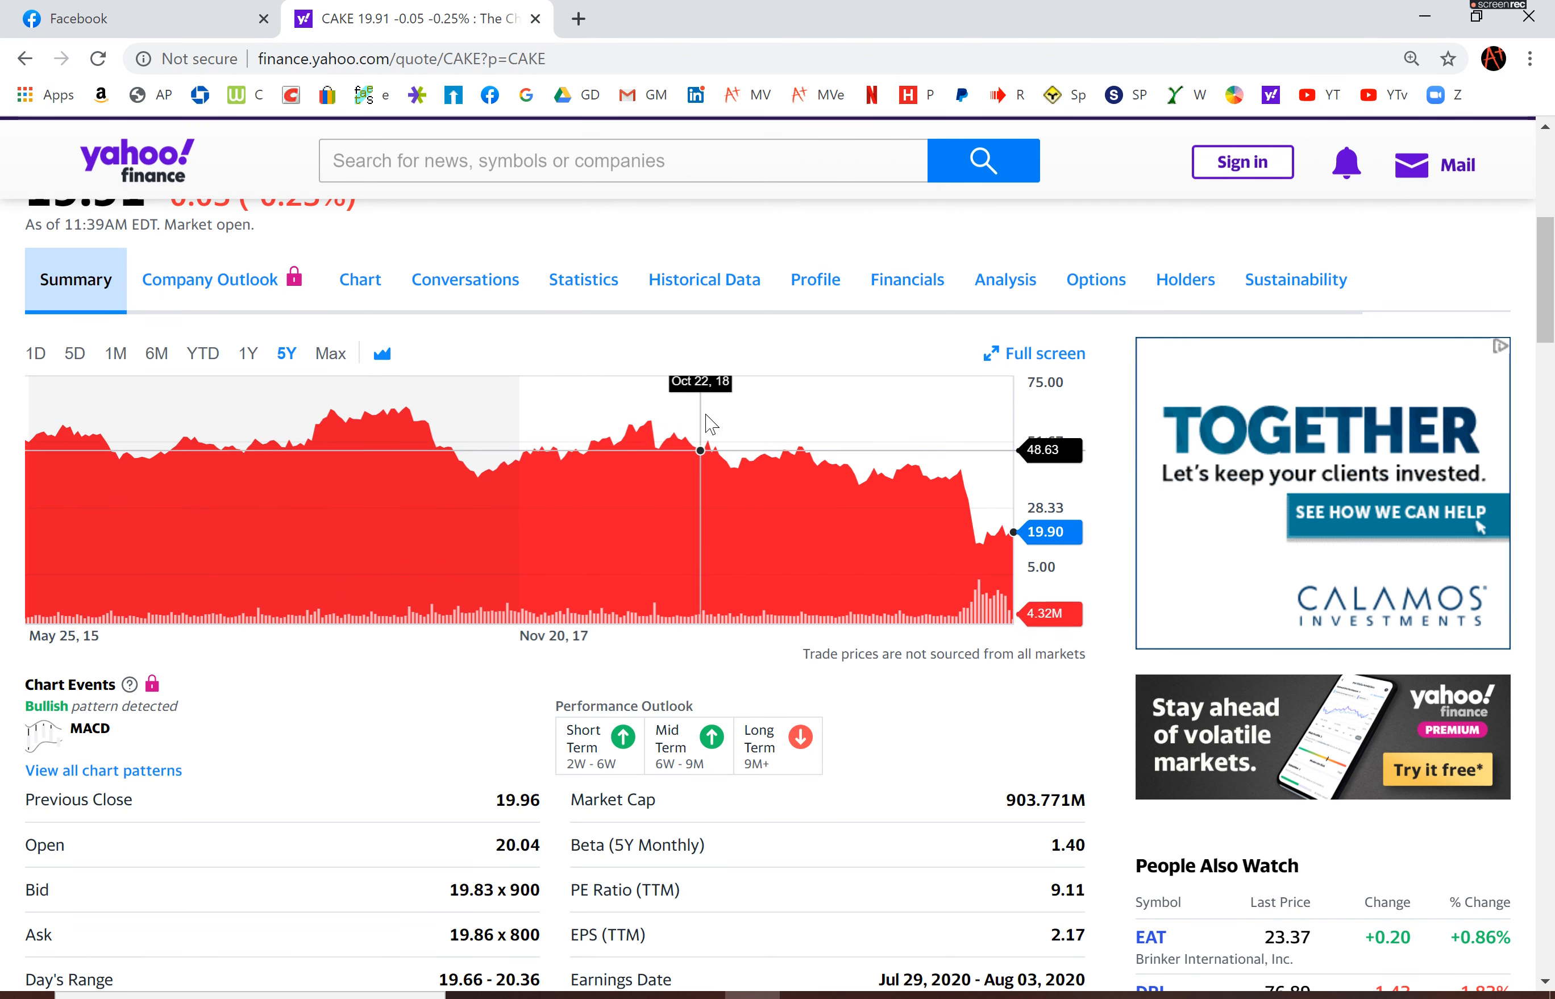
mouse_move(736, 423)
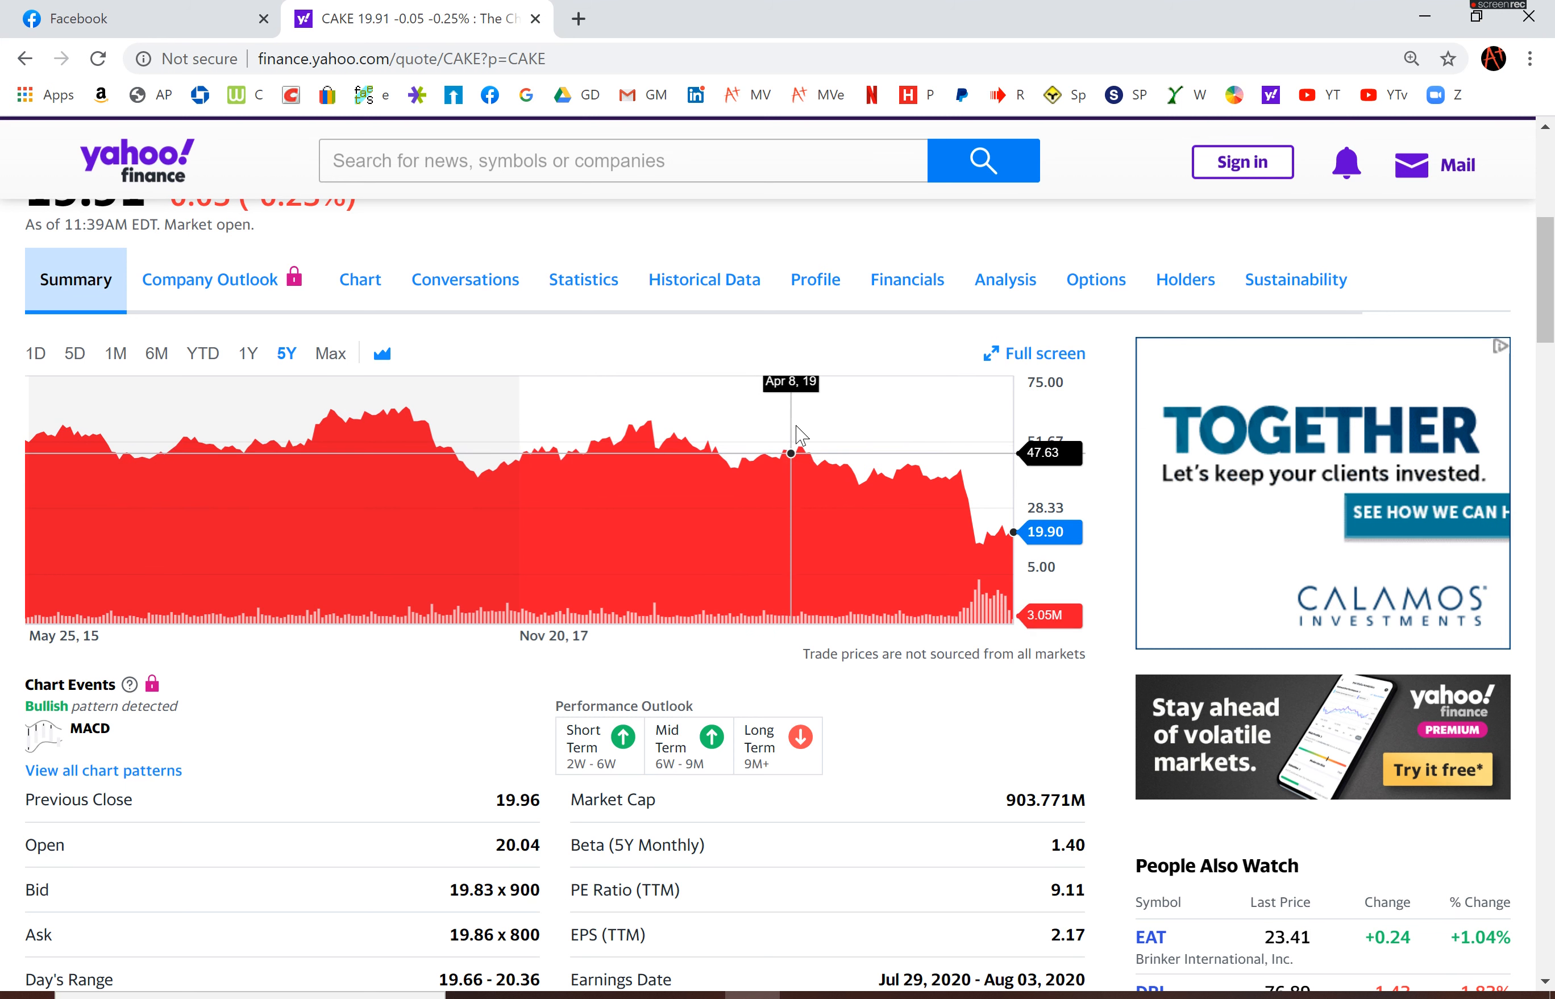
mouse_move(982, 496)
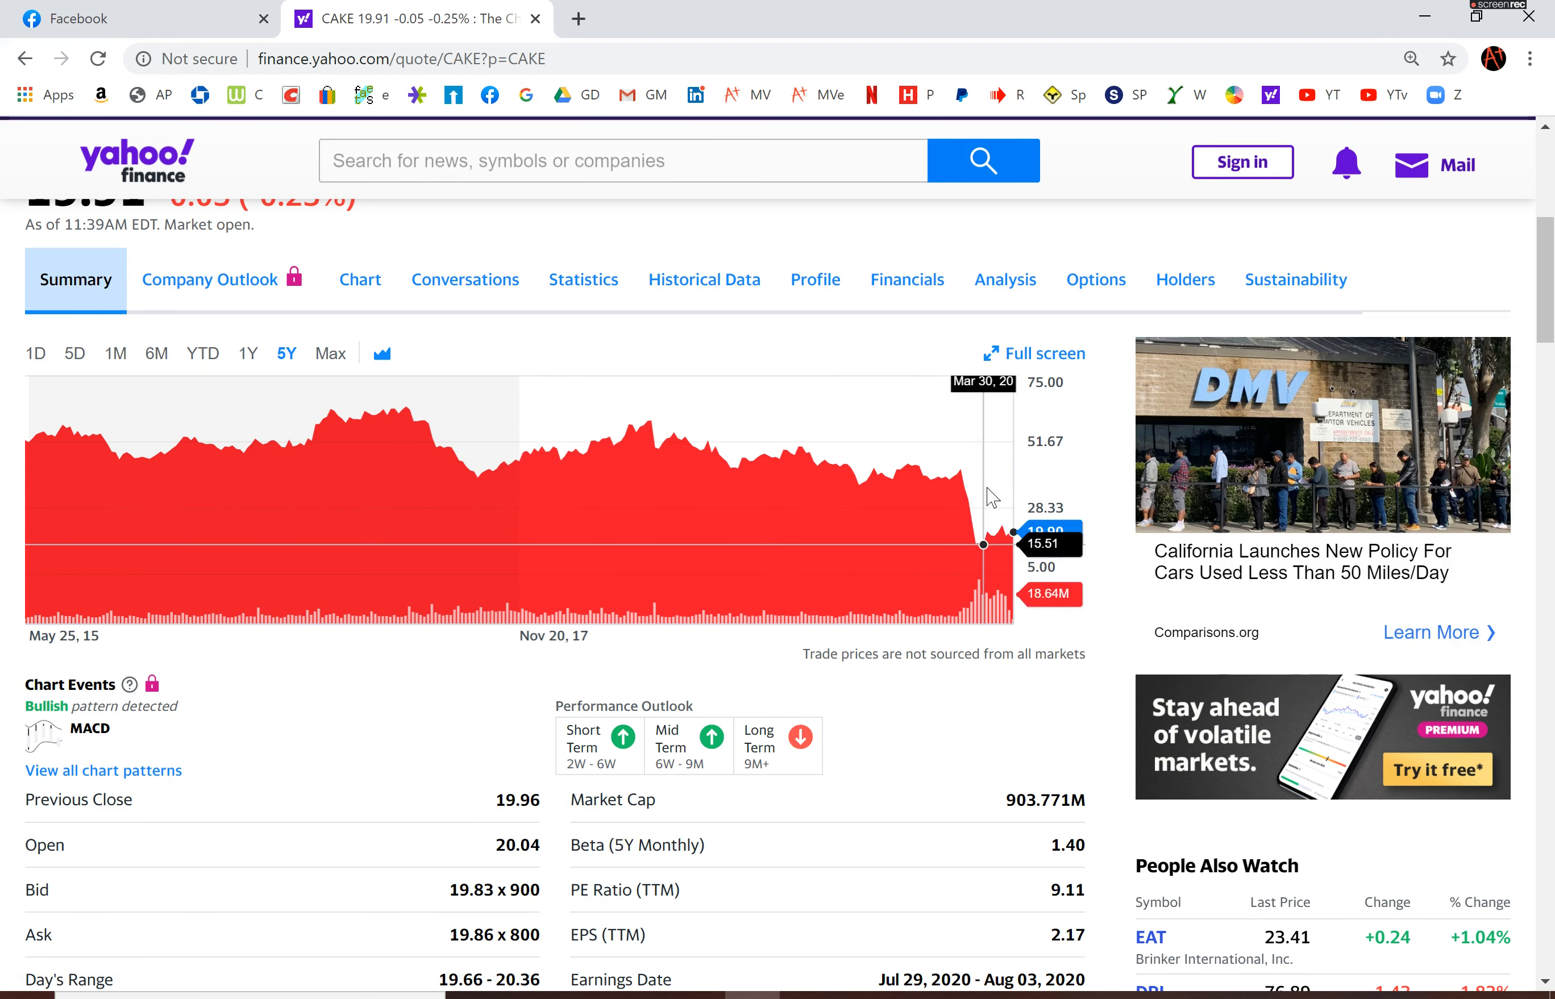
mouse_move(980, 536)
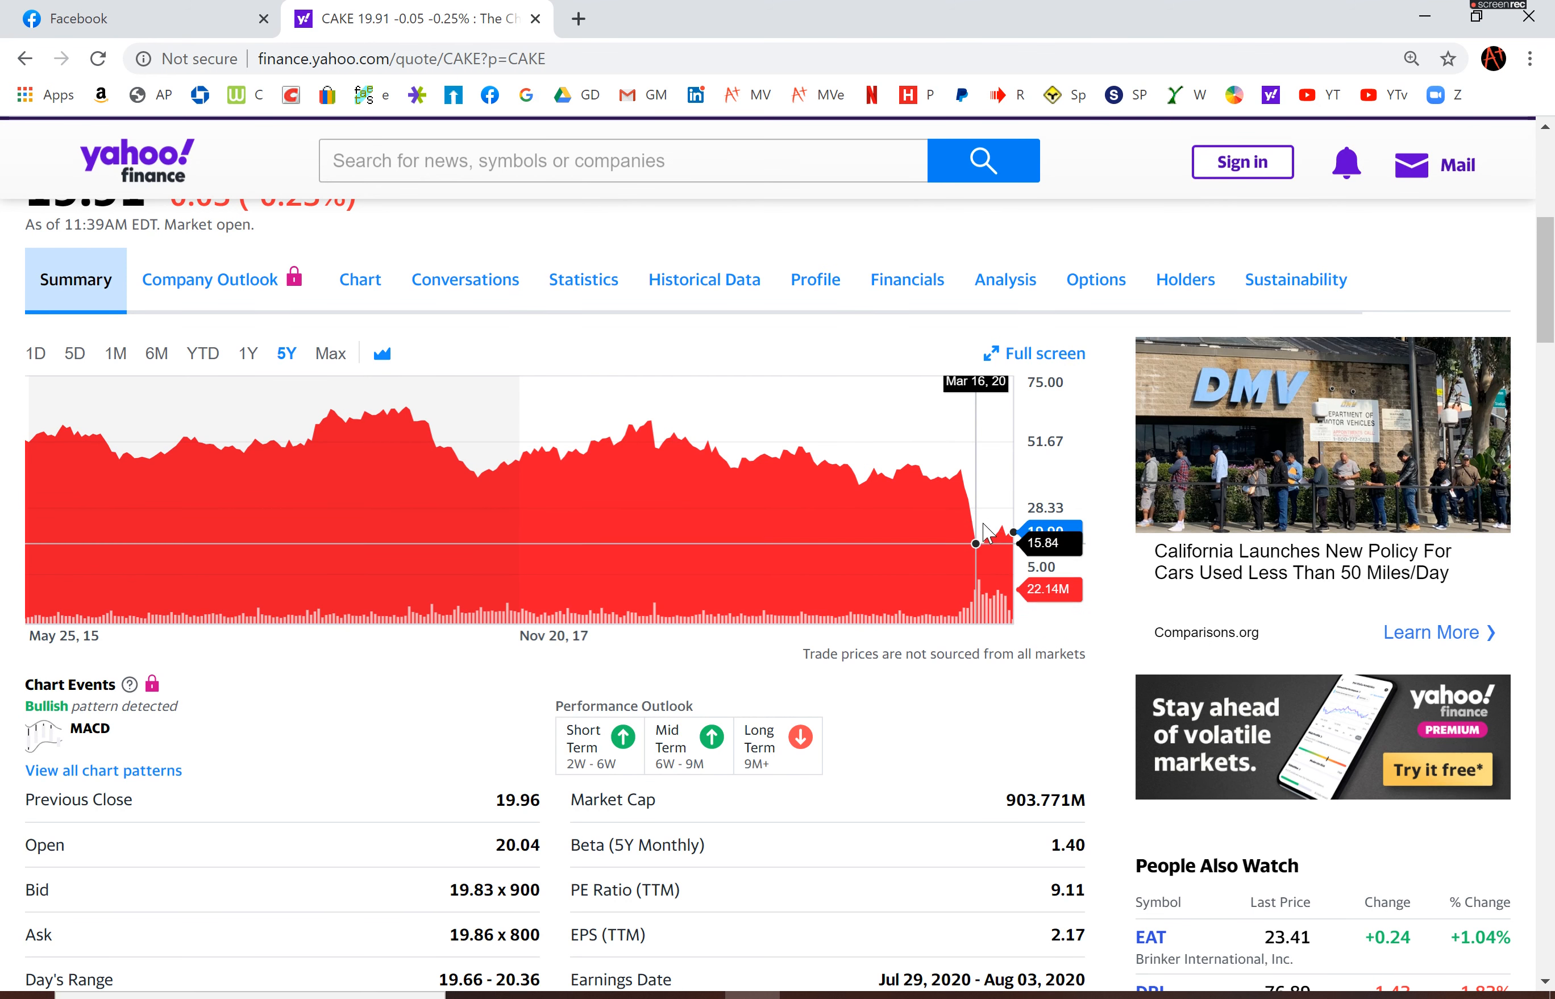
mouse_move(977, 539)
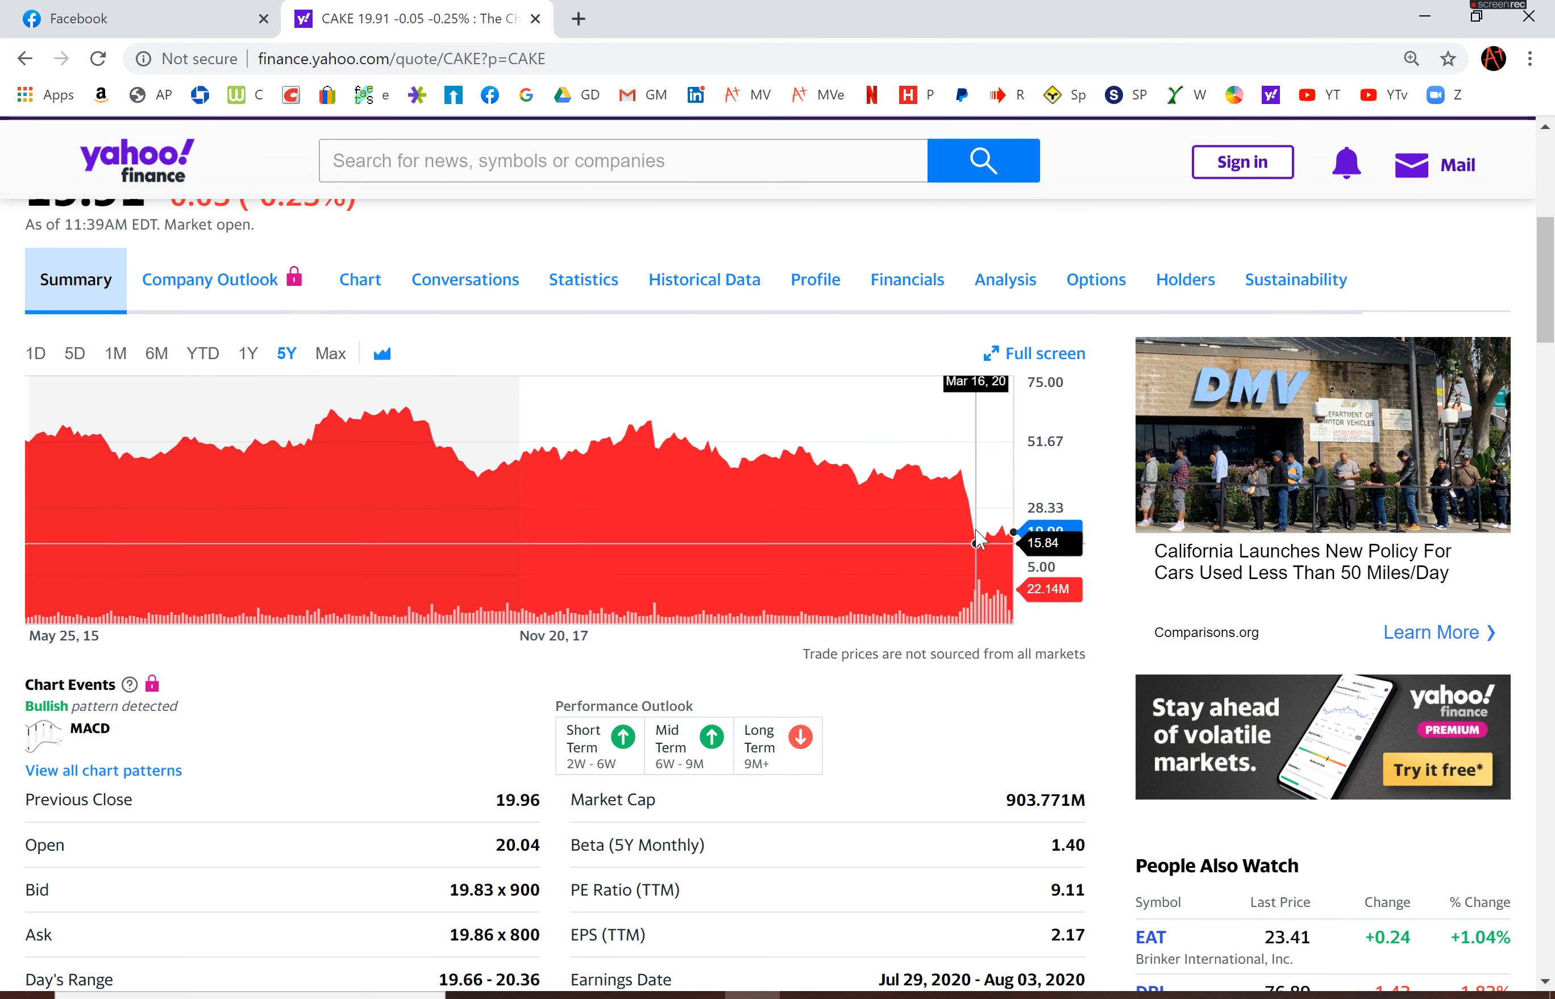
mouse_move(961, 496)
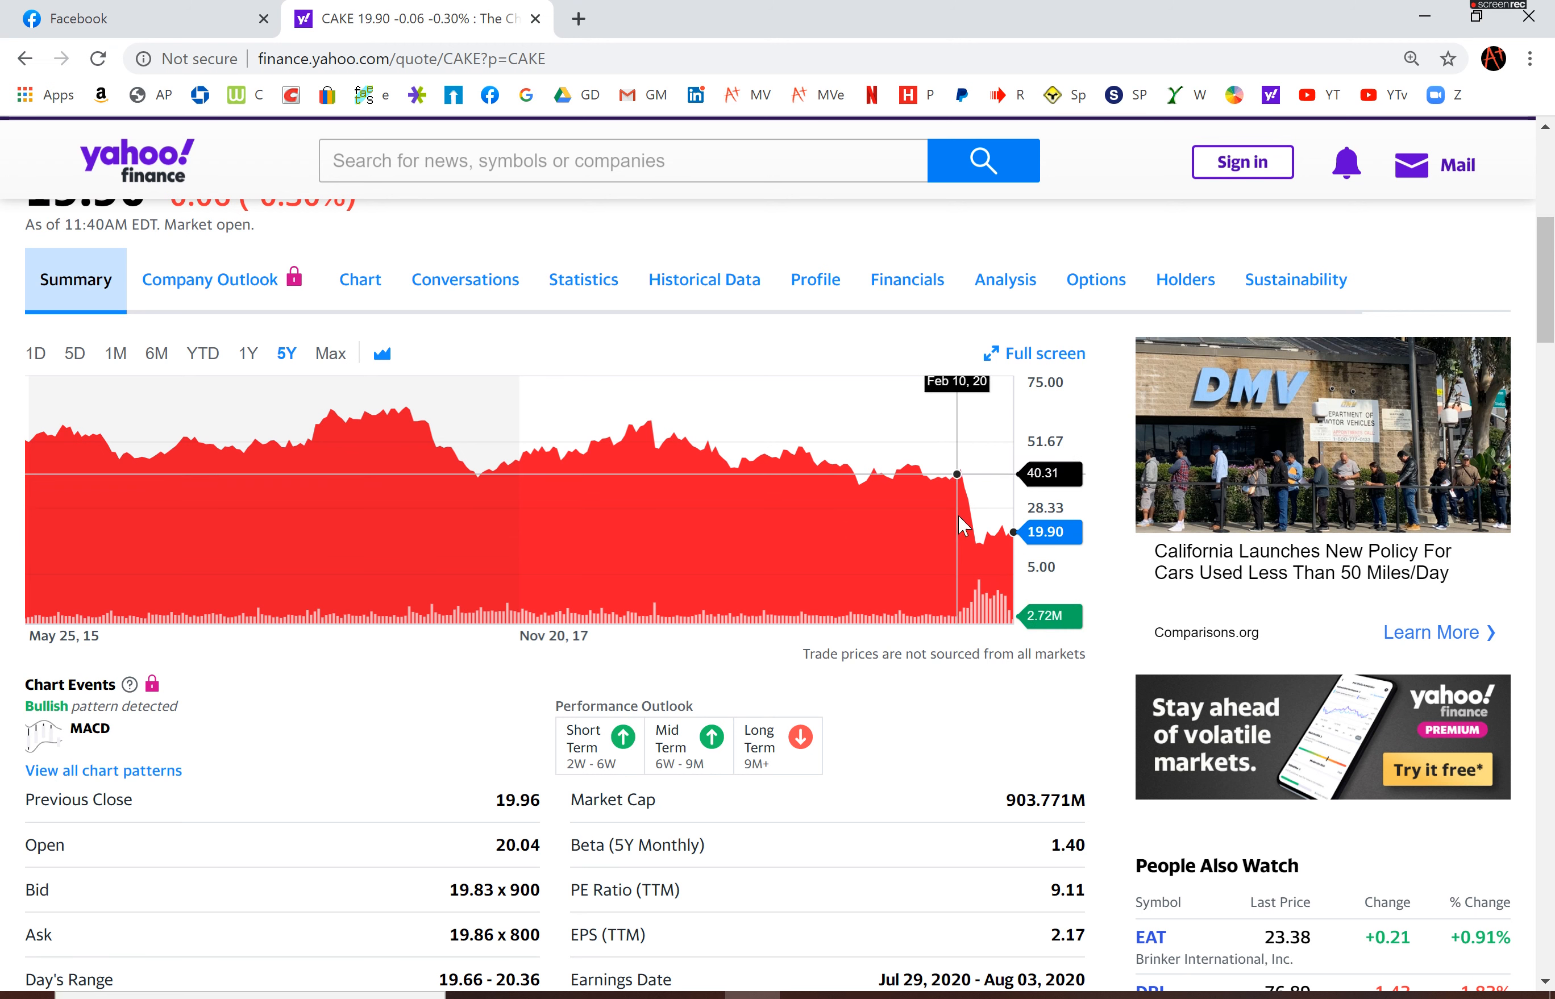
mouse_move(804, 577)
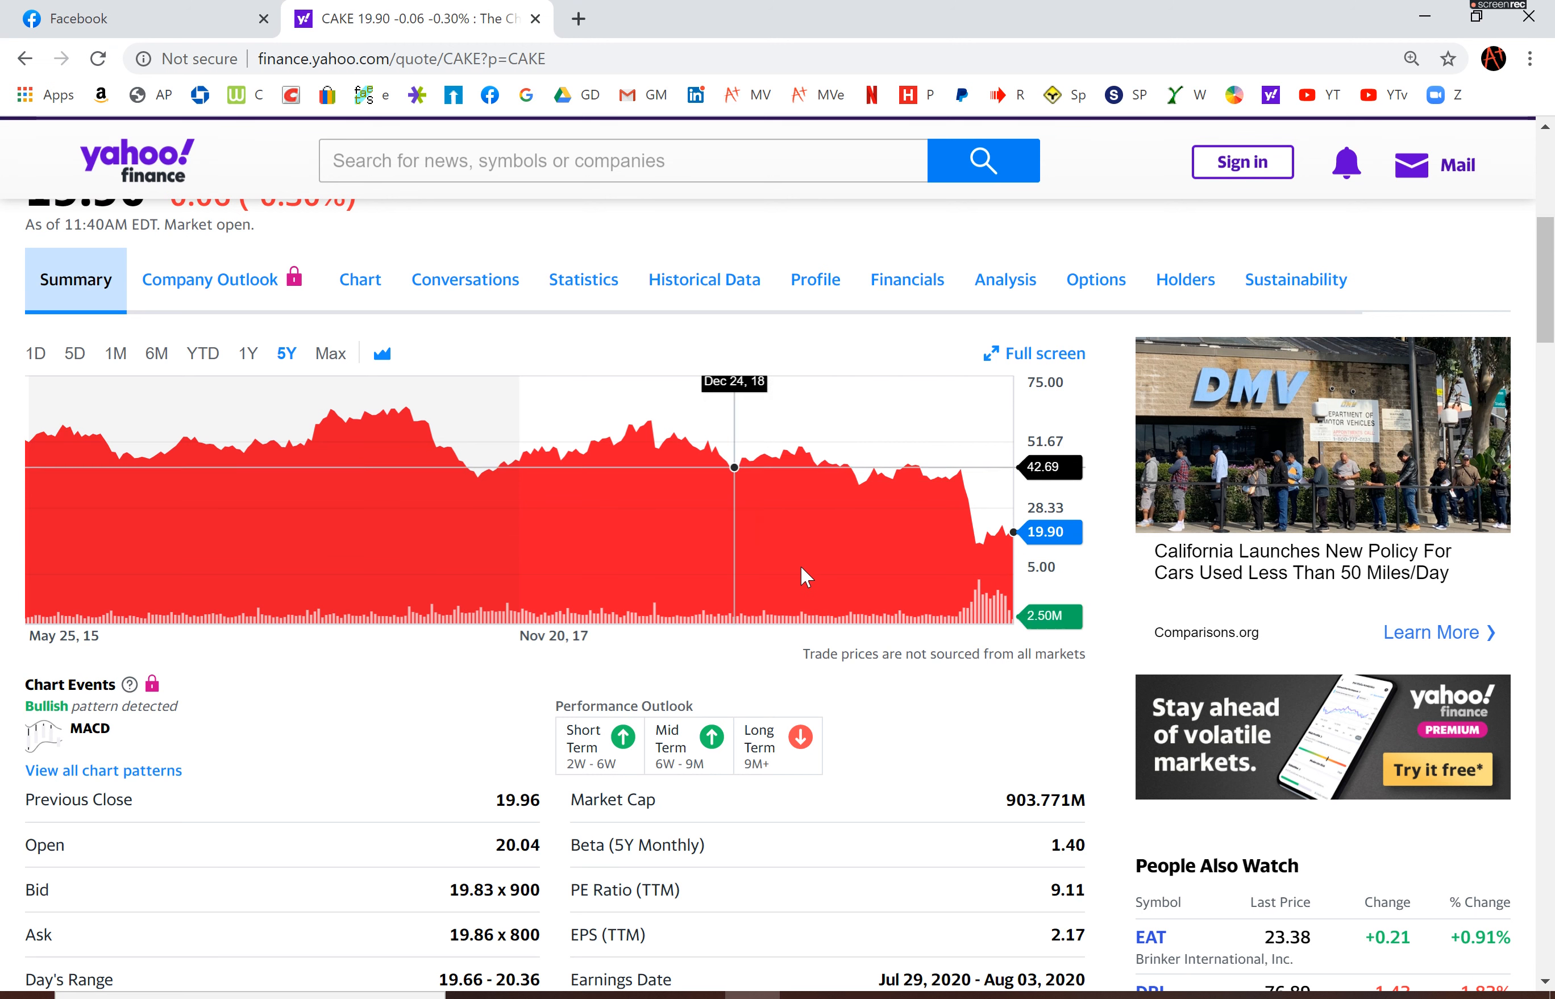
key(alt+tab)
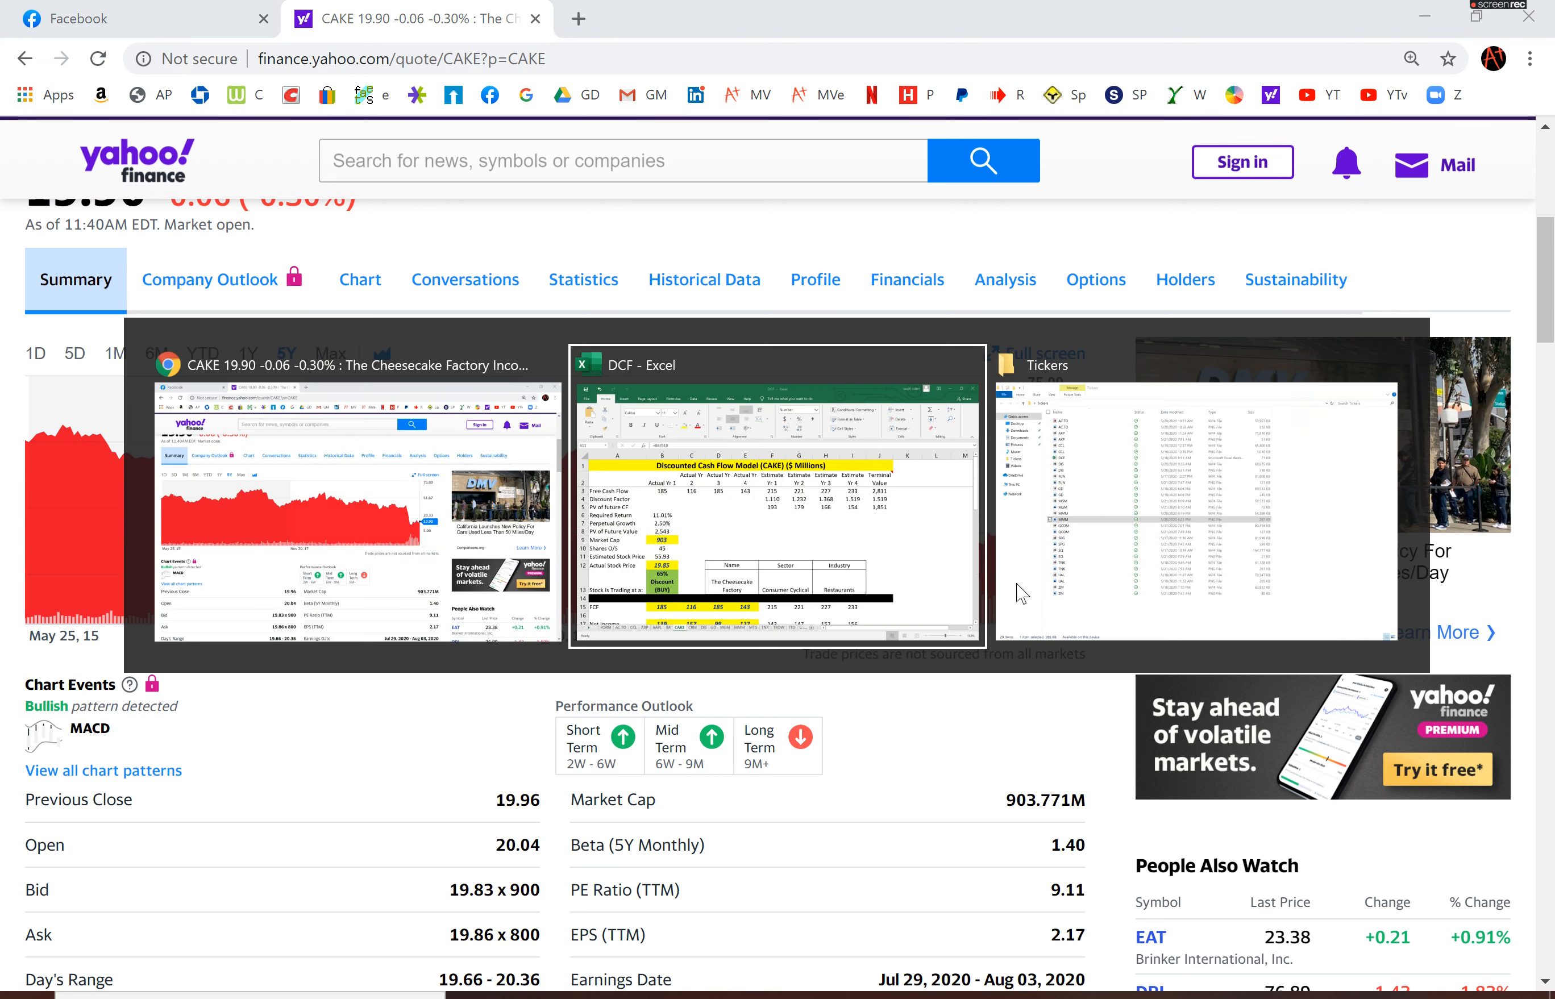